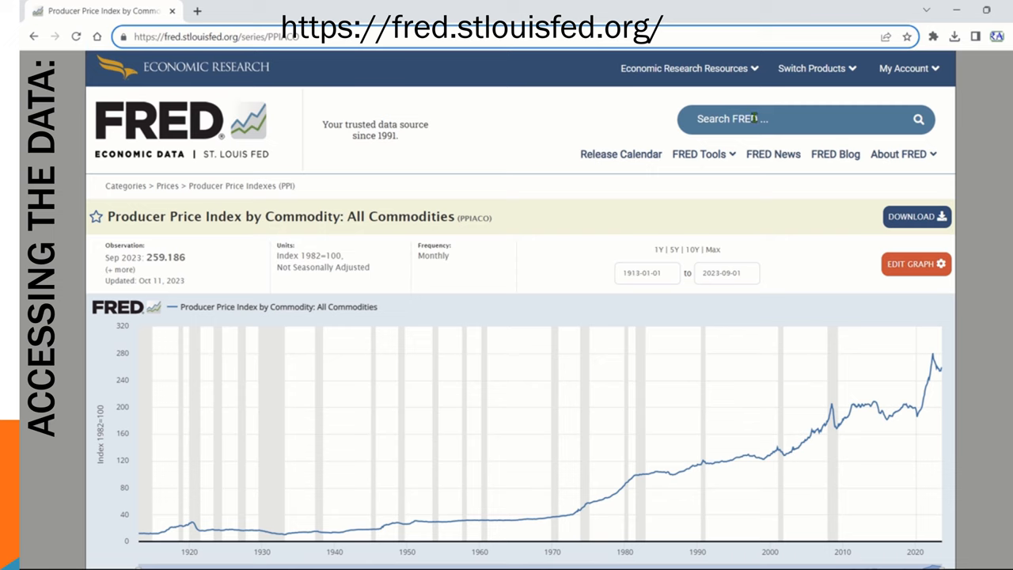
# - Search FRED for 'payem', open All Employees, Total Nonfarm, and show download formats
pyautogui.click(803, 118)
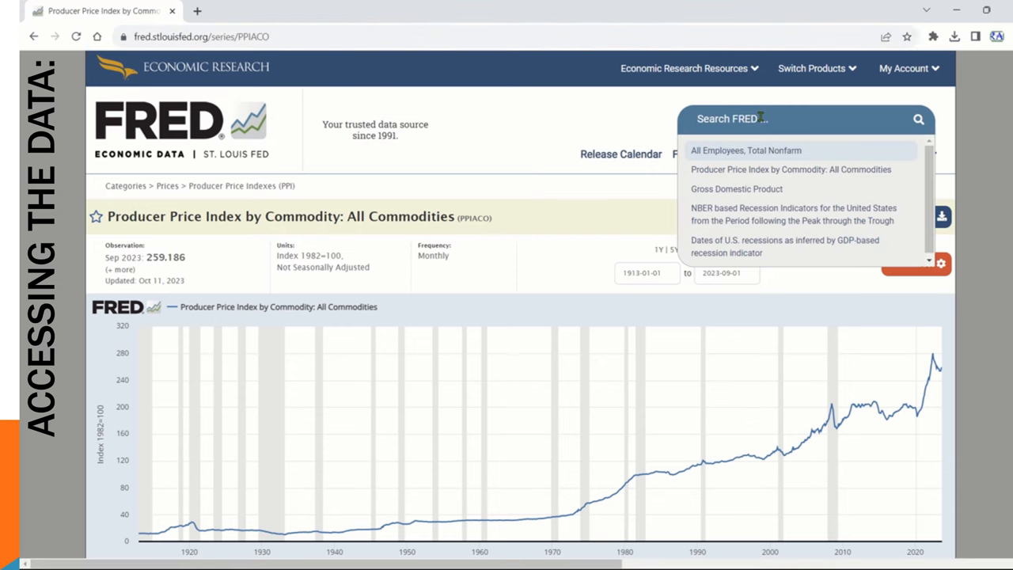
pyautogui.write('payem')
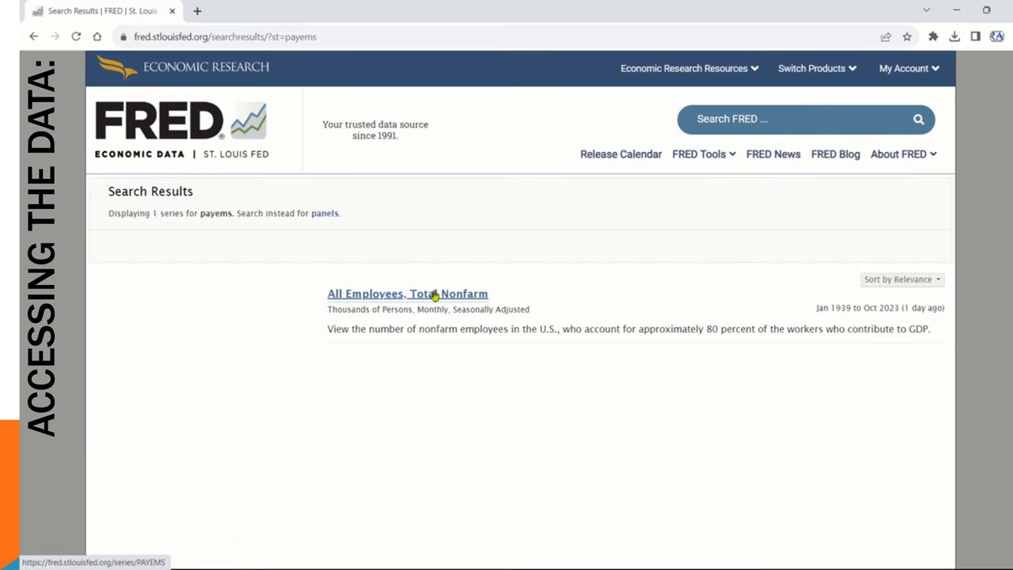
pyautogui.click(407, 294)
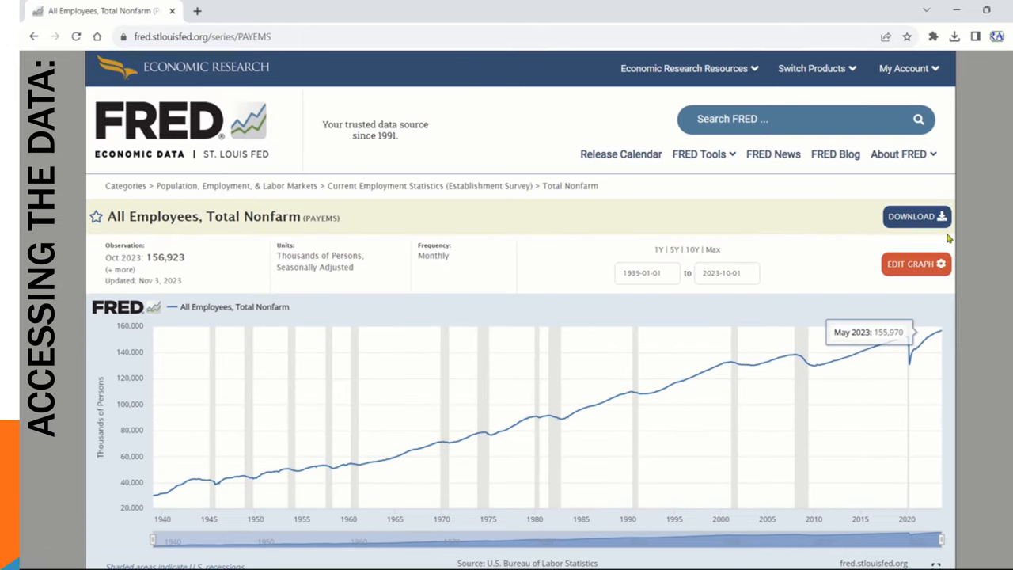
pyautogui.click(917, 216)
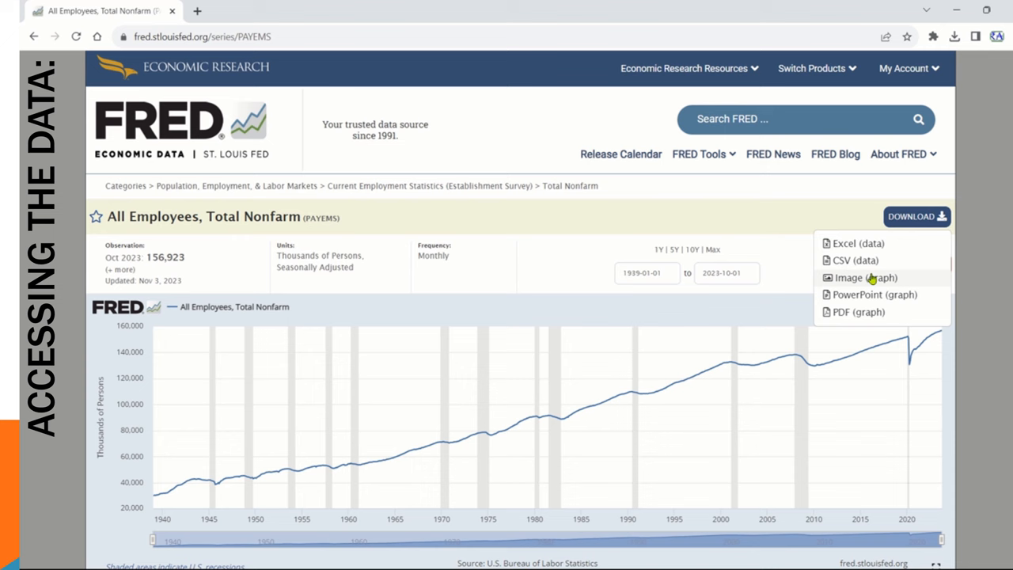
# - Download the Total Nonfarm graph as an image, overwriting Employment.png
pyautogui.click(865, 277)
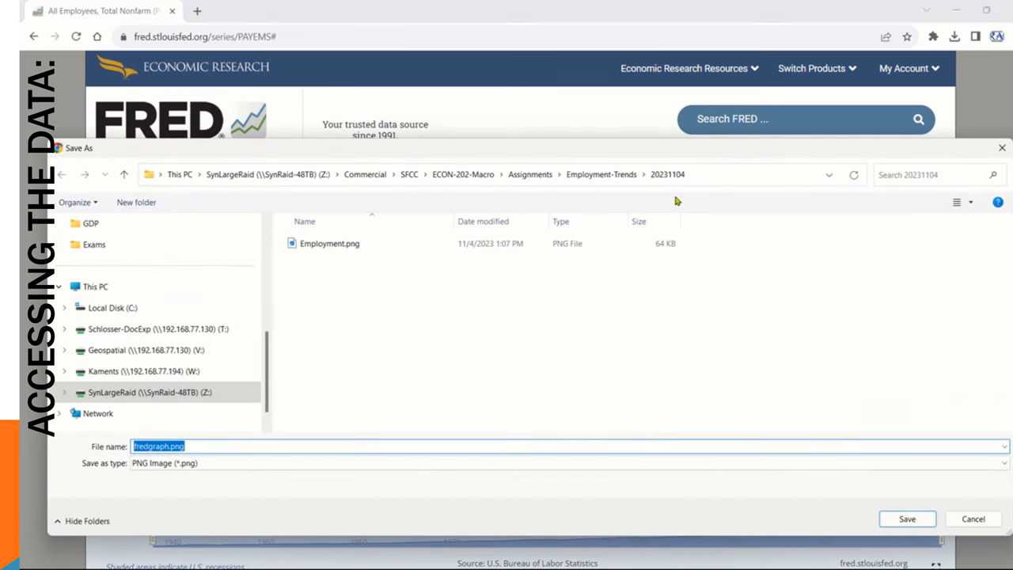
pyautogui.click(329, 243)
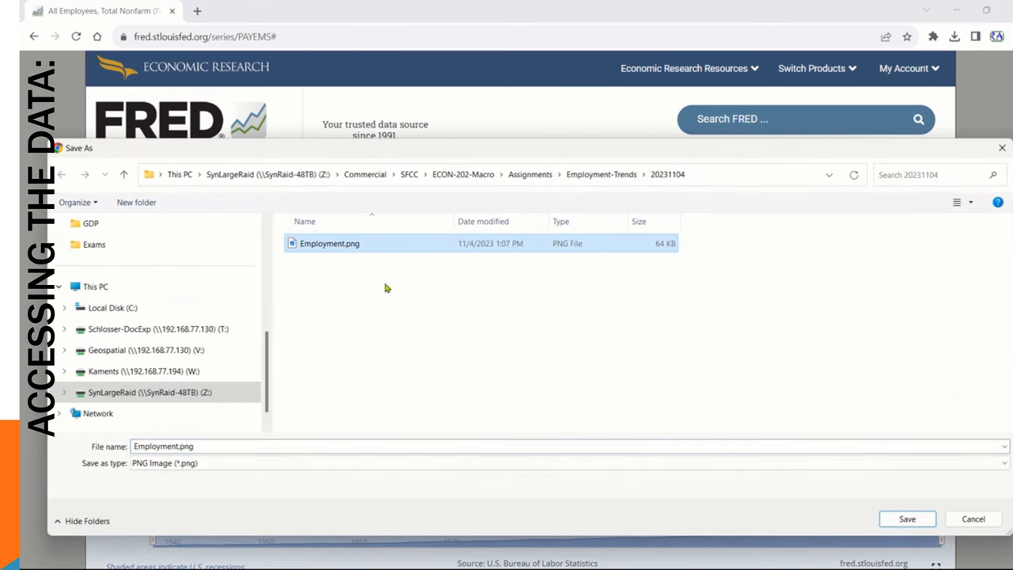
pyautogui.moveTo(474, 199)
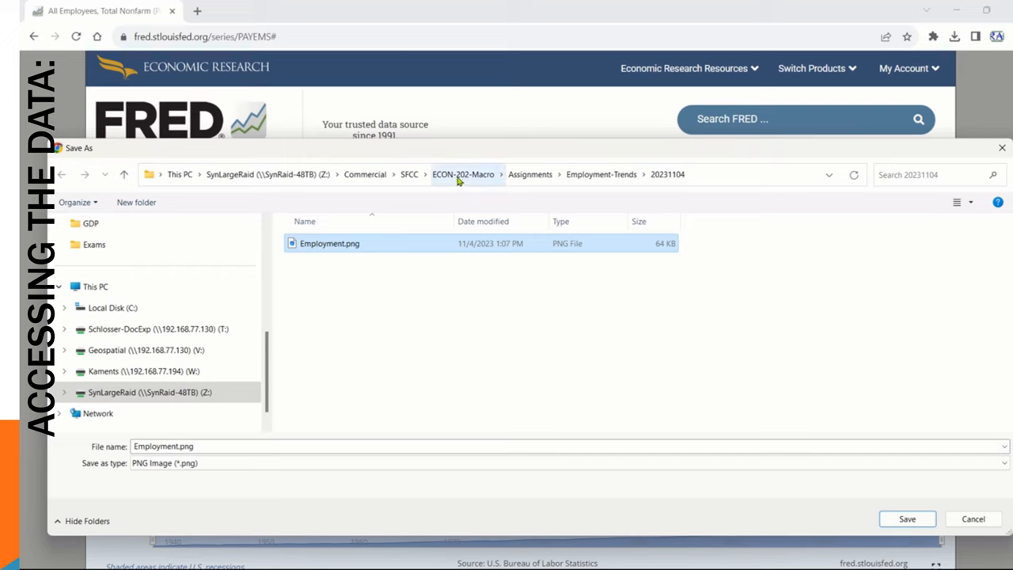
pyautogui.moveTo(554, 186)
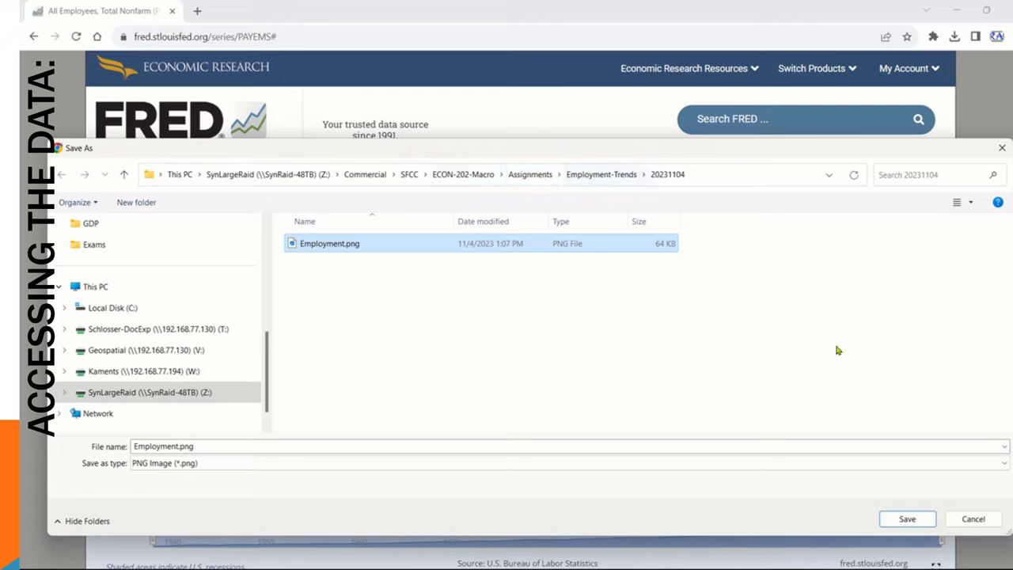
pyautogui.click(907, 518)
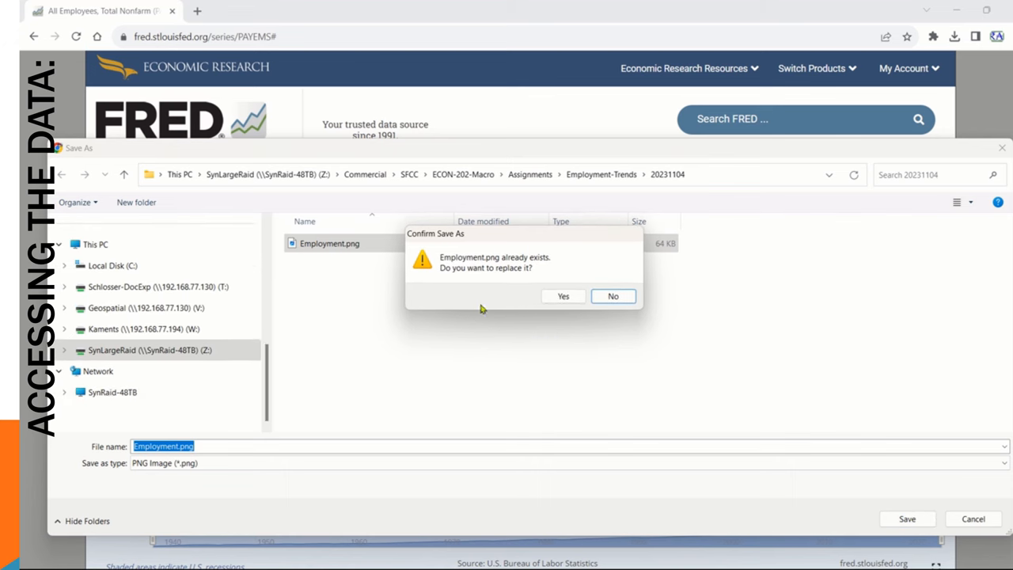
pyautogui.click(563, 295)
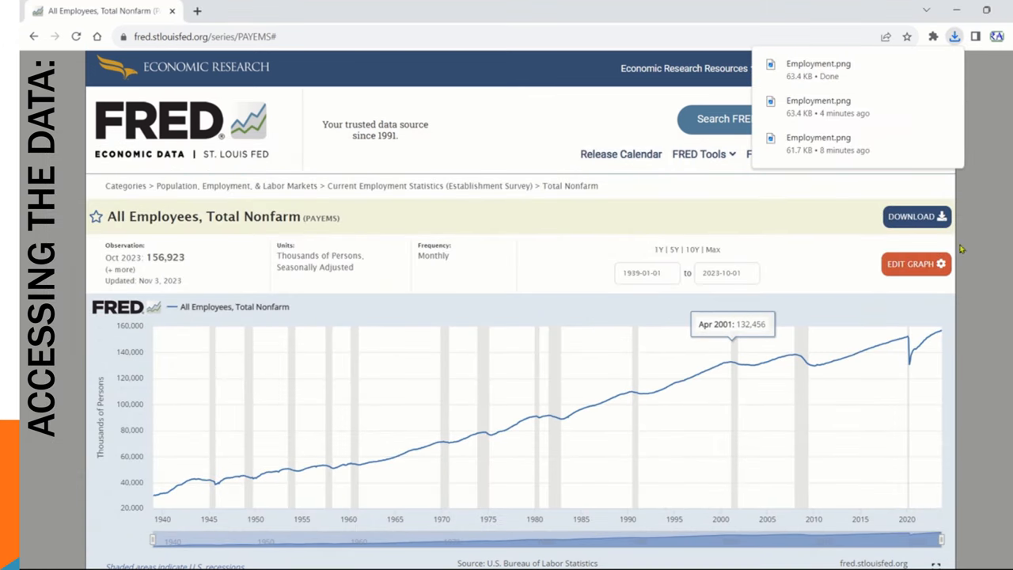
# - Download the Total Nonfarm series as Excel data, saved as PAYEMS.xls
pyautogui.click(917, 216)
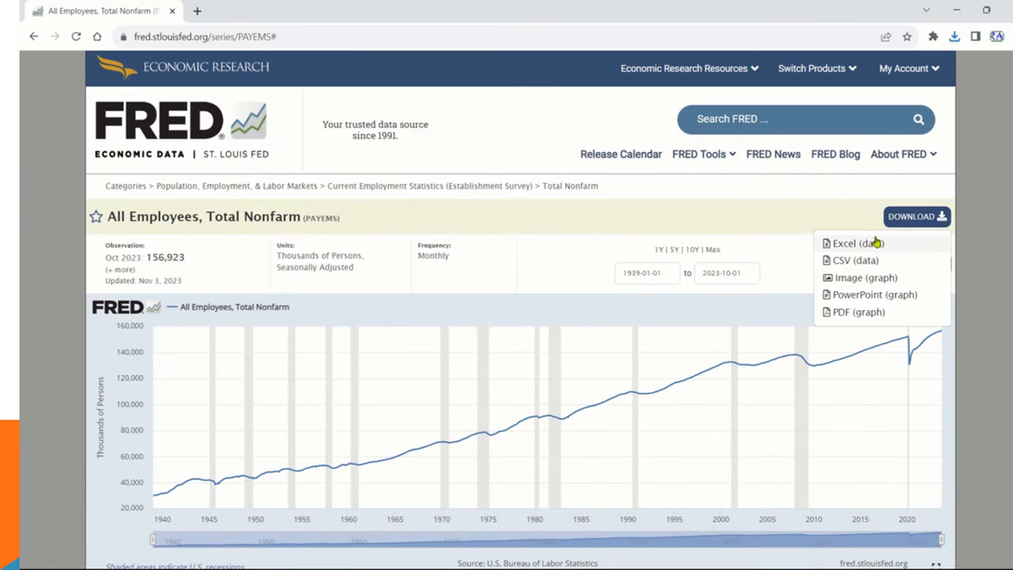
pyautogui.click(858, 243)
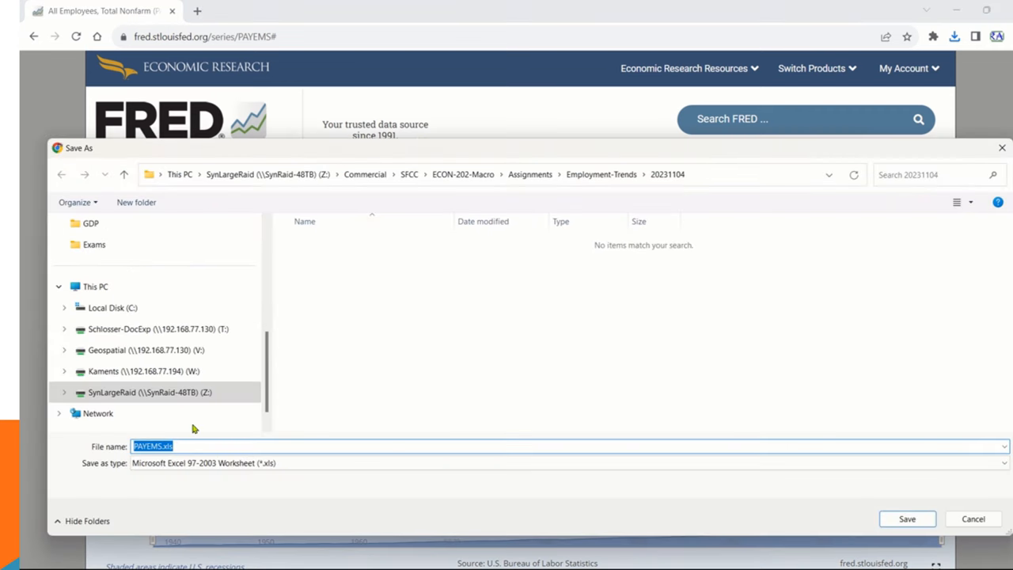
pyautogui.click(195, 445)
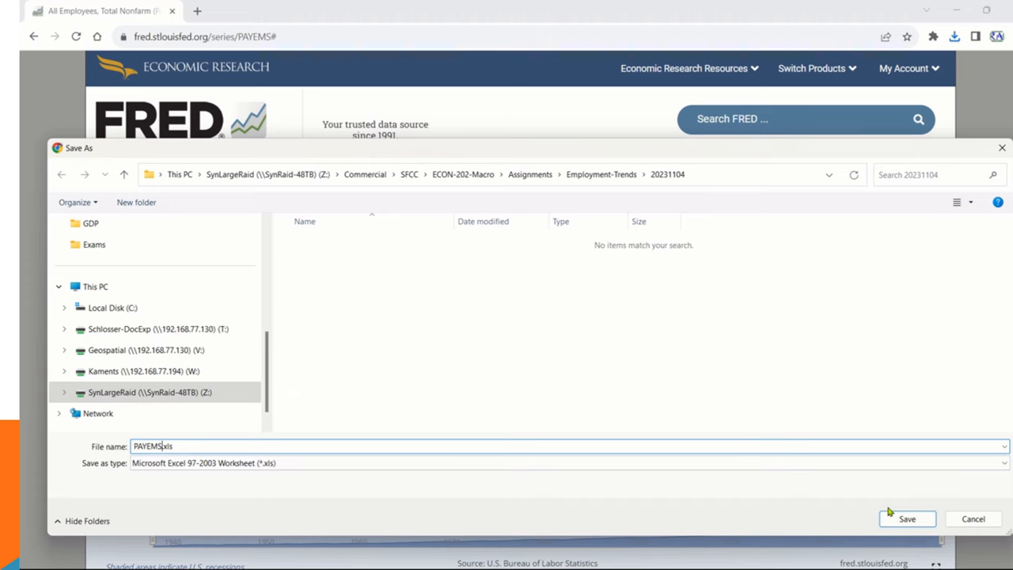
pyautogui.click(906, 519)
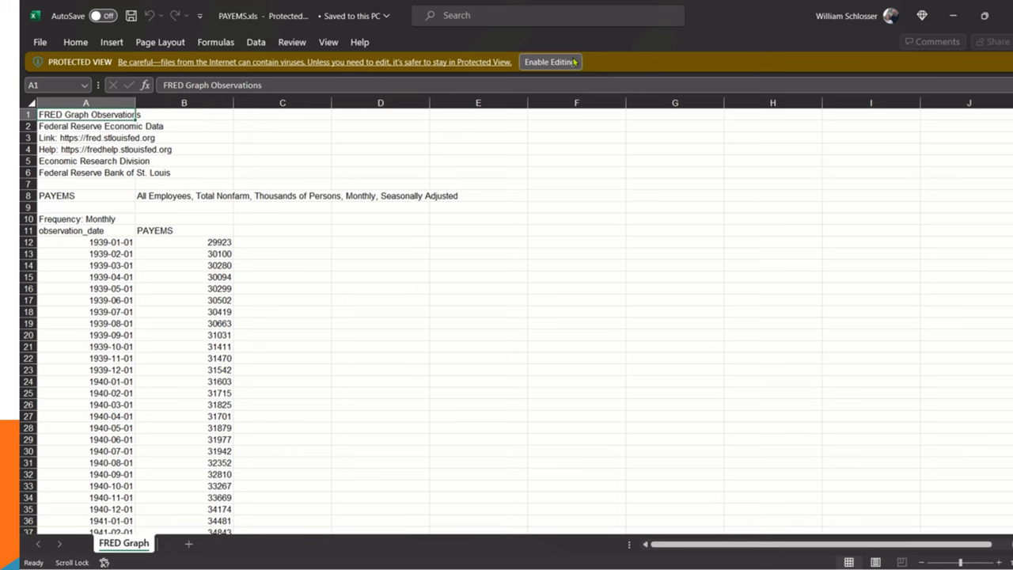
# - Enable editing on PAYEMS.xls and start selecting the observation_date and PAYEMS columns
pyautogui.click(549, 61)
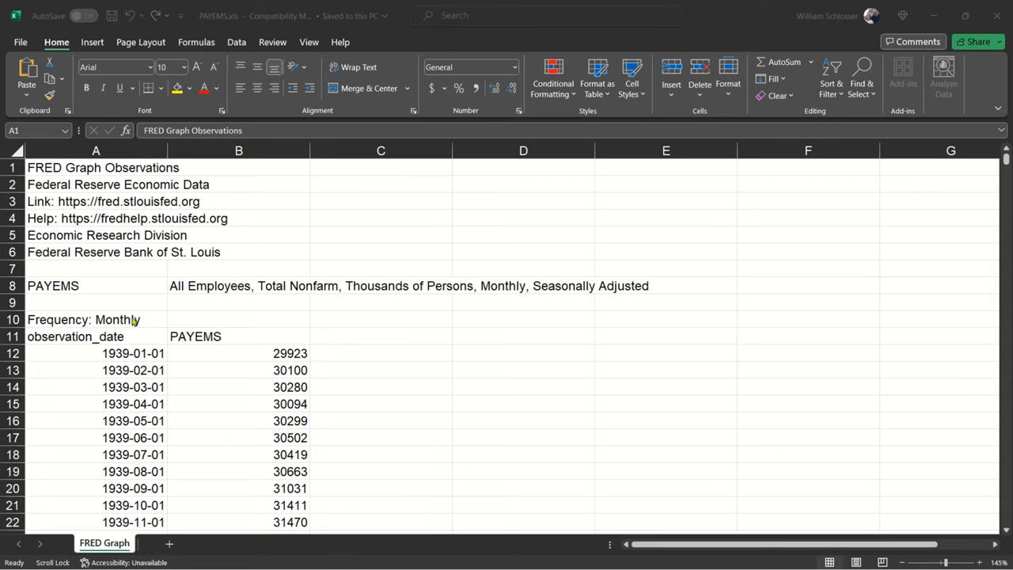
pyautogui.click(75, 337)
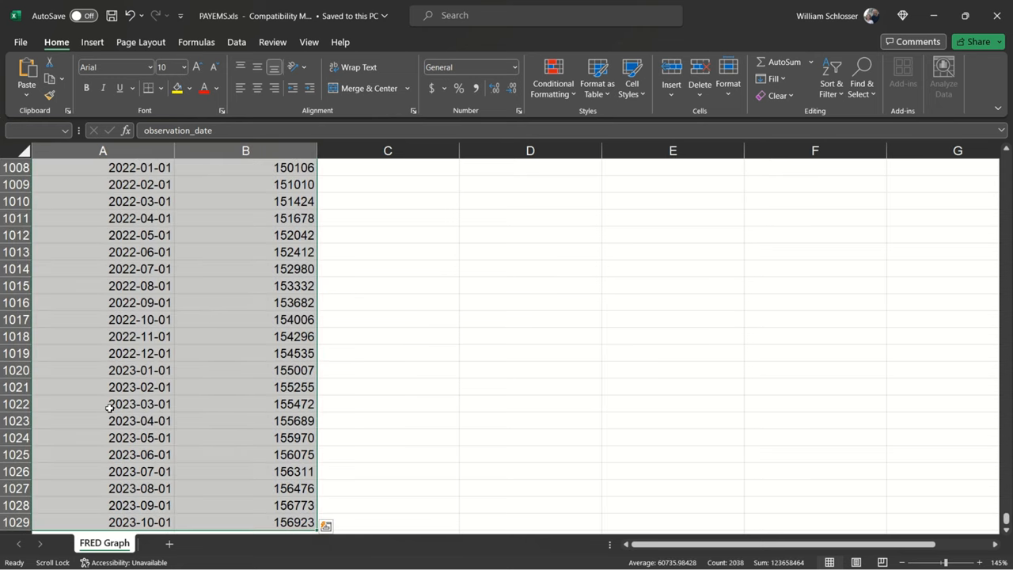
# - Insert a basic 2-D line chart of the PAYEMS employment data
pyautogui.scroll(-3)
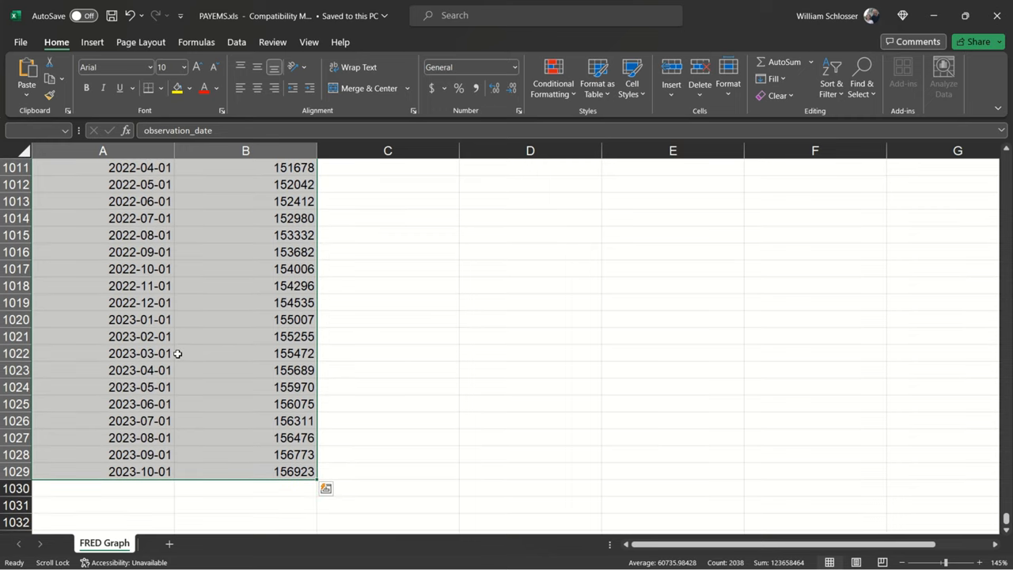
pyautogui.moveTo(160, 44)
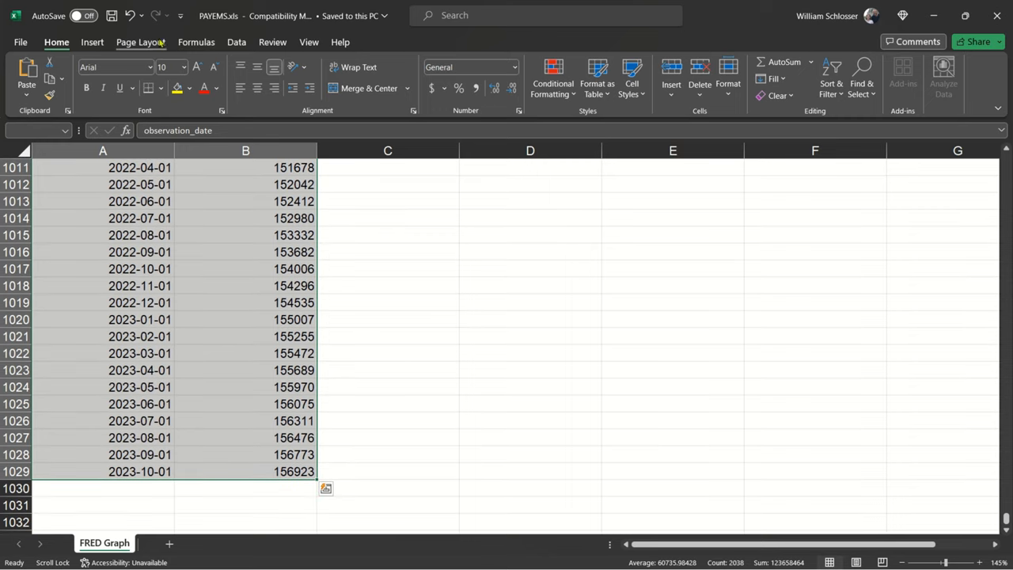
pyautogui.click(92, 42)
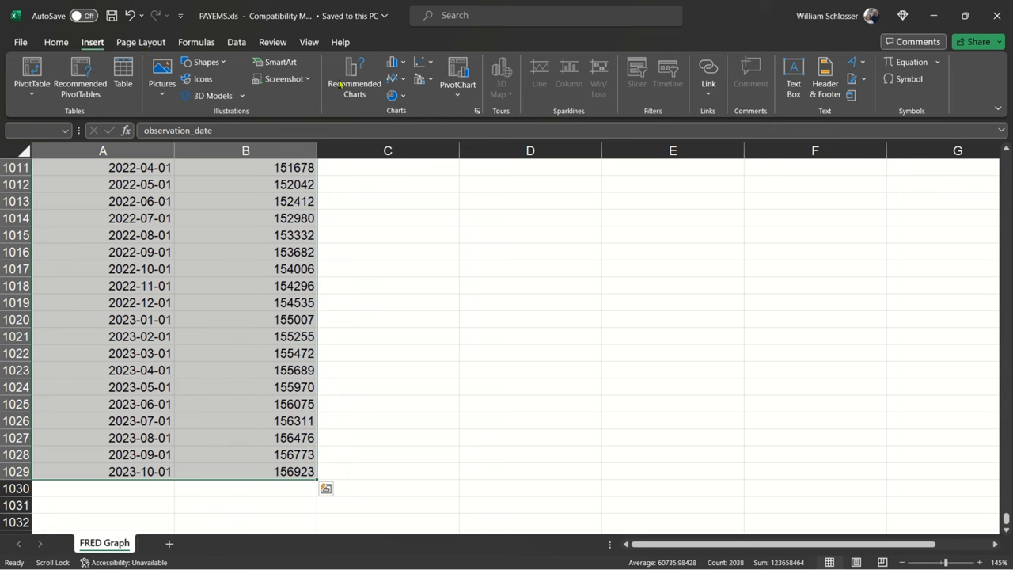
pyautogui.click(391, 77)
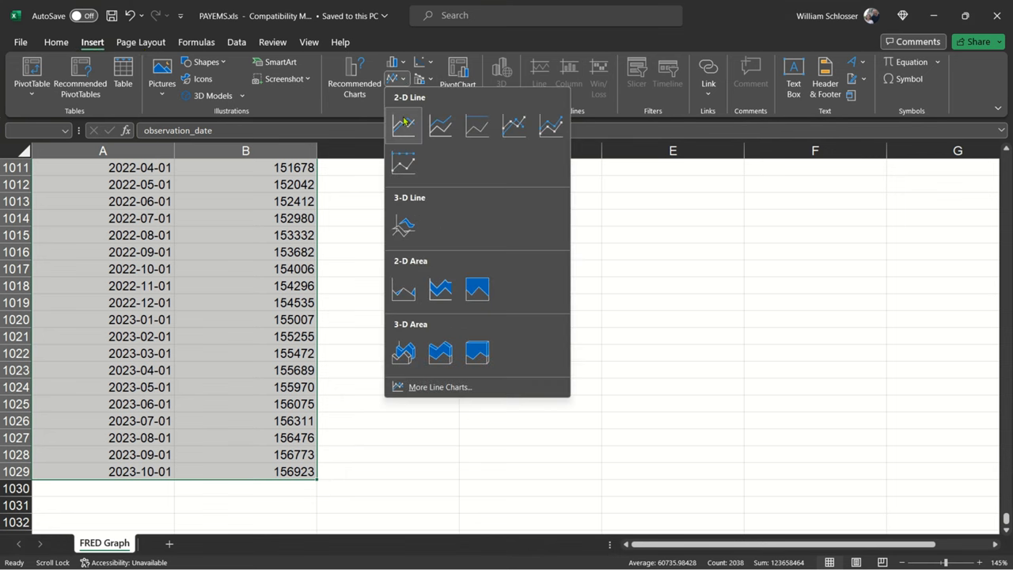
pyautogui.click(404, 126)
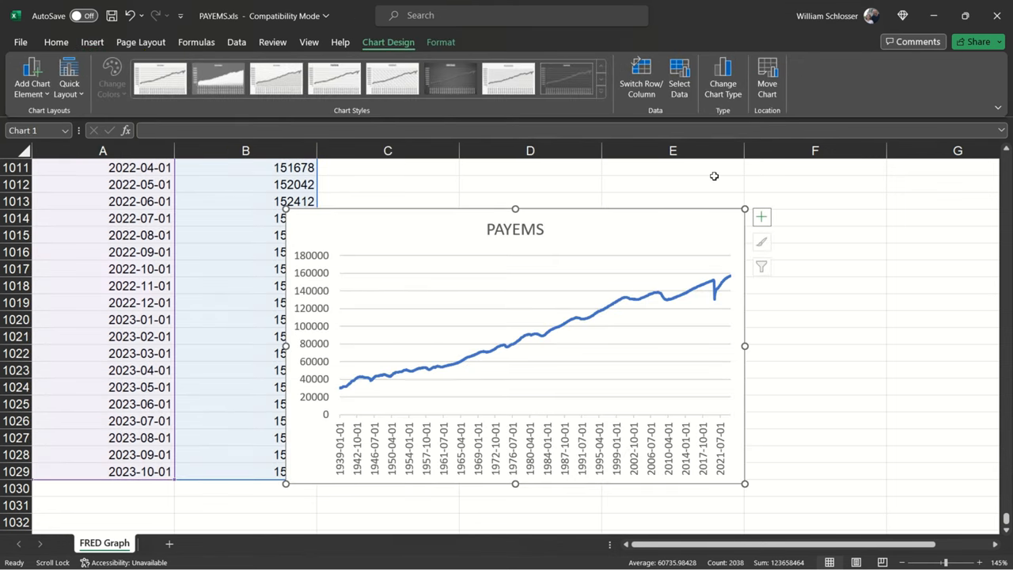
pyautogui.moveTo(697, 376)
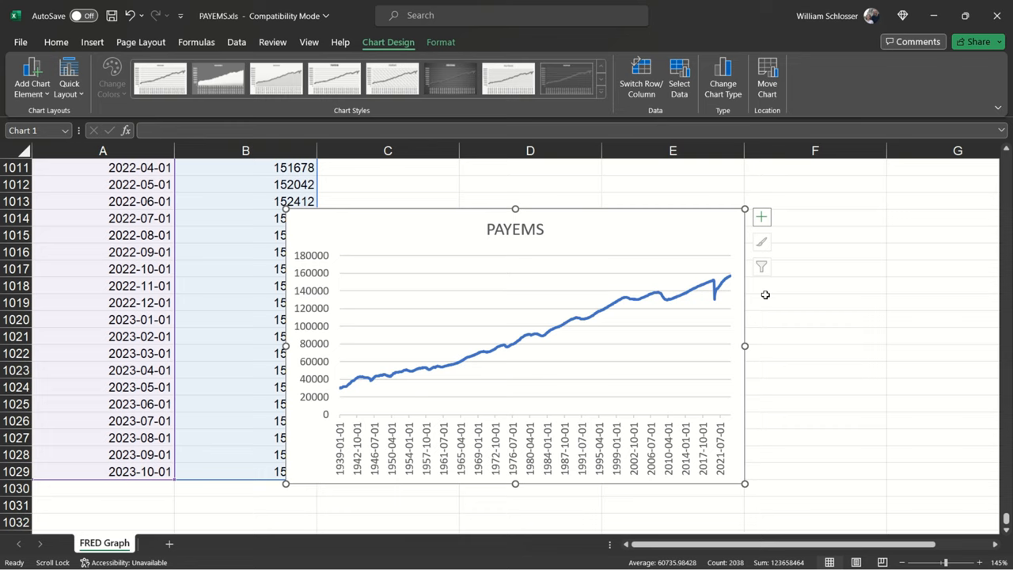
pyautogui.moveTo(801, 292)
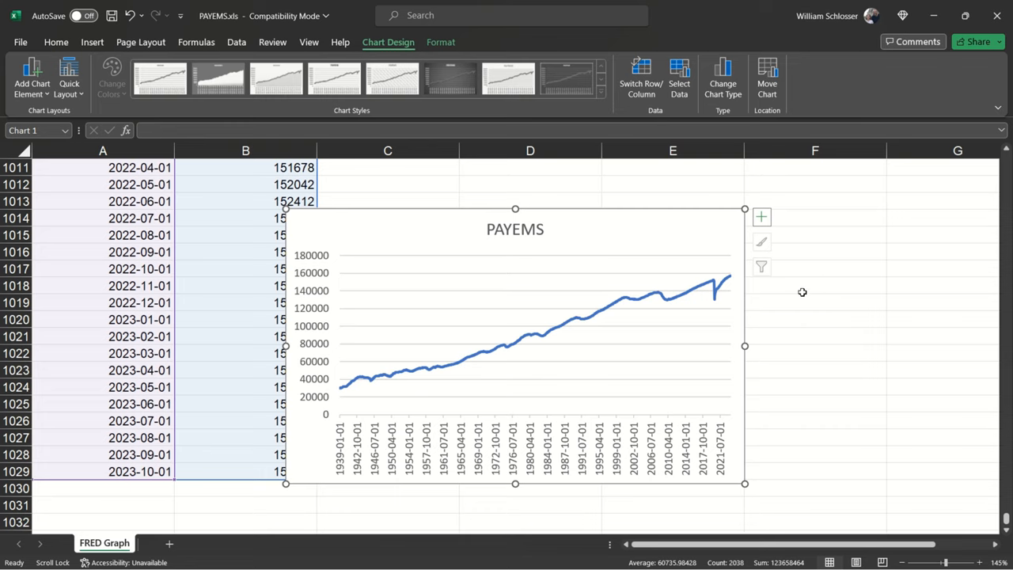
pyautogui.moveTo(597, 230)
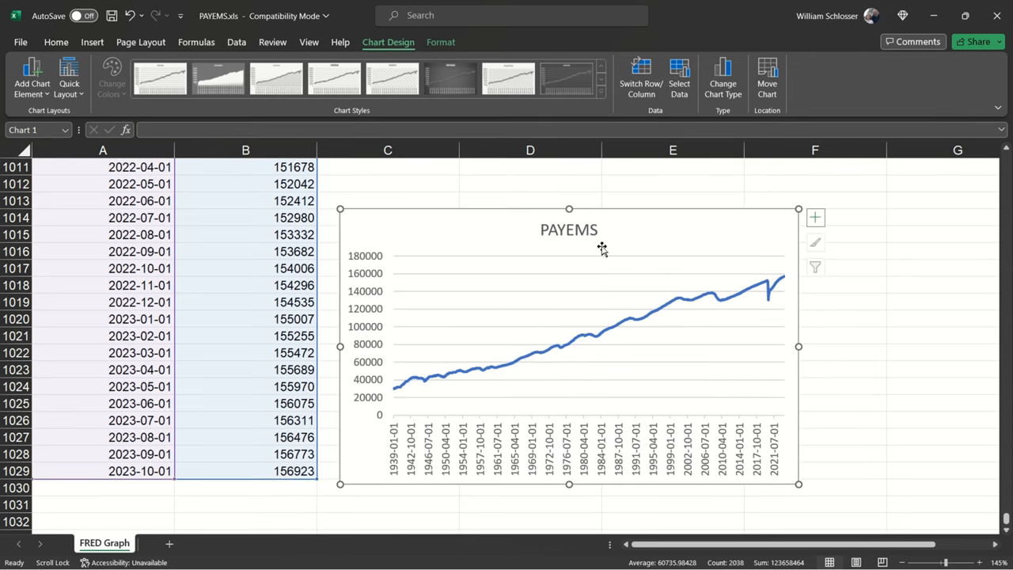
# - Move the PAYEMS chart to a new sheet named 'Employment'
pyautogui.rightClick(602, 249)
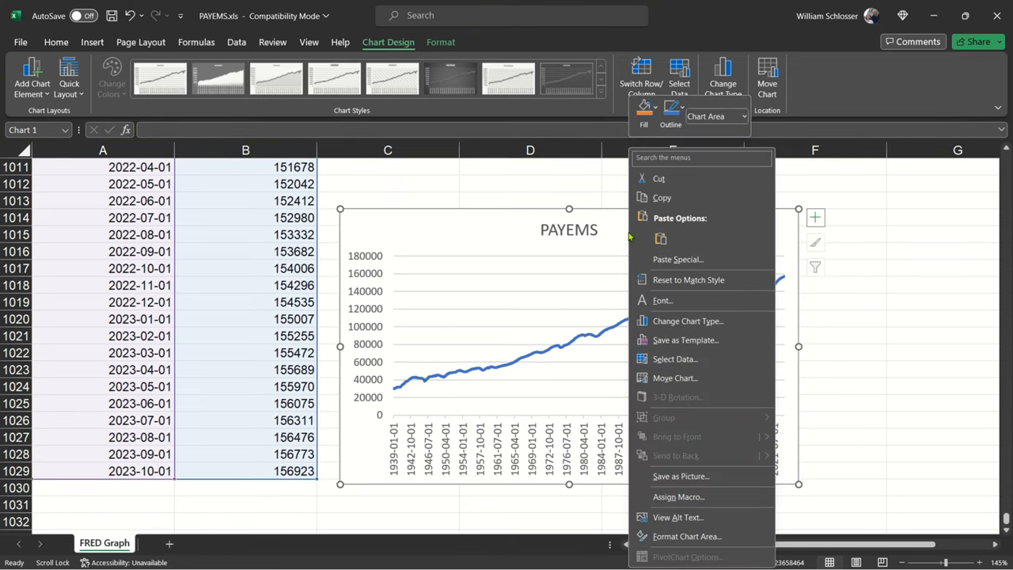
pyautogui.moveTo(687, 320)
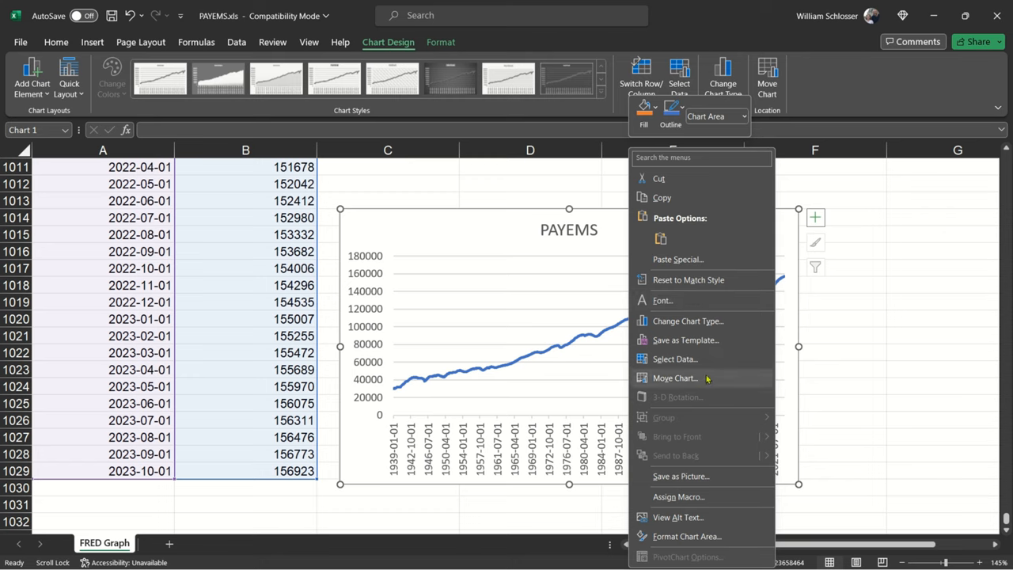
pyautogui.click(674, 378)
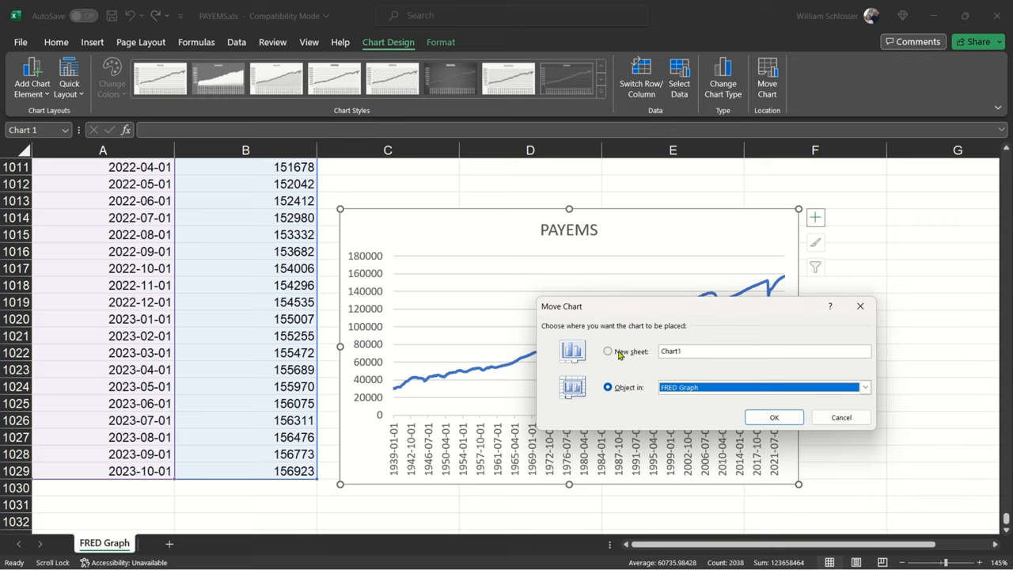
pyautogui.click(608, 350)
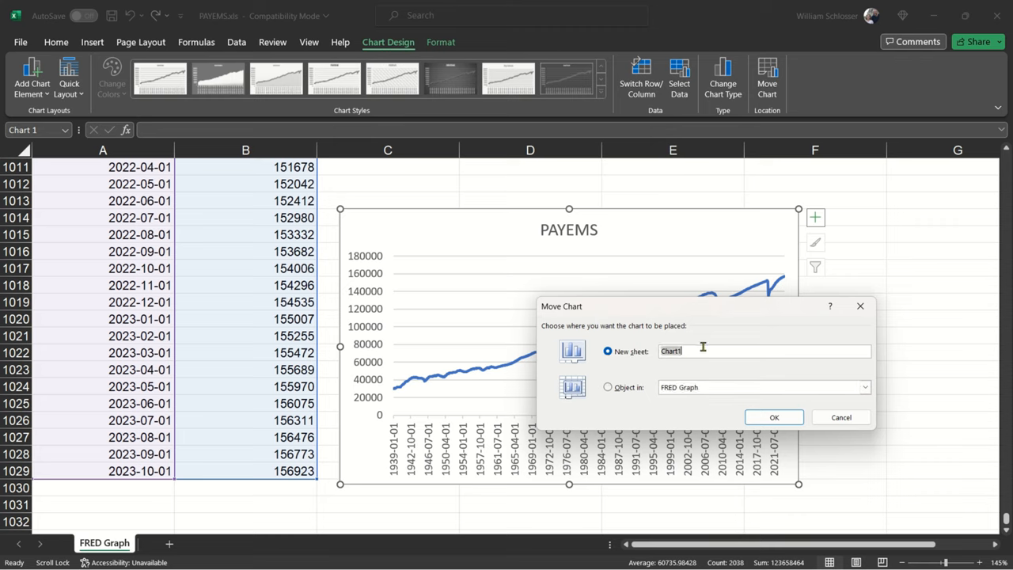
pyautogui.write('Employment')
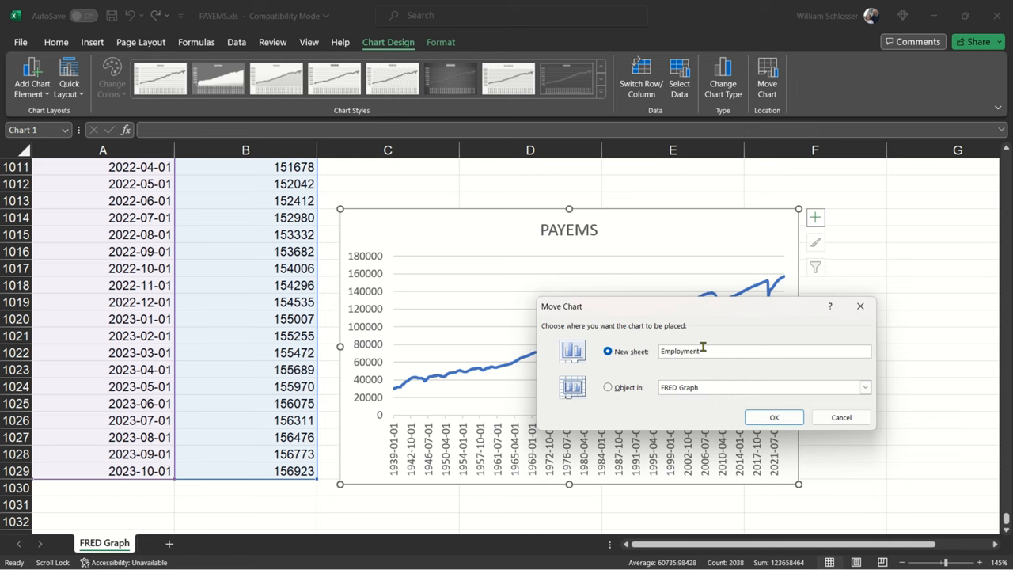
pyautogui.click(774, 417)
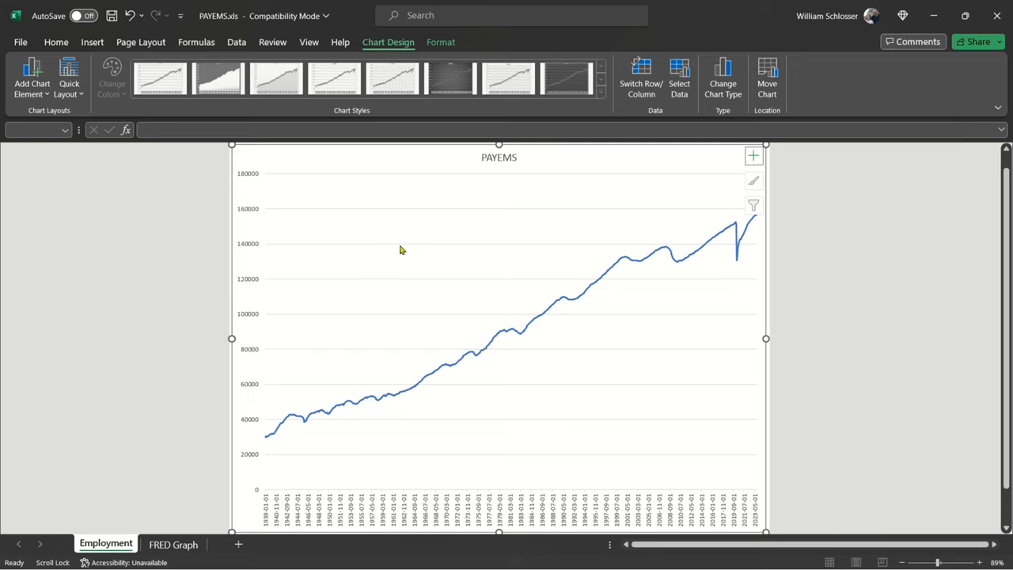
pyautogui.moveTo(402, 249)
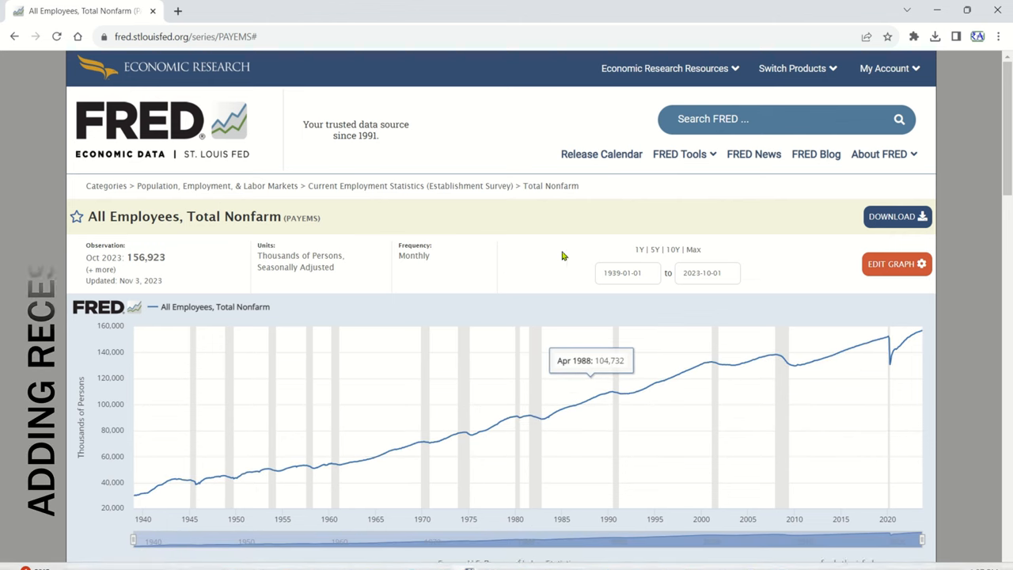
# - Search FRED for 'USREC' and open the NBER based Recession Indicators series
pyautogui.click(783, 118)
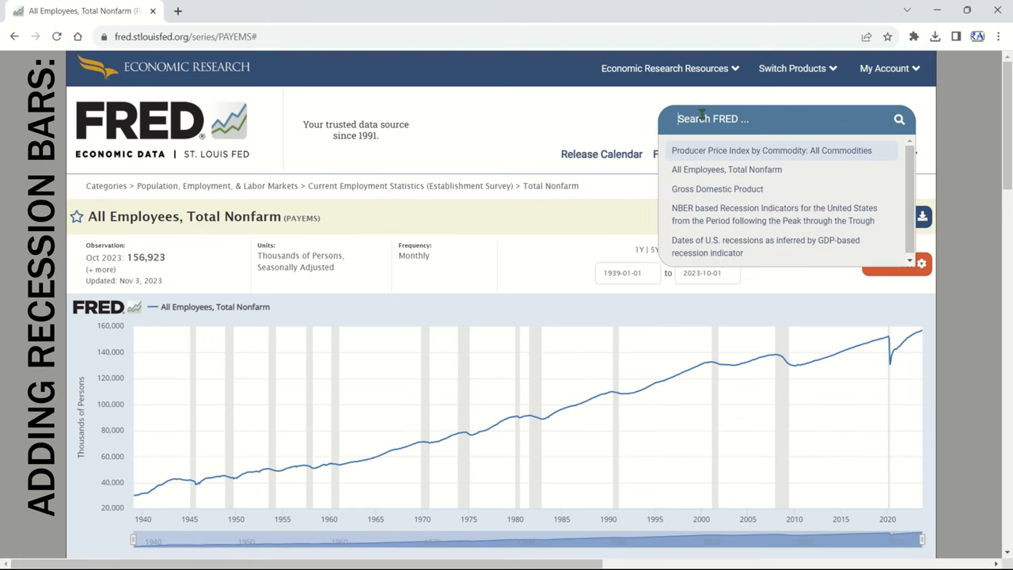
pyautogui.write('U')
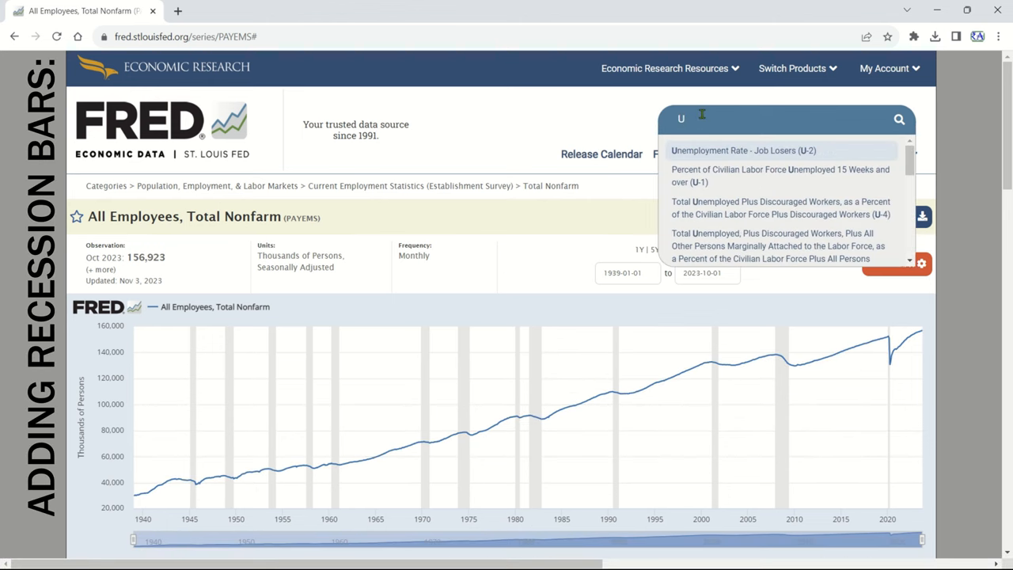
pyautogui.write('USREC')
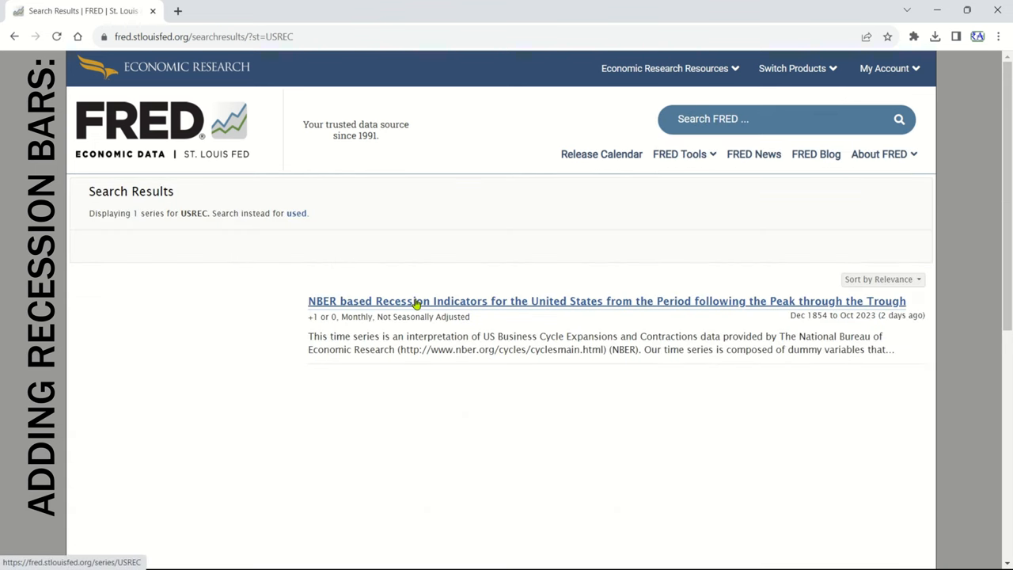
pyautogui.click(606, 300)
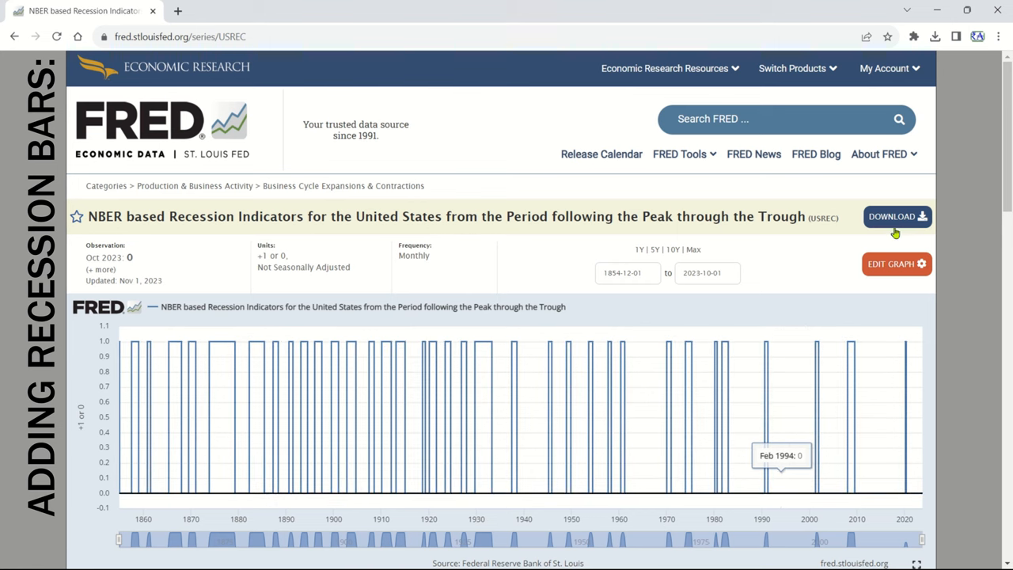
# - Save the USREC series as an Excel data file and open it
pyautogui.click(897, 216)
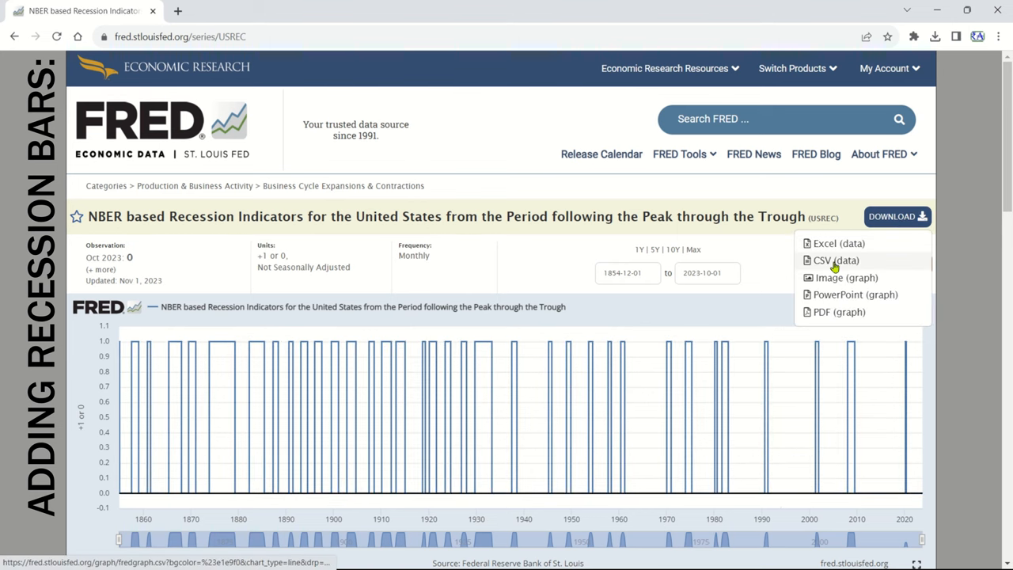
pyautogui.click(838, 243)
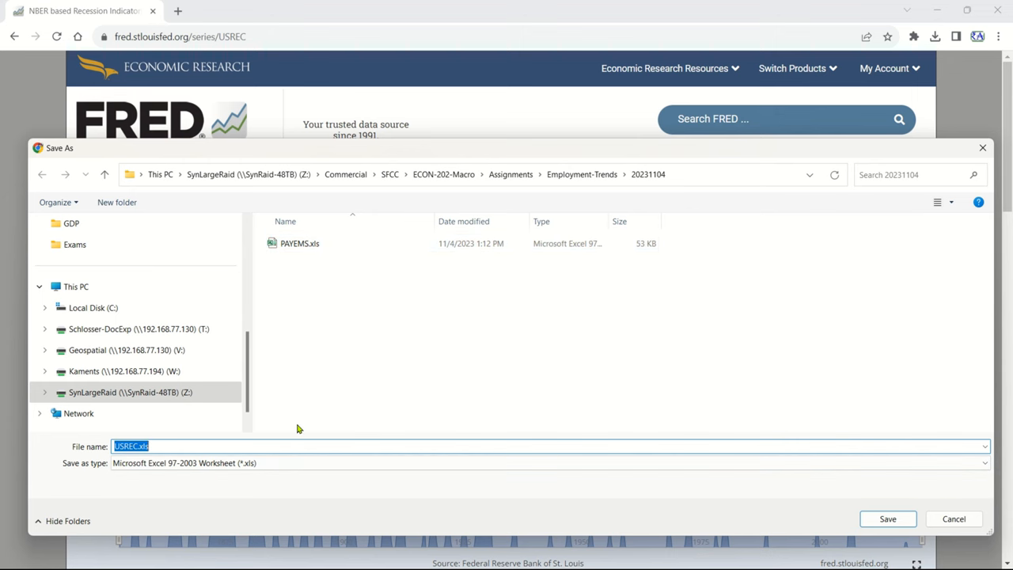
pyautogui.click(887, 519)
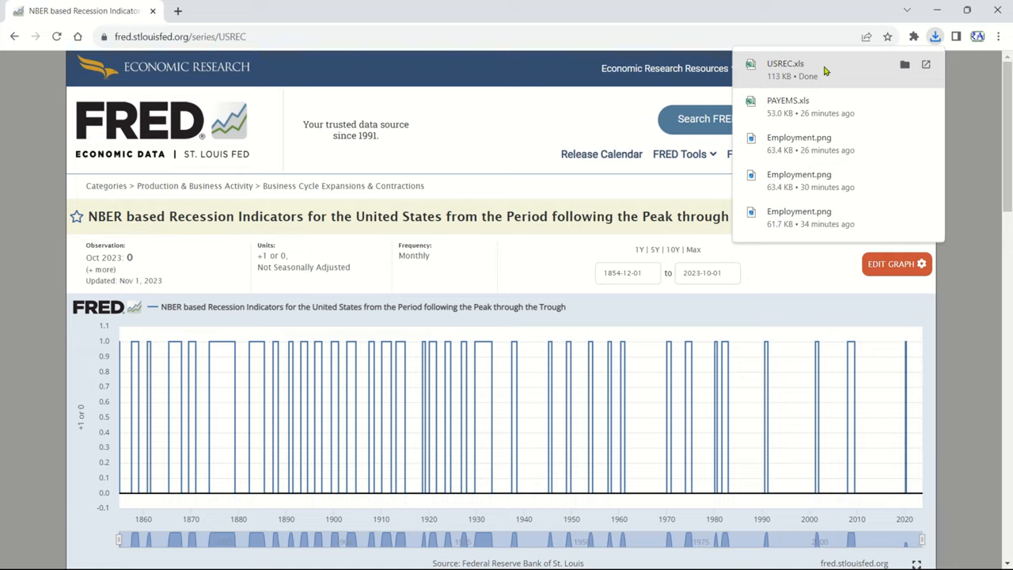
pyautogui.click(787, 100)
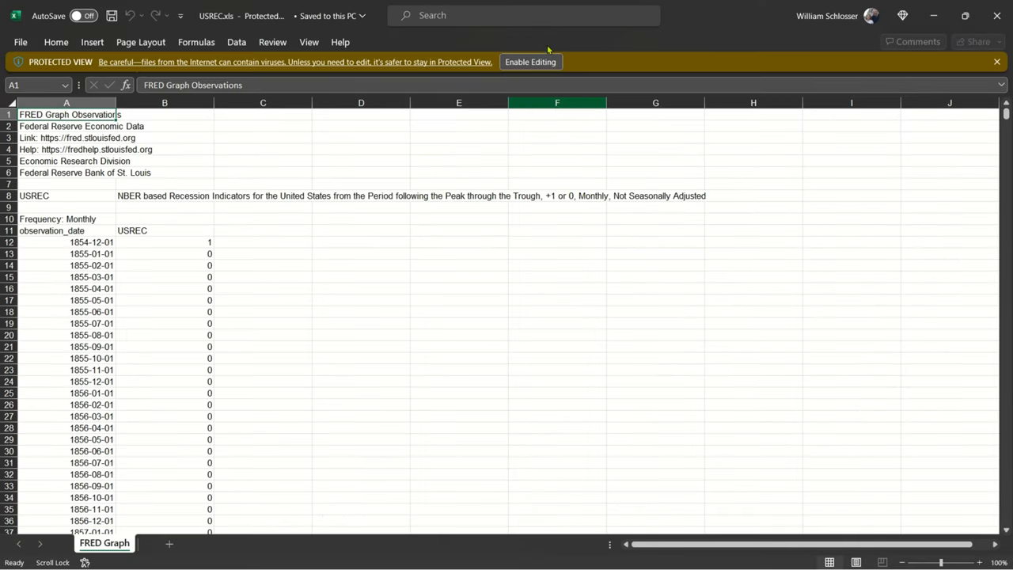
# - Enable editing on USREC.xls and right-click its FRED Graph sheet tab
pyautogui.click(530, 62)
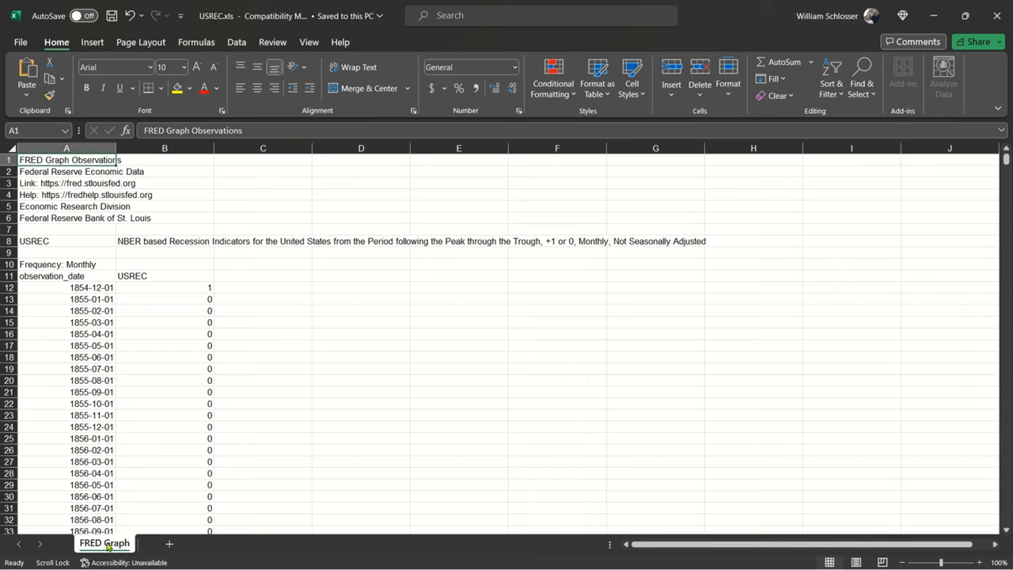
pyautogui.rightClick(104, 543)
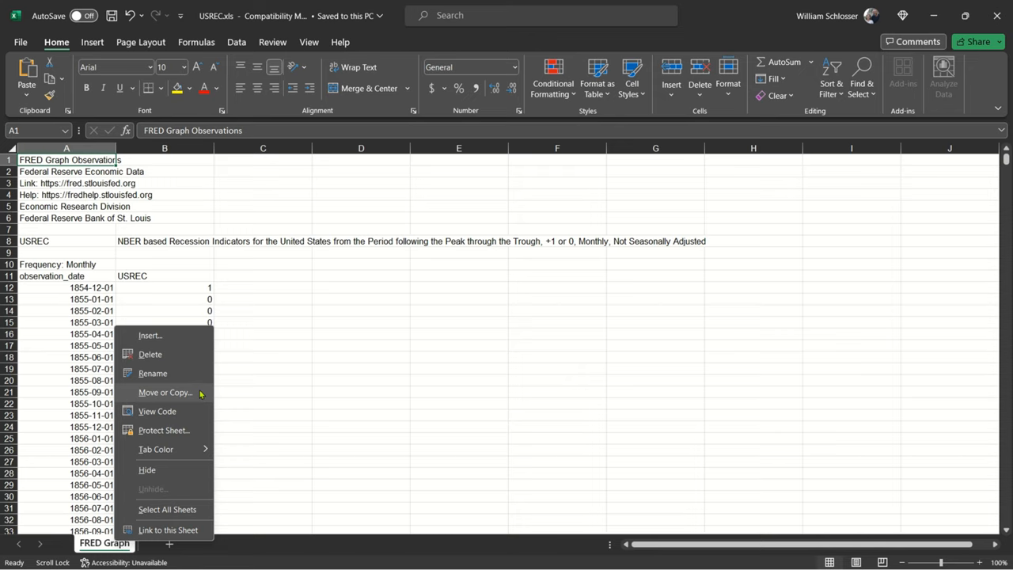
# - Copy the USREC FRED Graph sheet into PAYEMS.xls, placed at the end
pyautogui.click(164, 392)
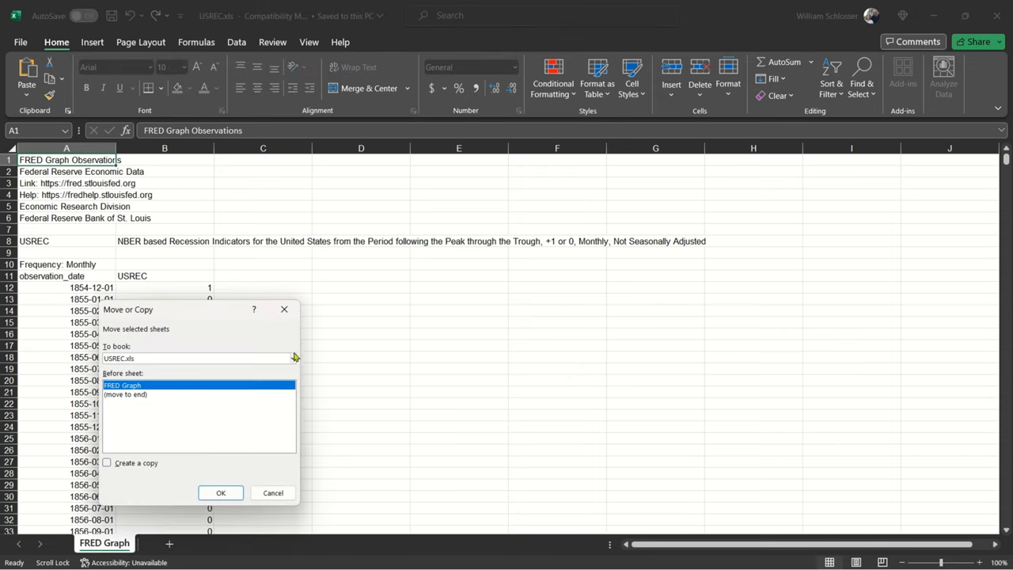
pyautogui.click(293, 357)
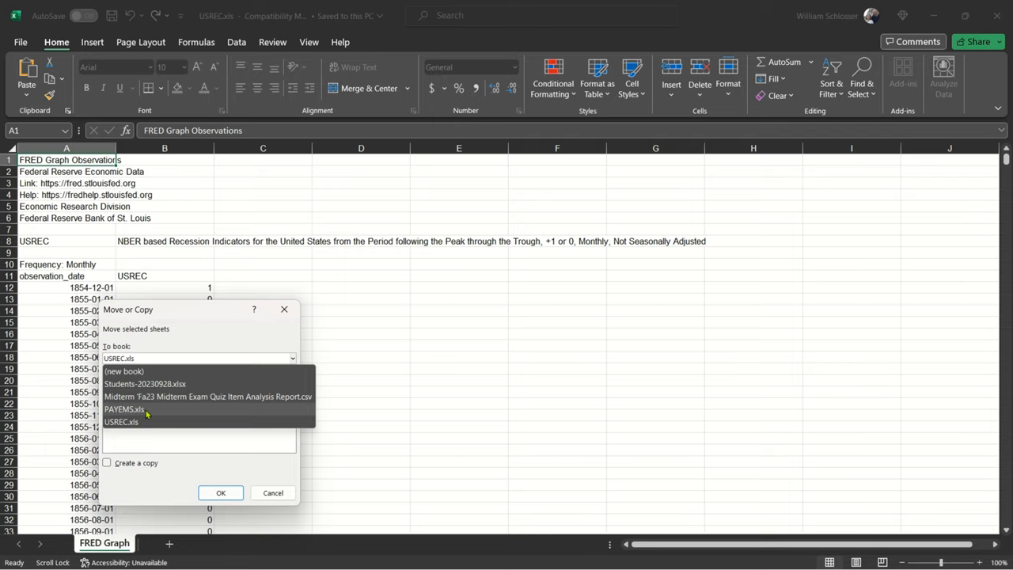
pyautogui.click(125, 409)
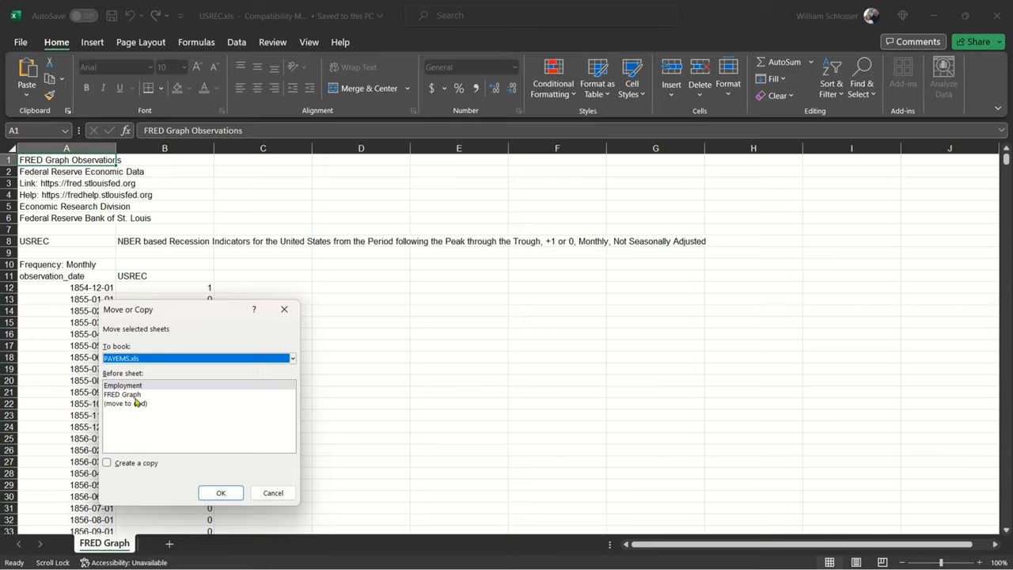
pyautogui.moveTo(133, 399)
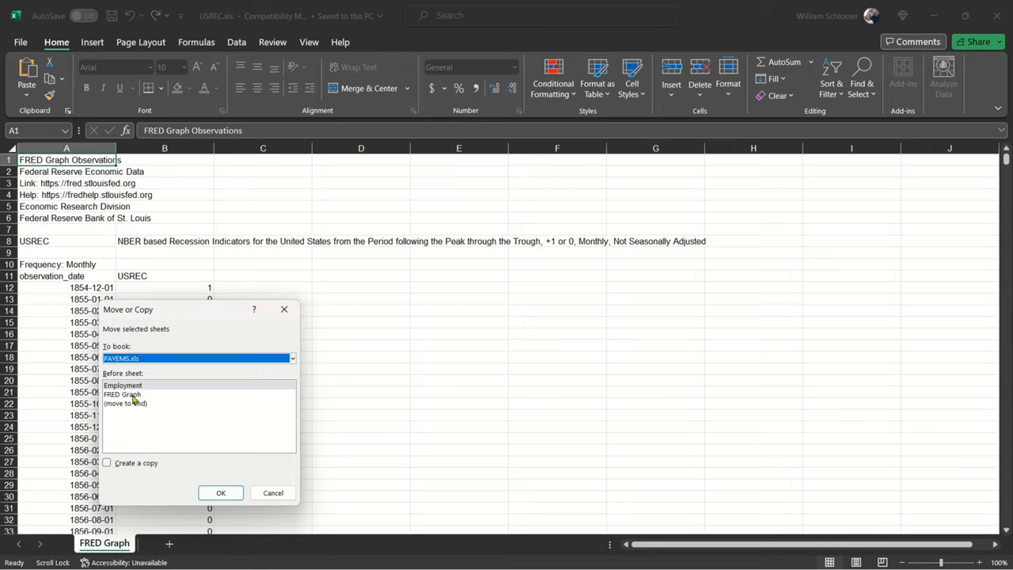
pyautogui.moveTo(116, 409)
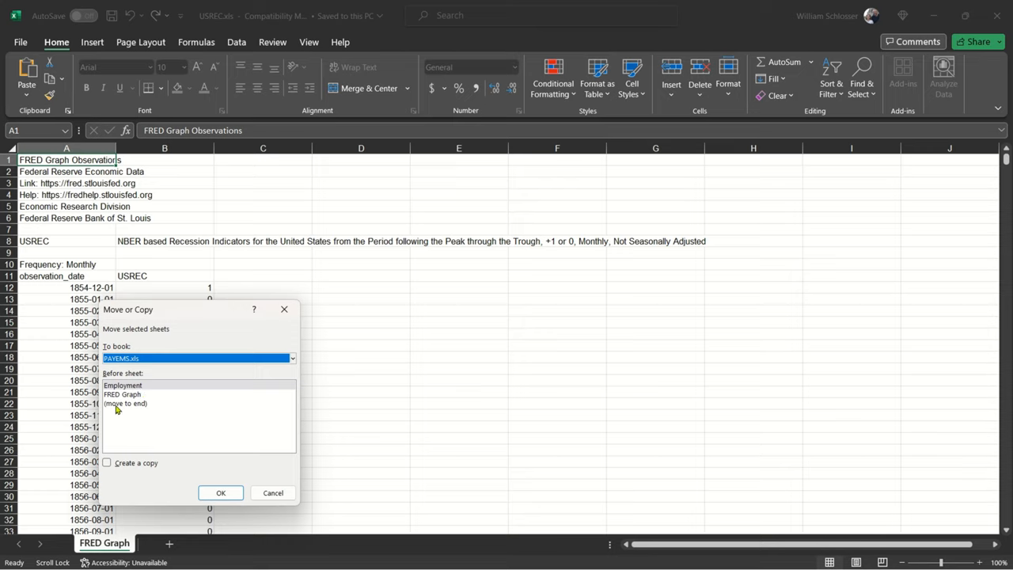
pyautogui.click(125, 403)
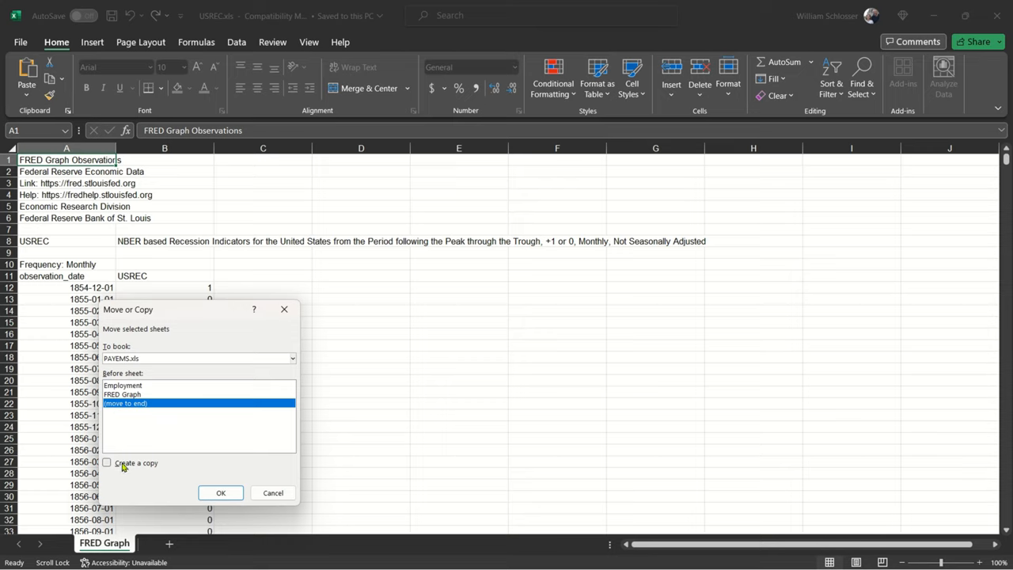
pyautogui.click(107, 462)
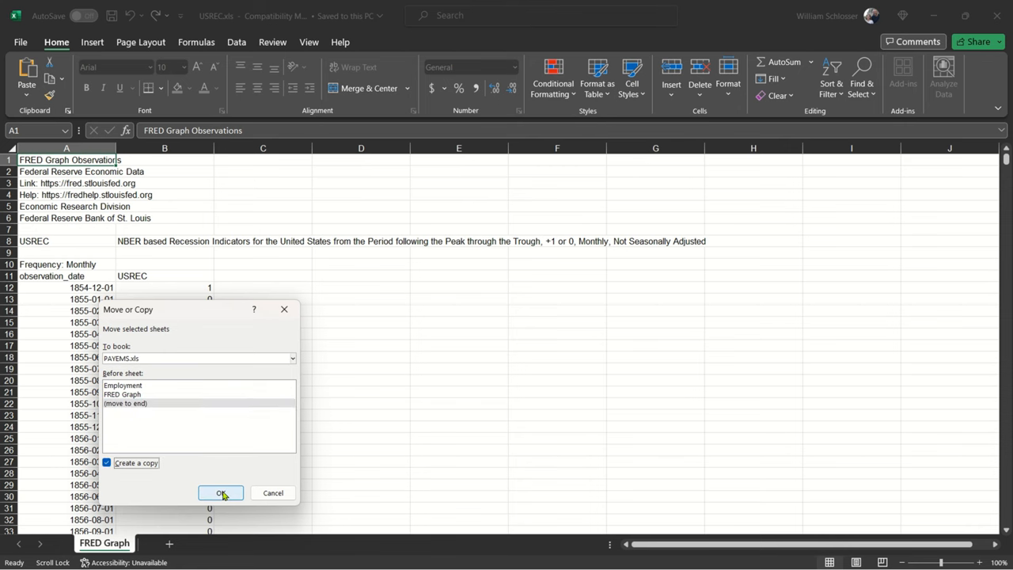
pyautogui.click(221, 492)
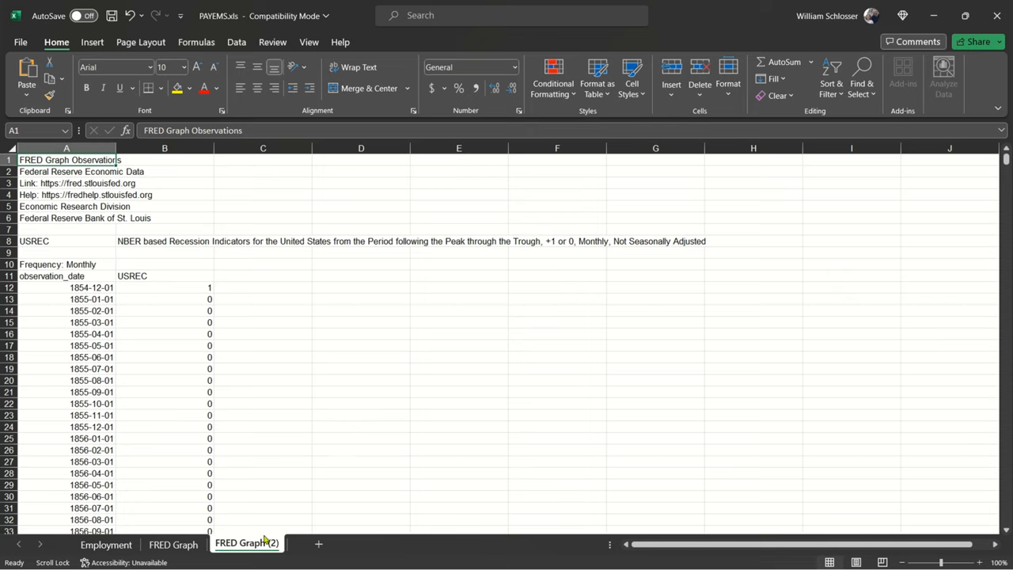
pyautogui.moveTo(252, 547)
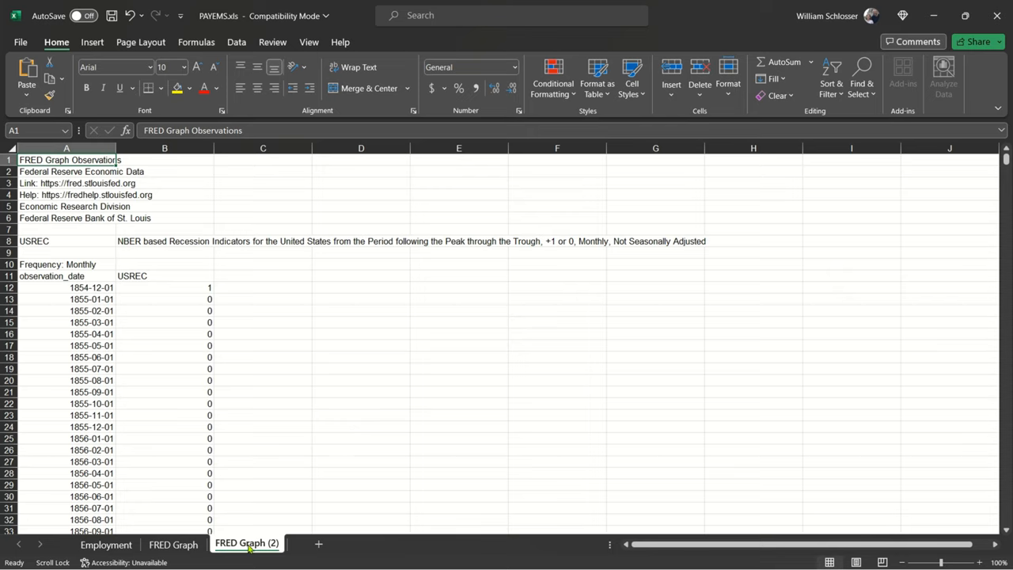
# - Rename the 'FRED Graph (2)' sheet tab to 'Recessions'
pyautogui.doubleClick(246, 543)
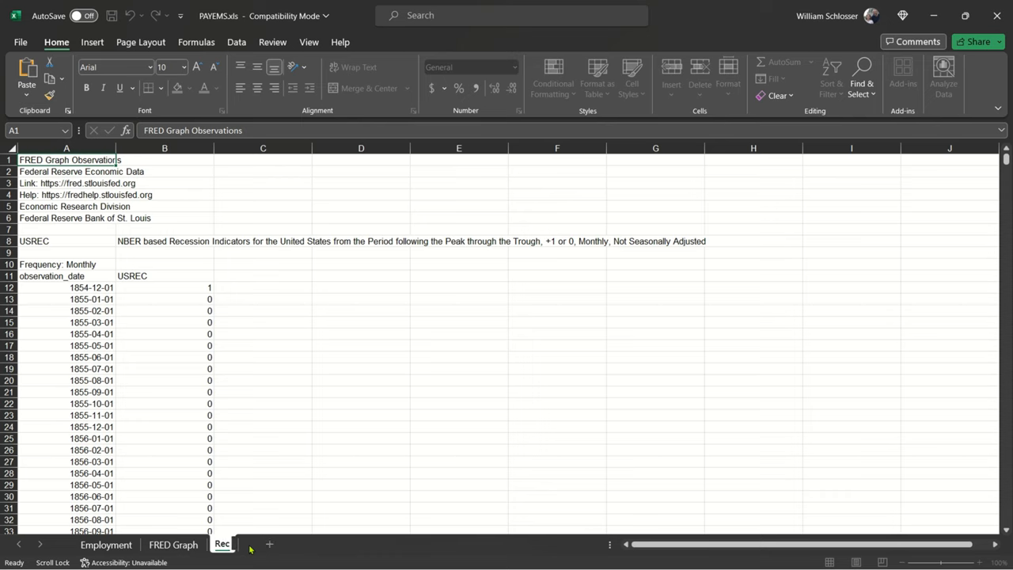
pyautogui.doubleClick(222, 544)
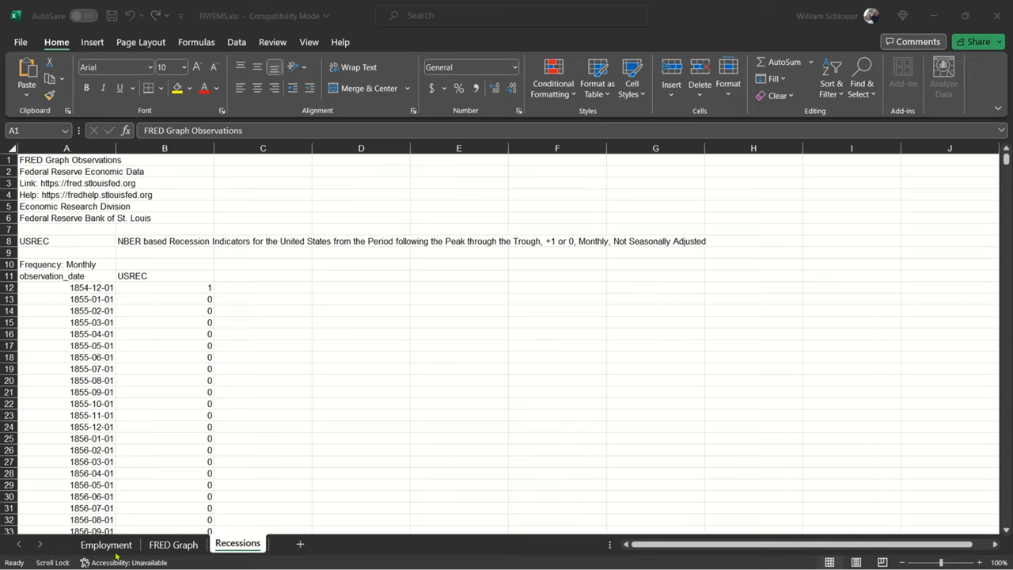
pyautogui.moveTo(179, 545)
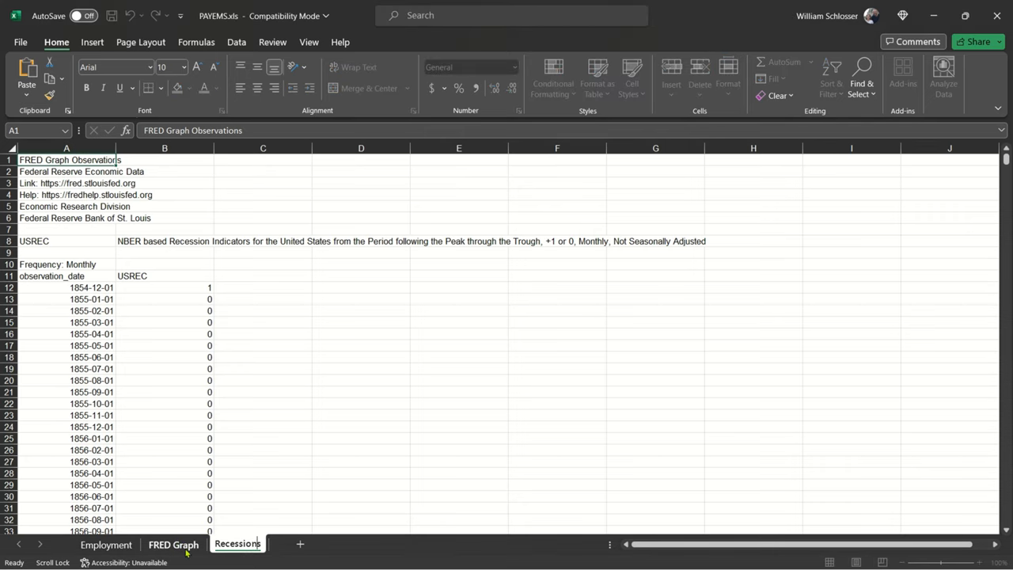
# - Place the Employment chart sheet after the Recessions sheet and display its chart
pyautogui.click(105, 544)
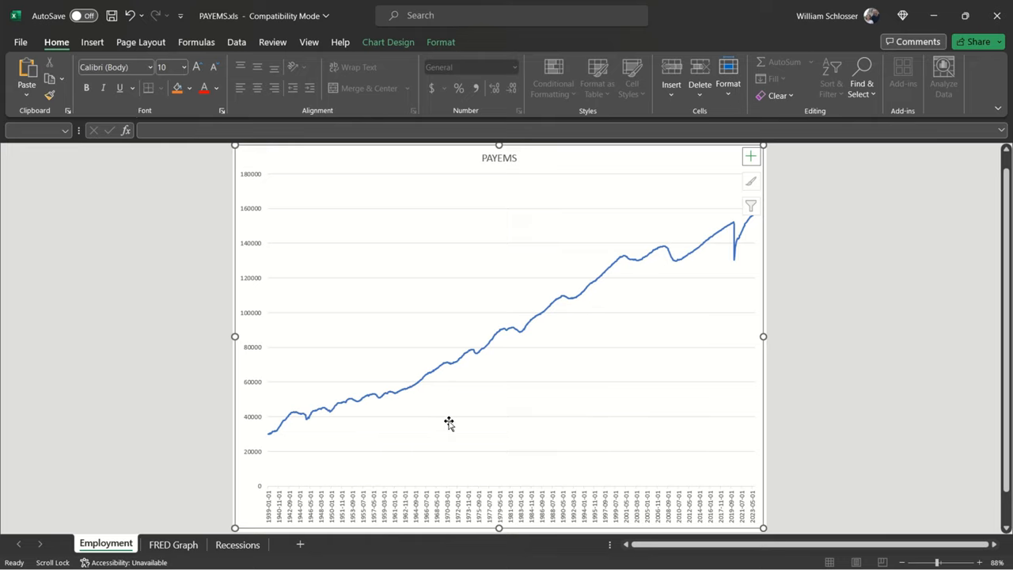
pyautogui.moveTo(504, 200)
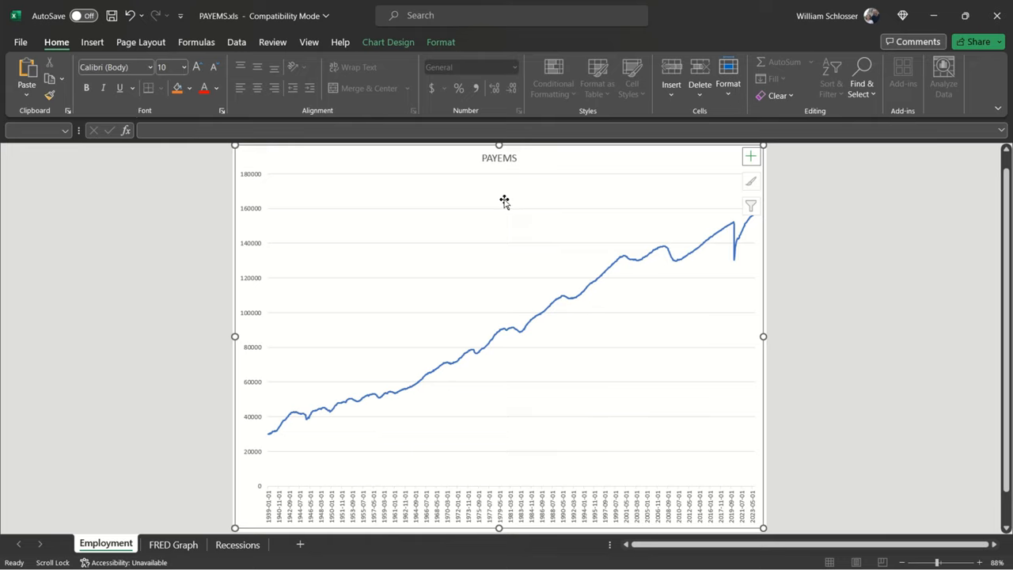
pyautogui.moveTo(265, 489)
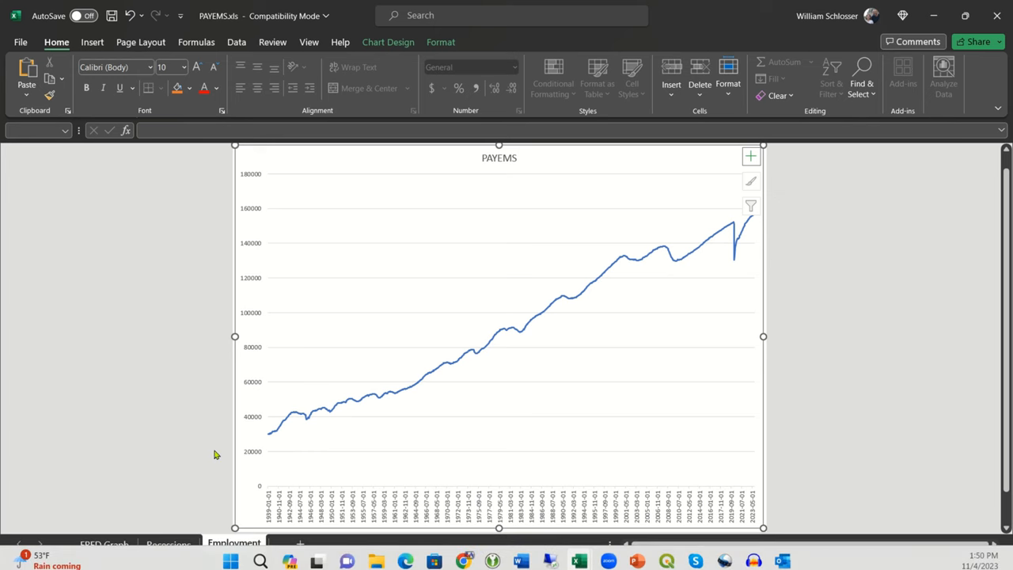
pyautogui.click(168, 544)
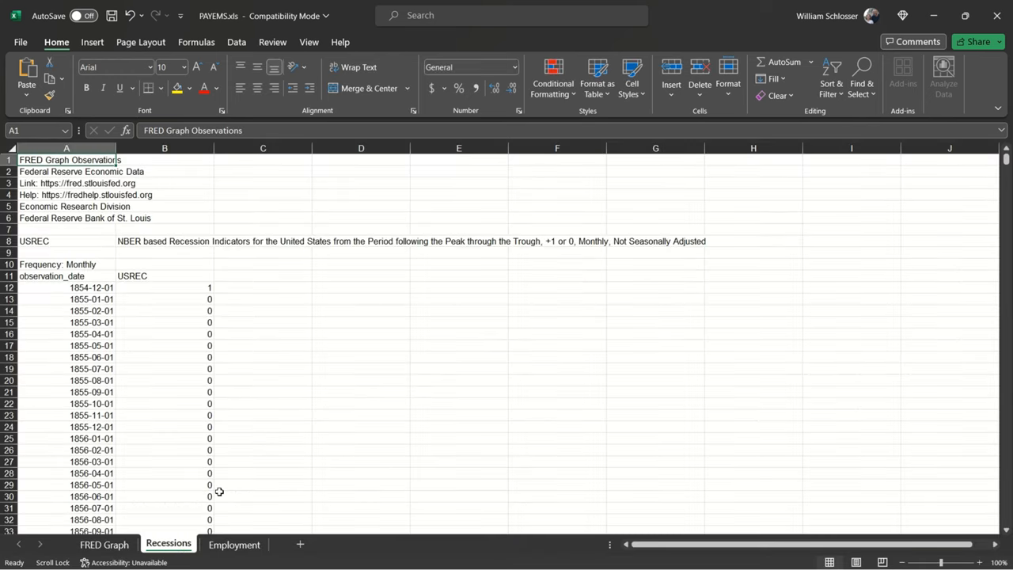
pyautogui.moveTo(209, 523)
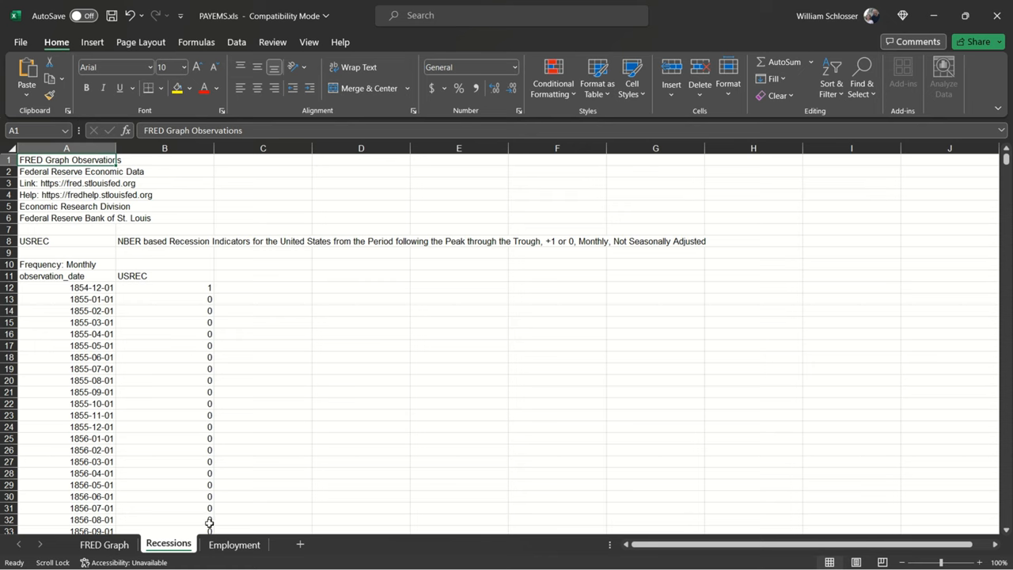
pyautogui.click(233, 545)
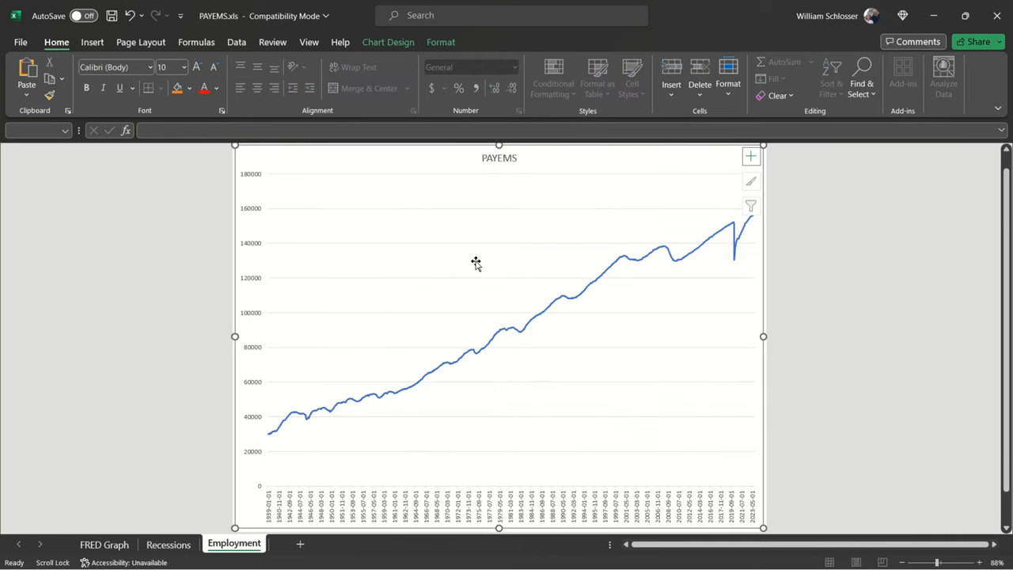
pyautogui.moveTo(510, 261)
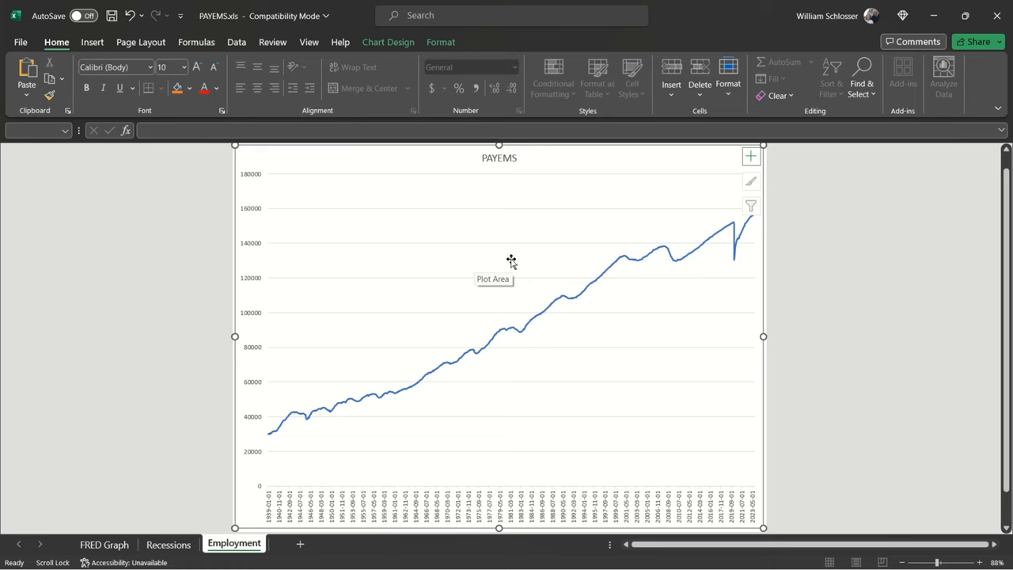
# - Open Select Data Source for the Employment chart to review its PAYEMS series
pyautogui.rightClick(511, 262)
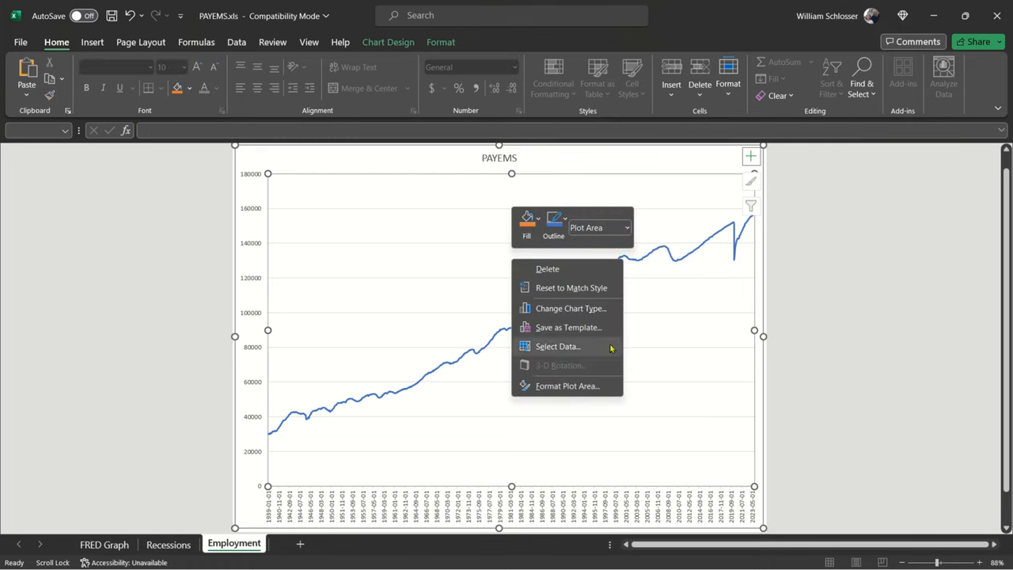
pyautogui.moveTo(592, 349)
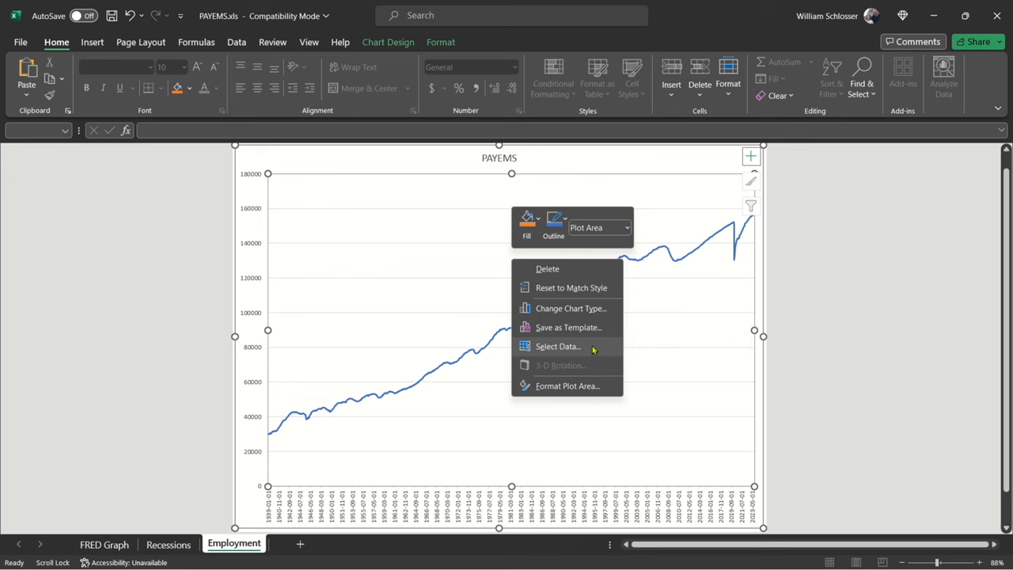
pyautogui.click(558, 346)
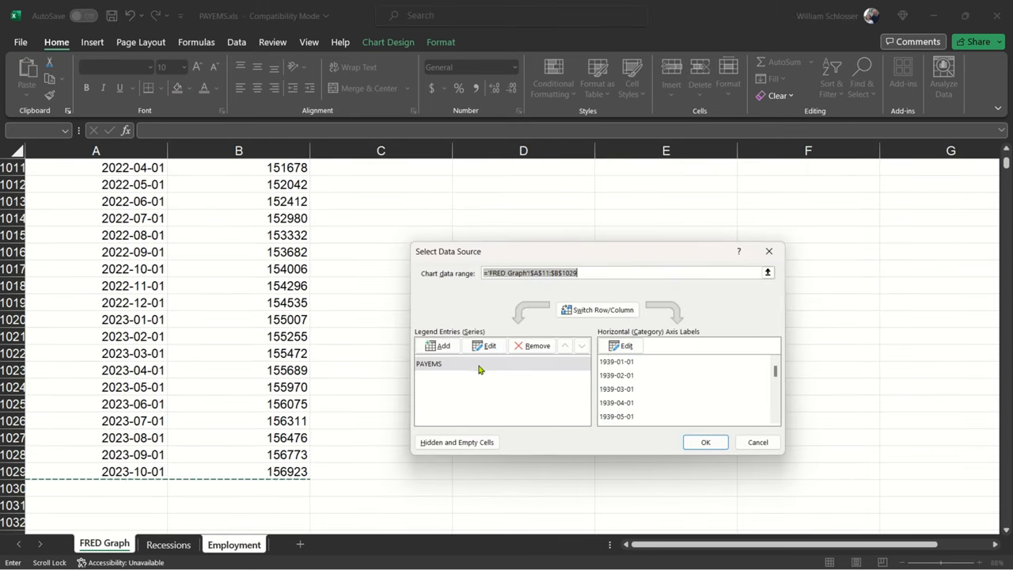
pyautogui.moveTo(645, 374)
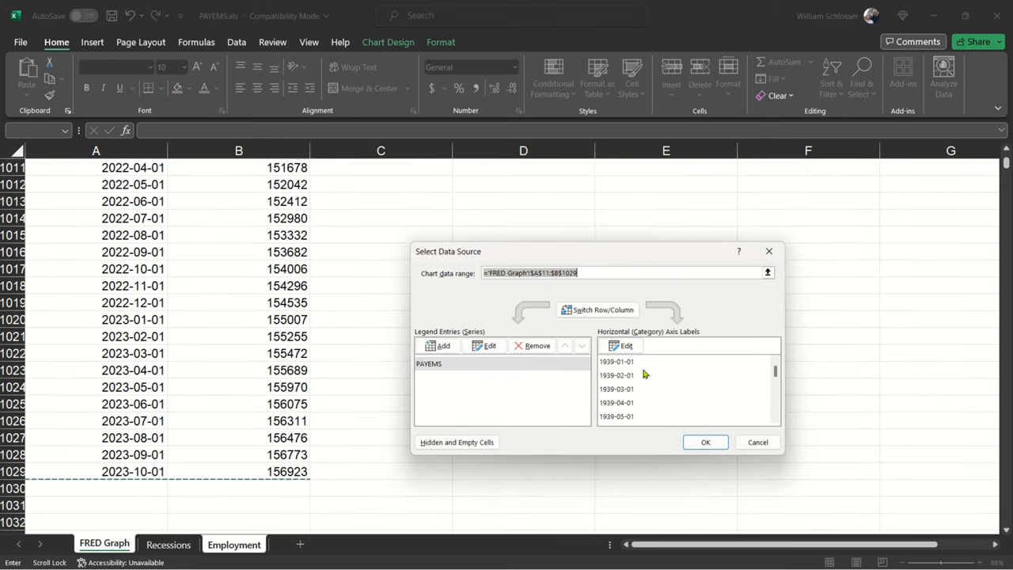
pyautogui.moveTo(631, 421)
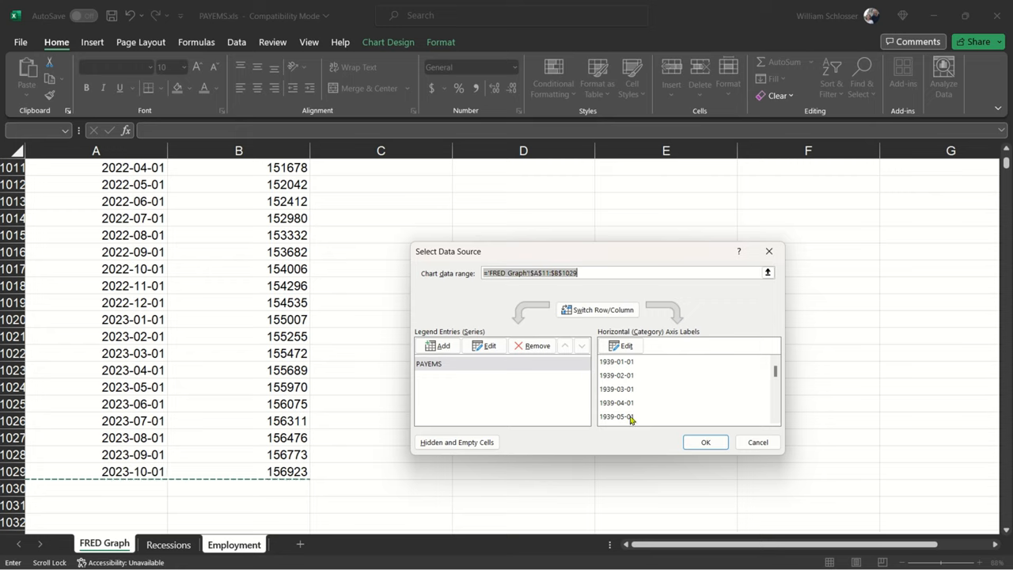
pyautogui.moveTo(656, 370)
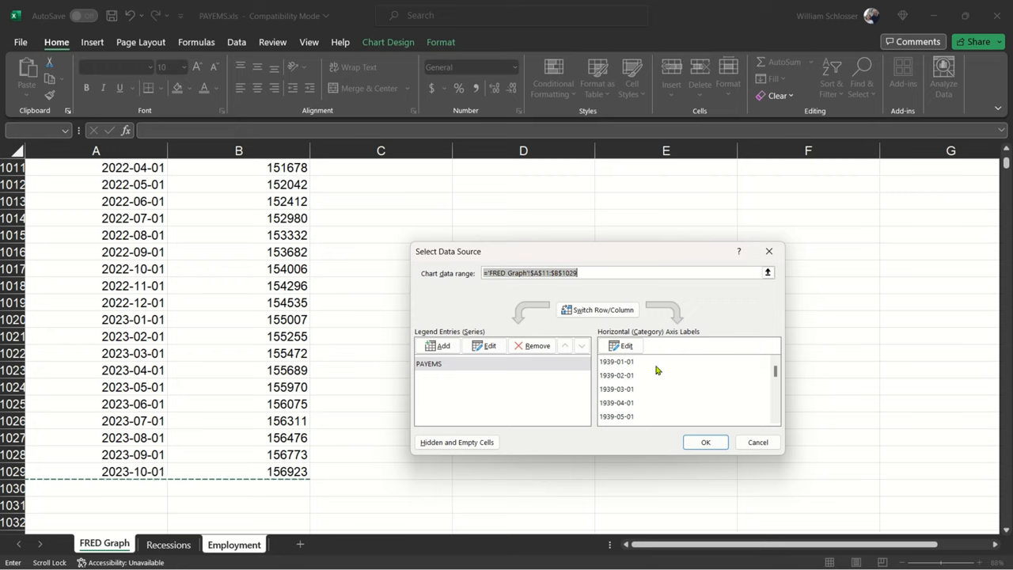
pyautogui.moveTo(610, 366)
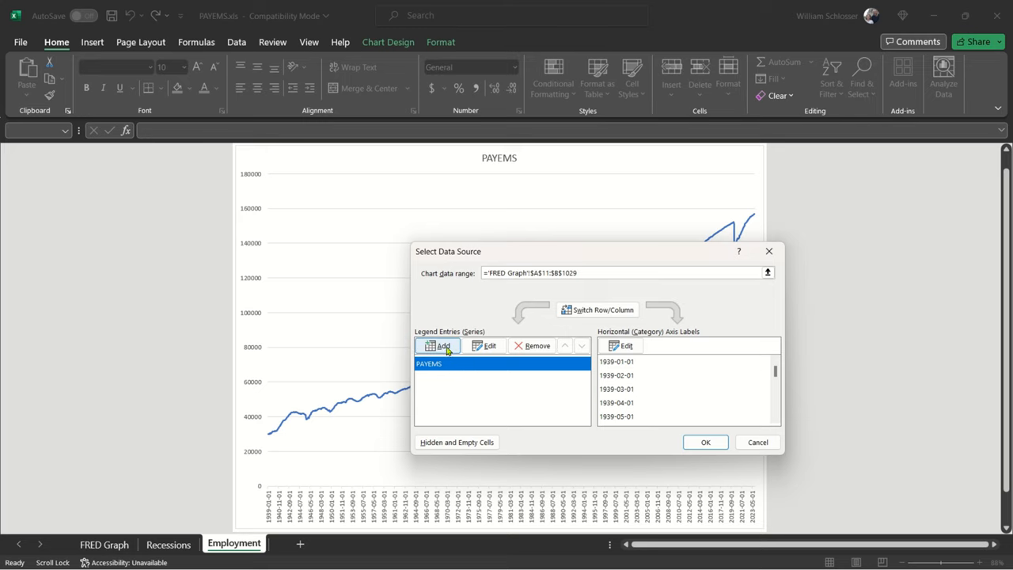
# - Add a new chart series and enter its name, Recessions
pyautogui.click(440, 345)
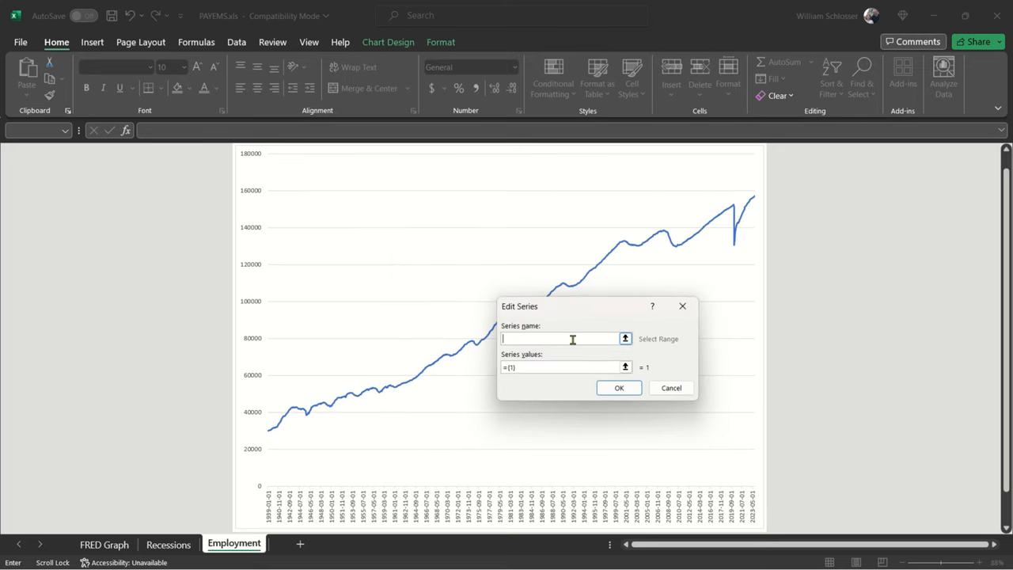
pyautogui.write('Recessop')
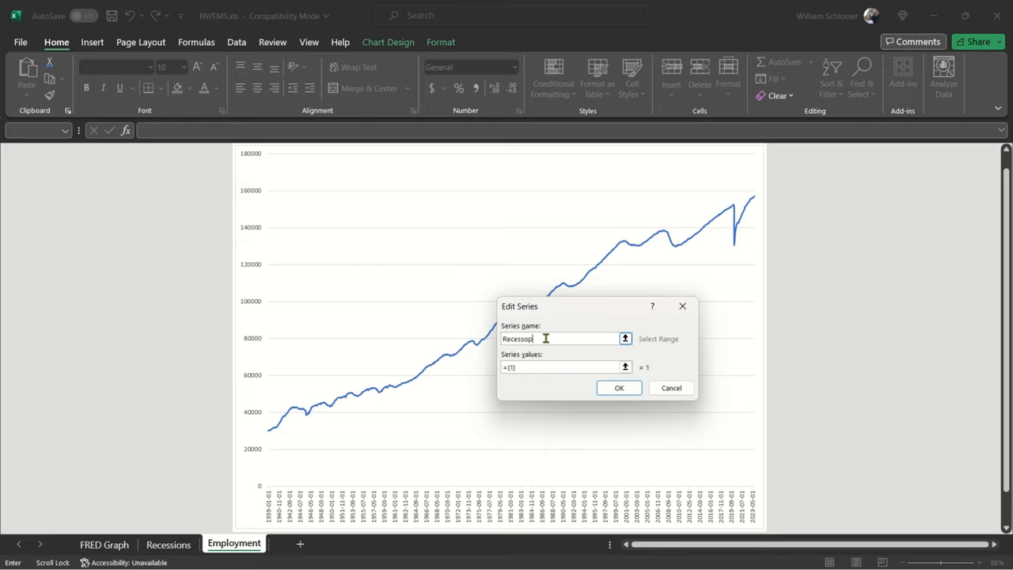
pyautogui.press('BackSpace')
pyautogui.write('ions')
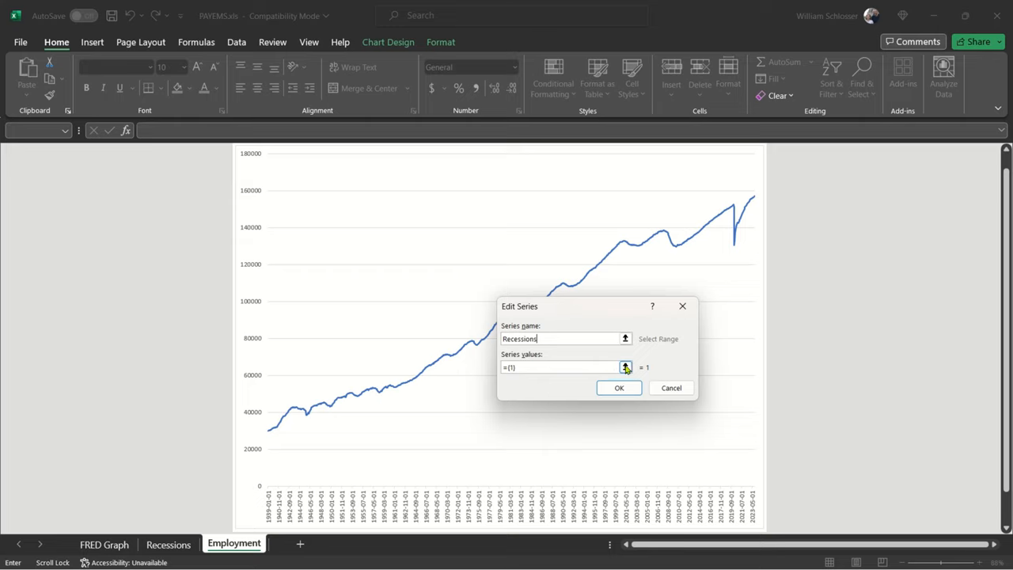
pyautogui.moveTo(626, 367)
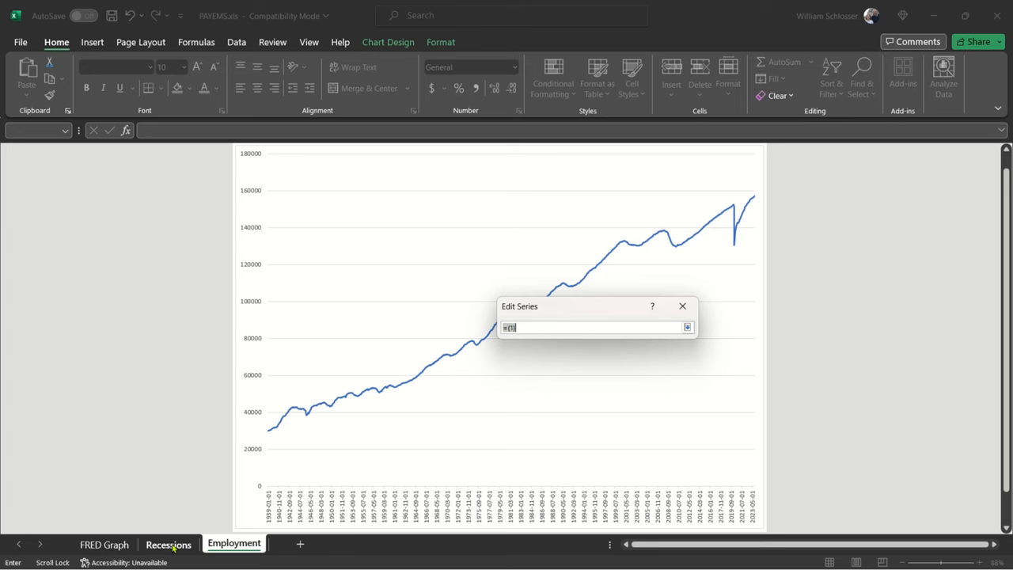
# - Go to the Recessions sheet and scroll down to the 1939 rows near row 1021
pyautogui.click(168, 545)
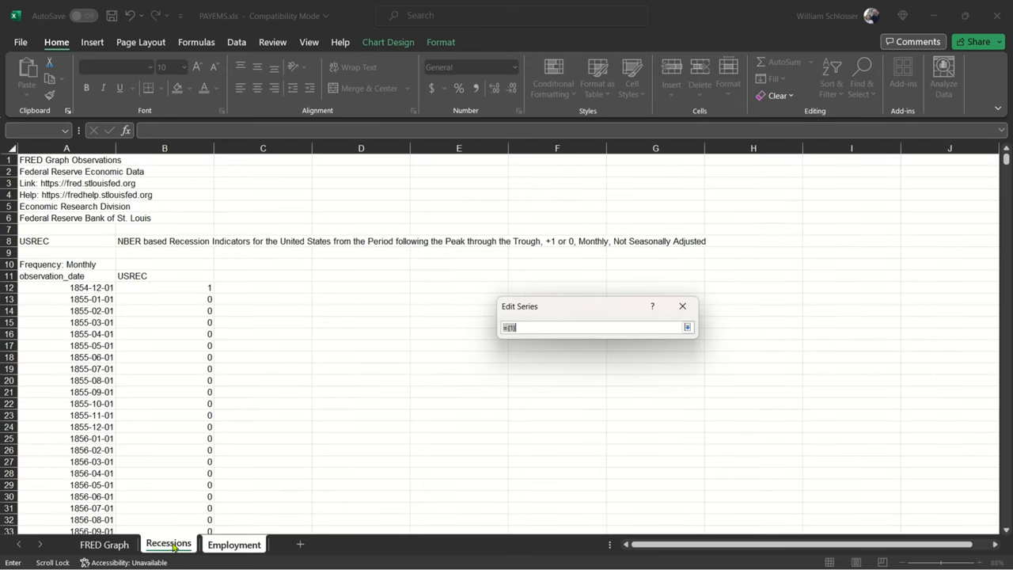
pyautogui.moveTo(165, 302)
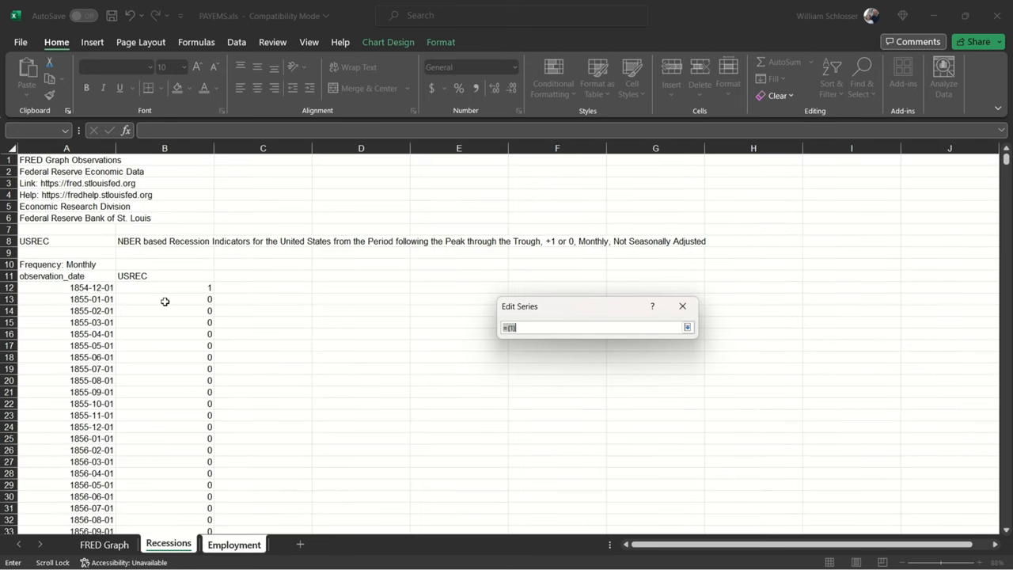
pyautogui.scroll(-3)
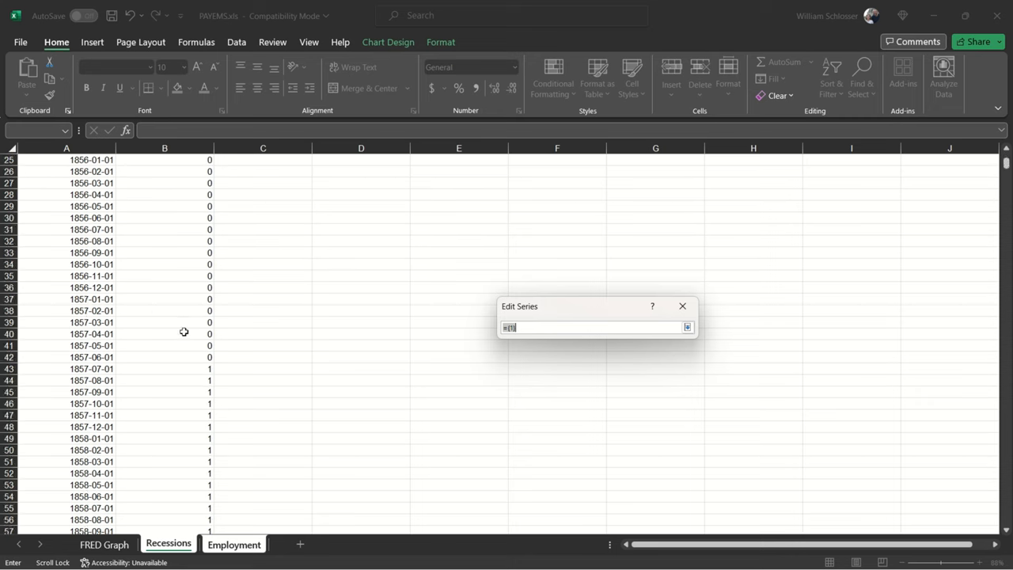
pyautogui.scroll(-3)
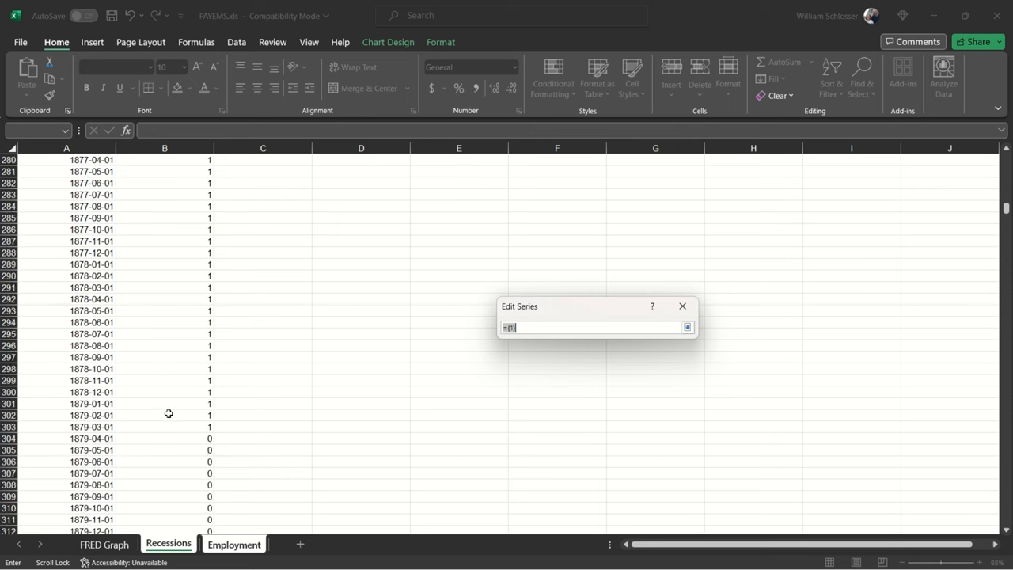
pyautogui.scroll(-3)
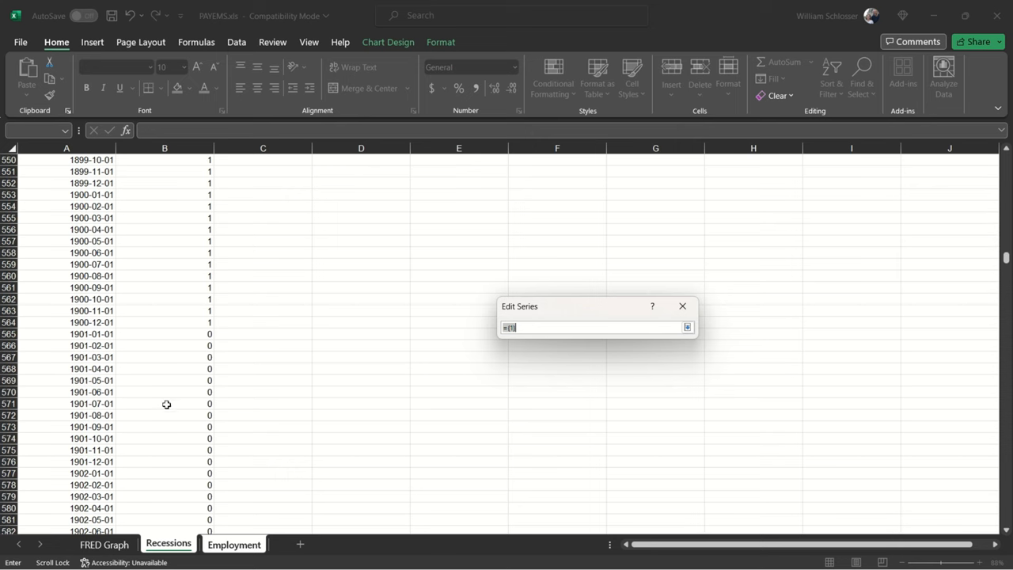
pyautogui.scroll(-3)
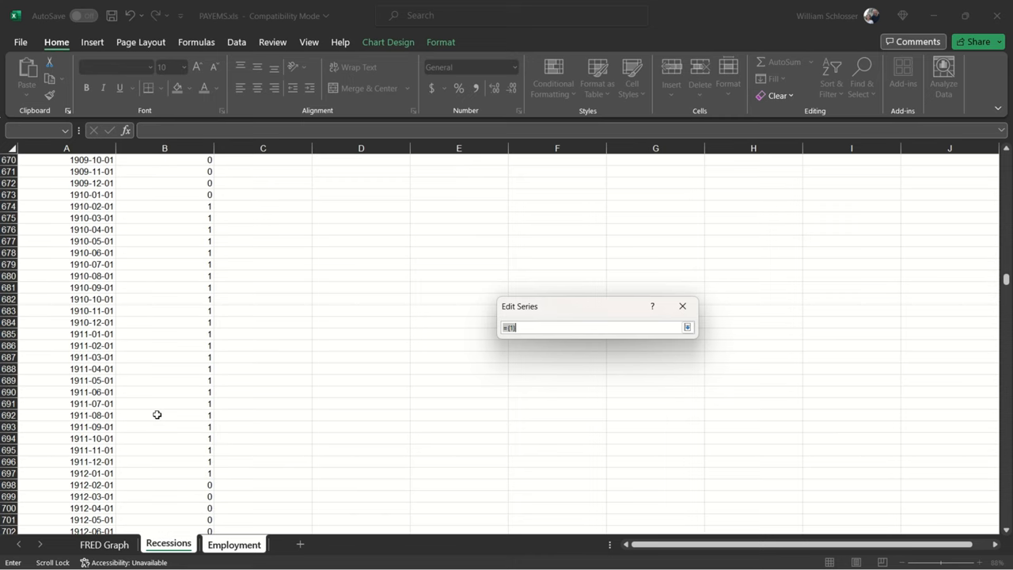
pyautogui.scroll(-3)
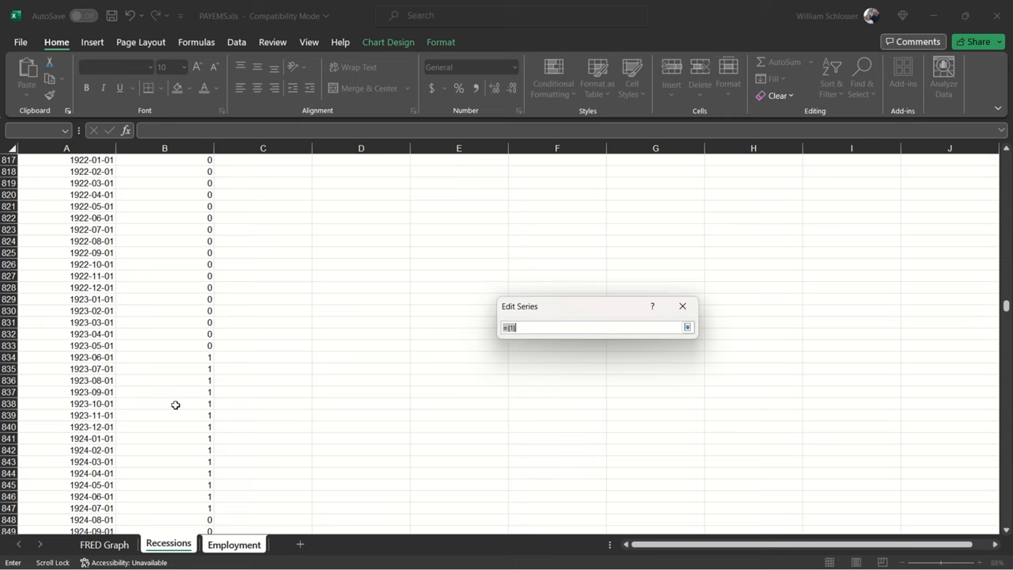
pyautogui.scroll(-3)
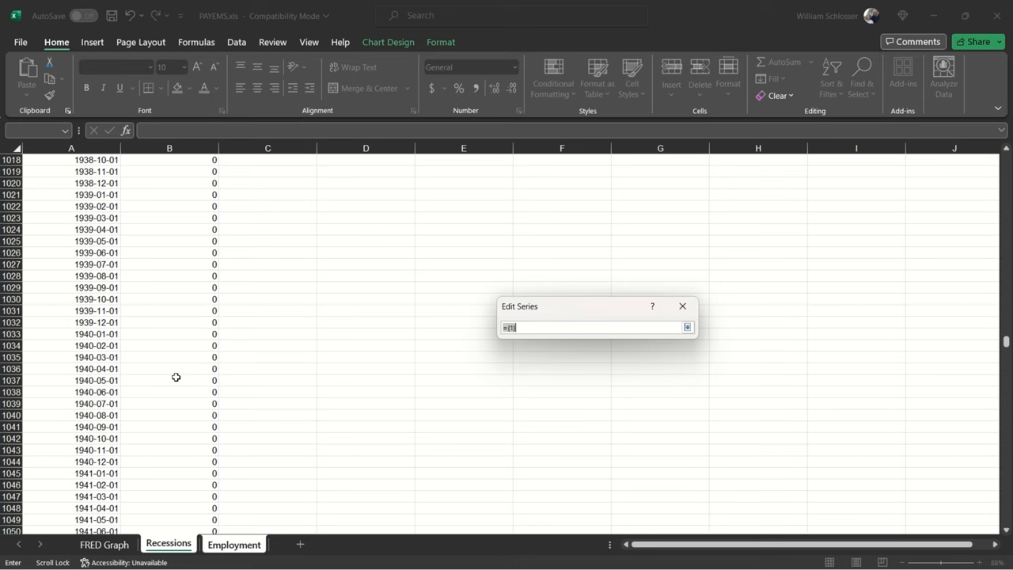
pyautogui.moveTo(186, 252)
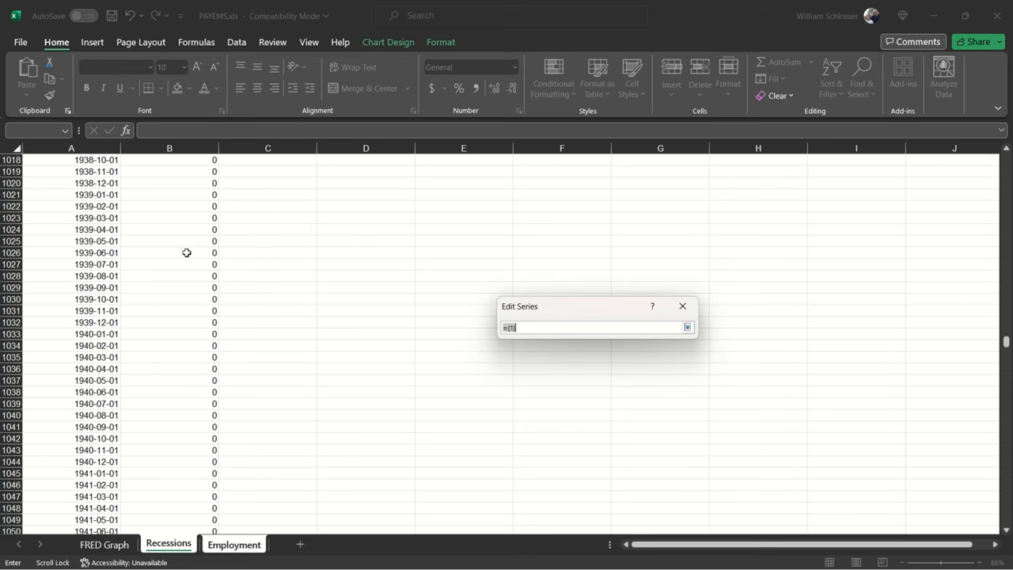
# - Use Recessions!B1021:B2038 as the series values and restore the Edit Series dialog
pyautogui.click(169, 252)
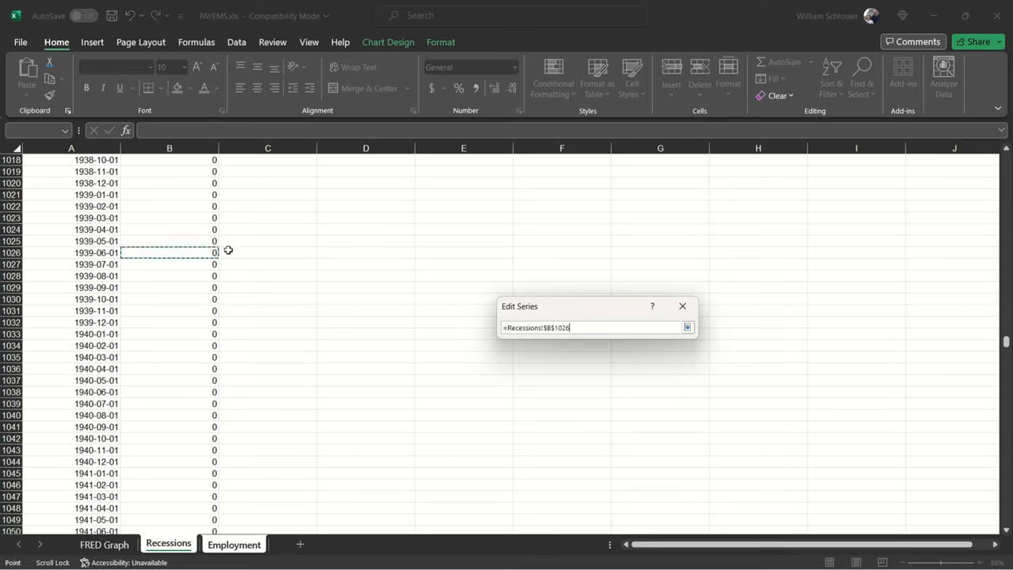
pyautogui.click(169, 195)
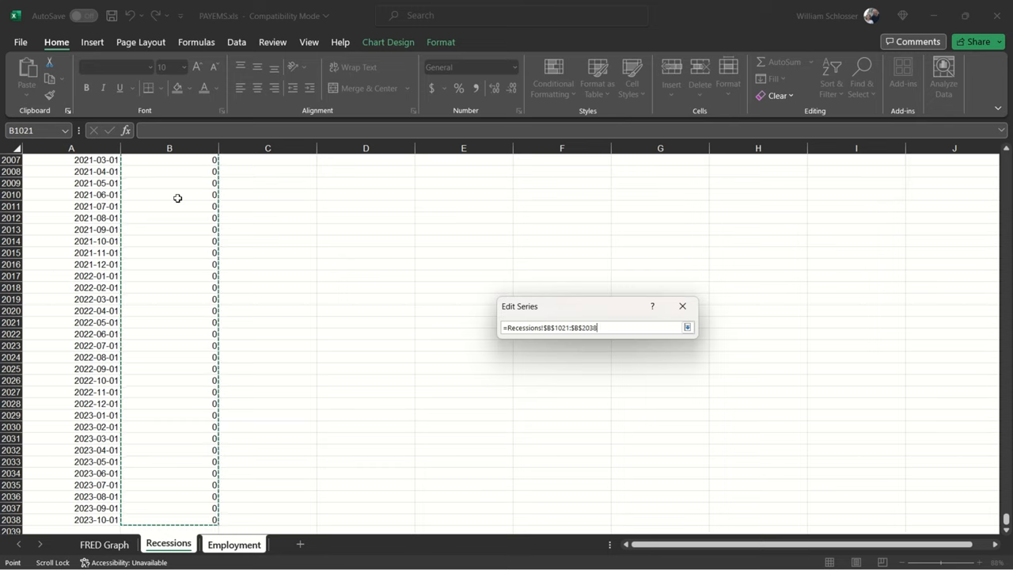
pyautogui.moveTo(722, 347)
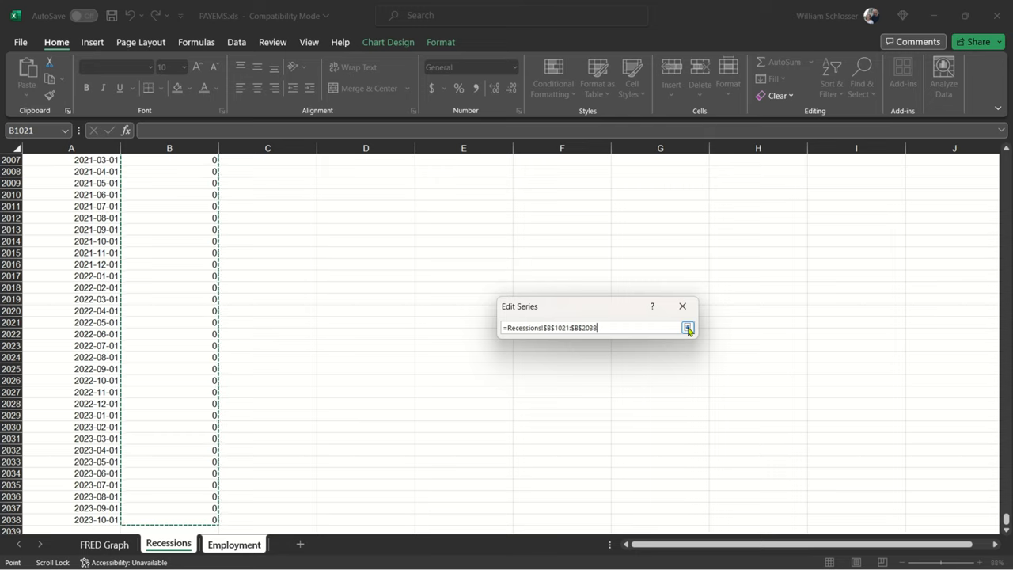
pyautogui.click(688, 328)
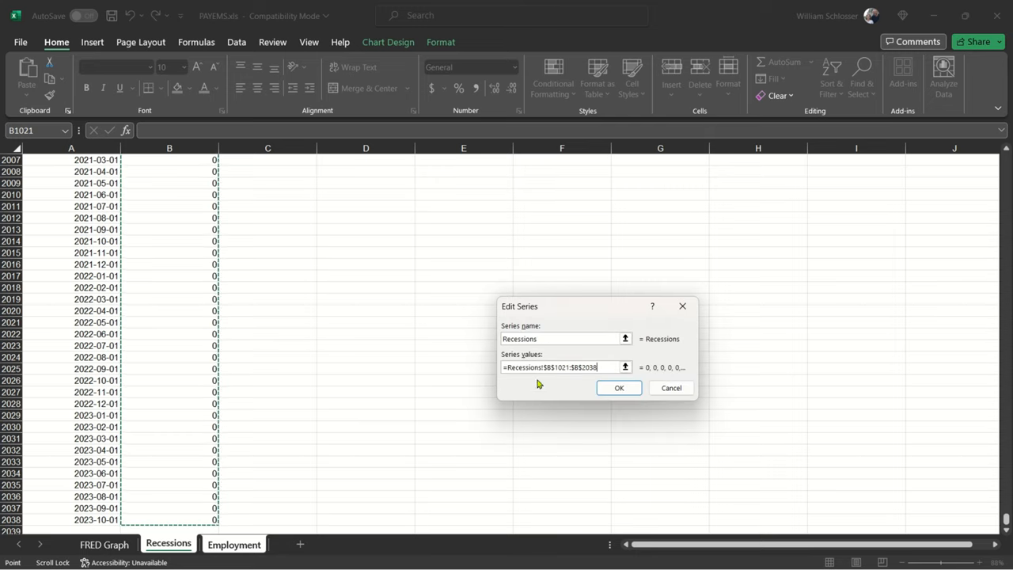
# - Confirm the Recessions series so it joins PAYEMS under Legend Entries
pyautogui.click(619, 387)
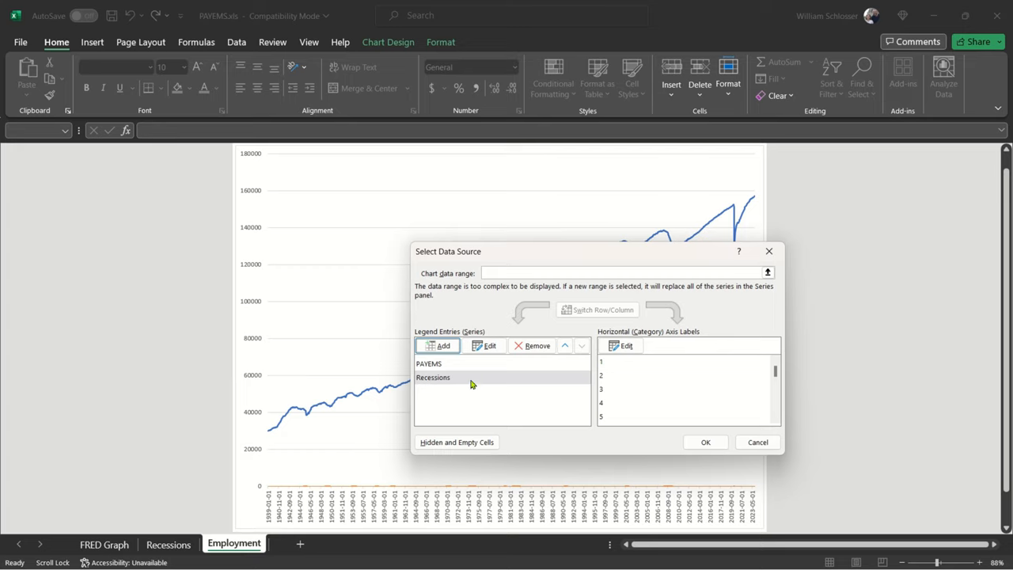
pyautogui.moveTo(471, 380)
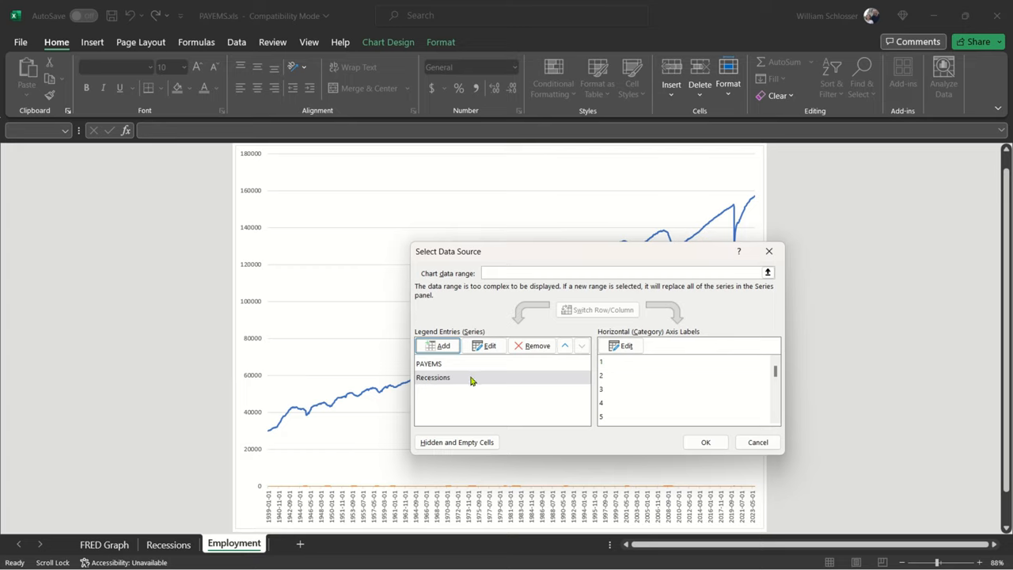
pyautogui.moveTo(670, 463)
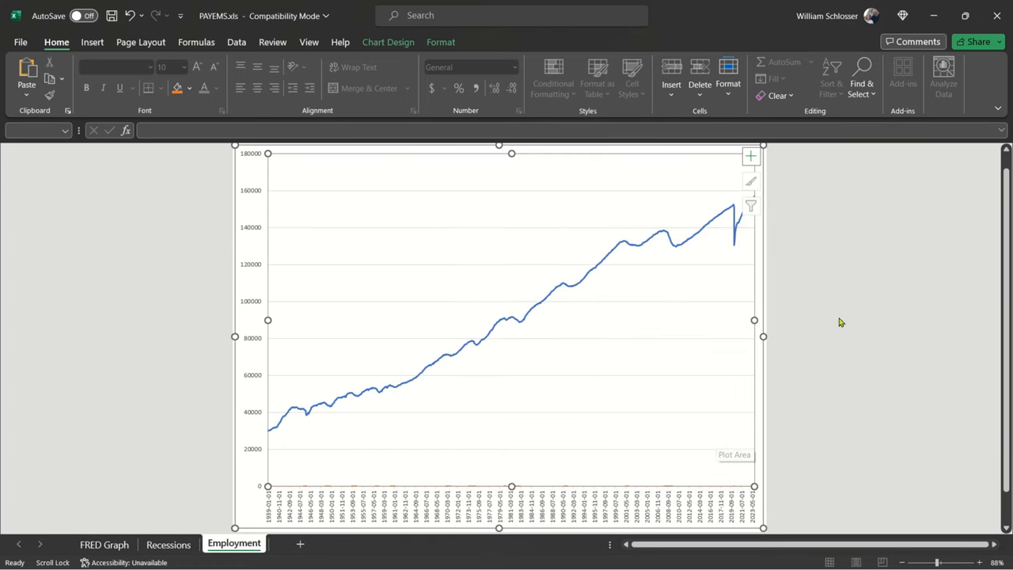
pyautogui.moveTo(841, 322)
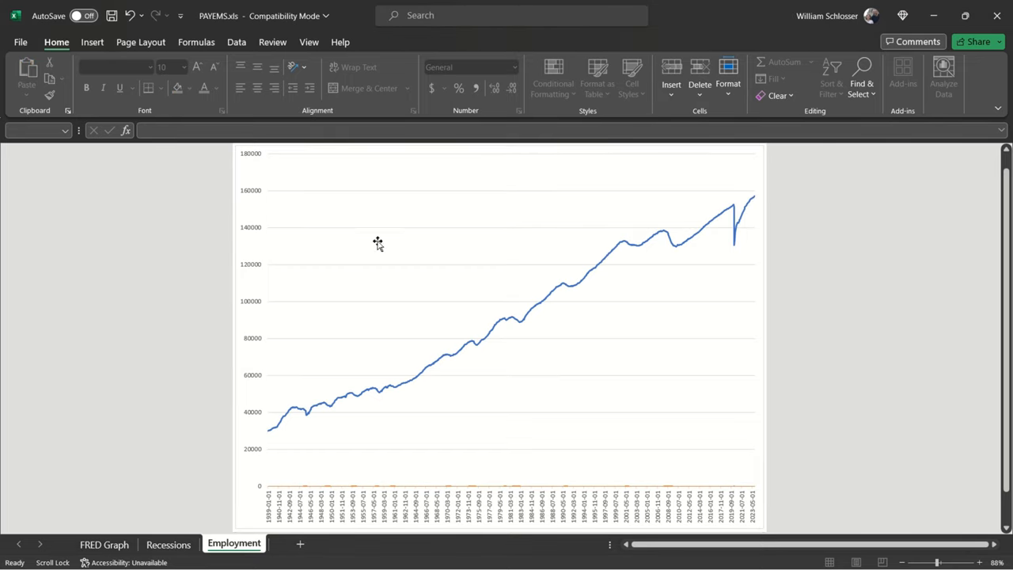
pyautogui.moveTo(547, 324)
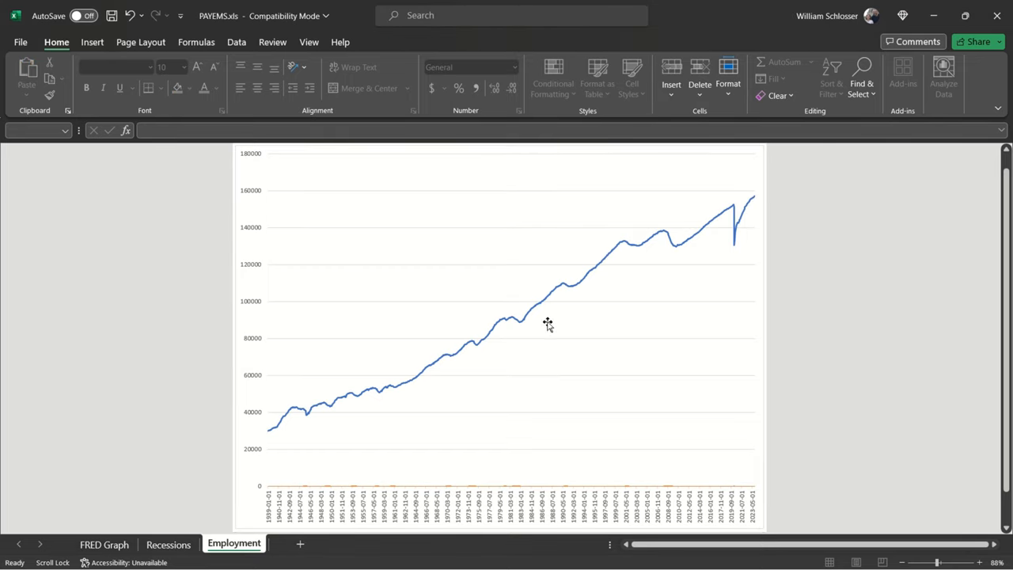
pyautogui.moveTo(342, 492)
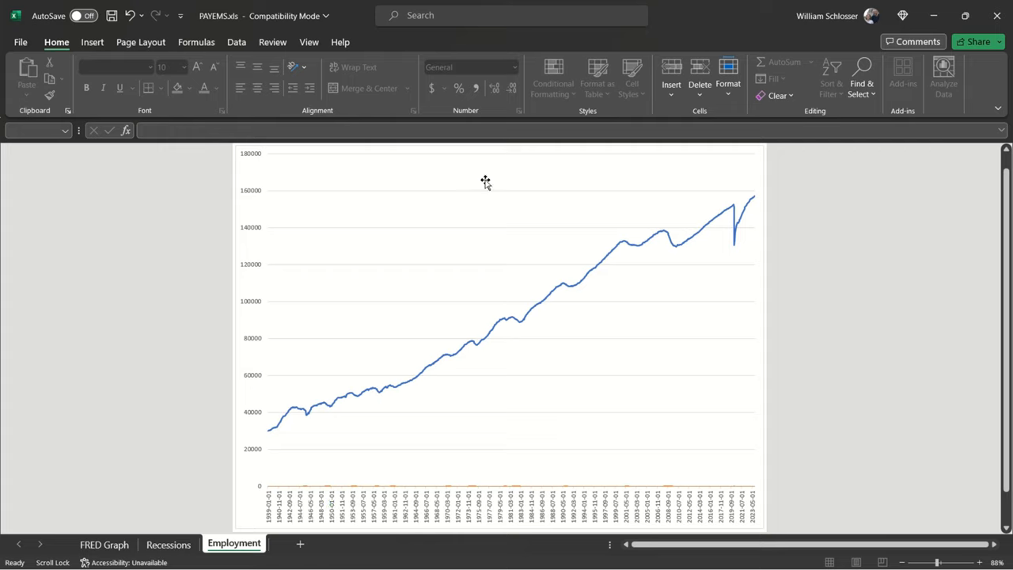
pyautogui.moveTo(717, 257)
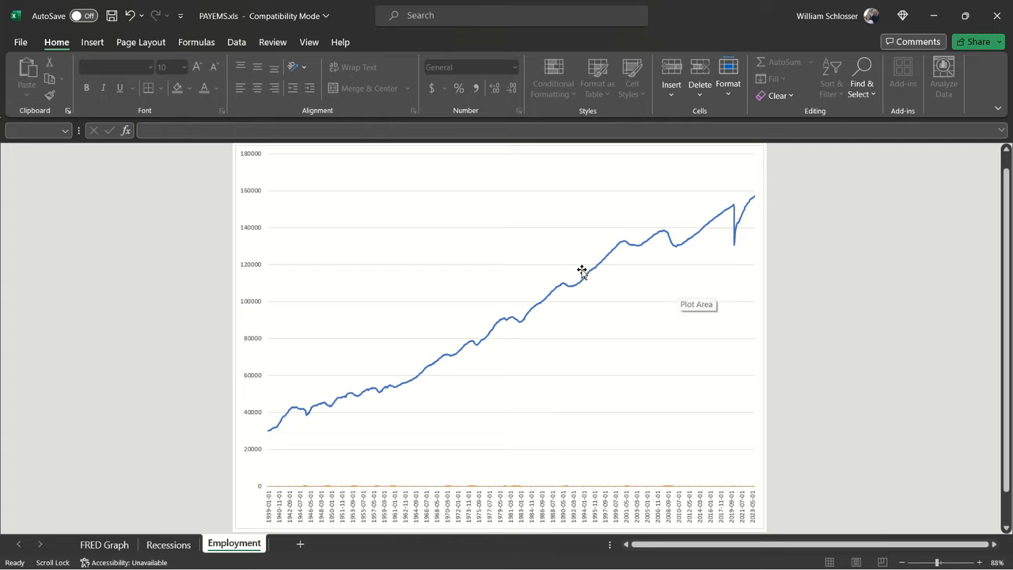
pyautogui.moveTo(340, 210)
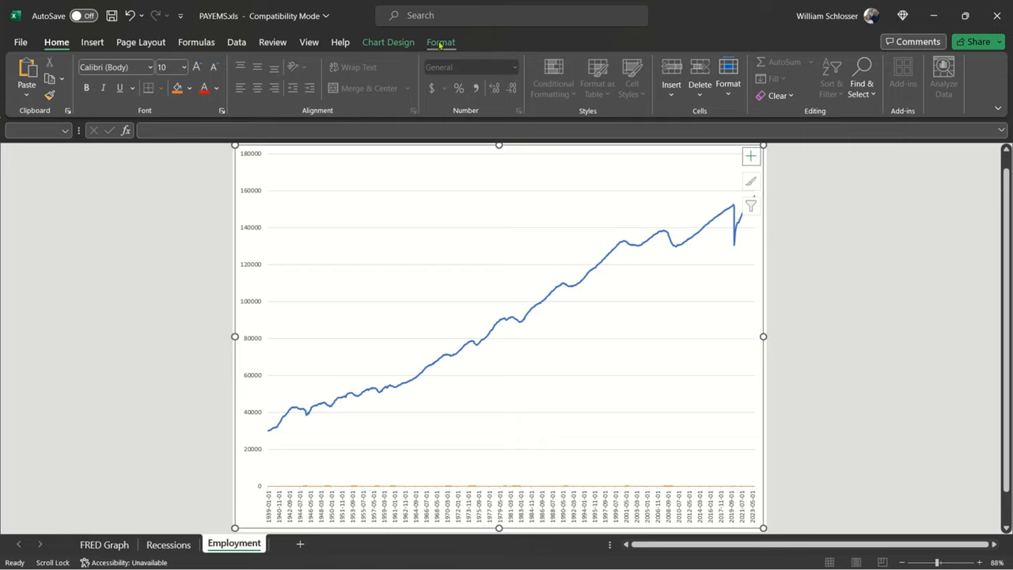
pyautogui.moveTo(451, 48)
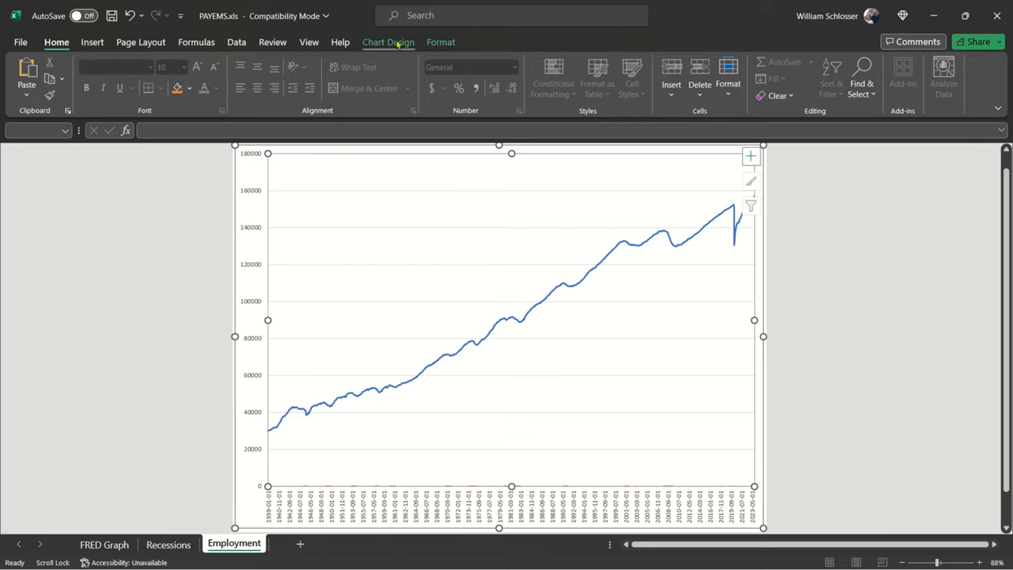
pyautogui.moveTo(314, 159)
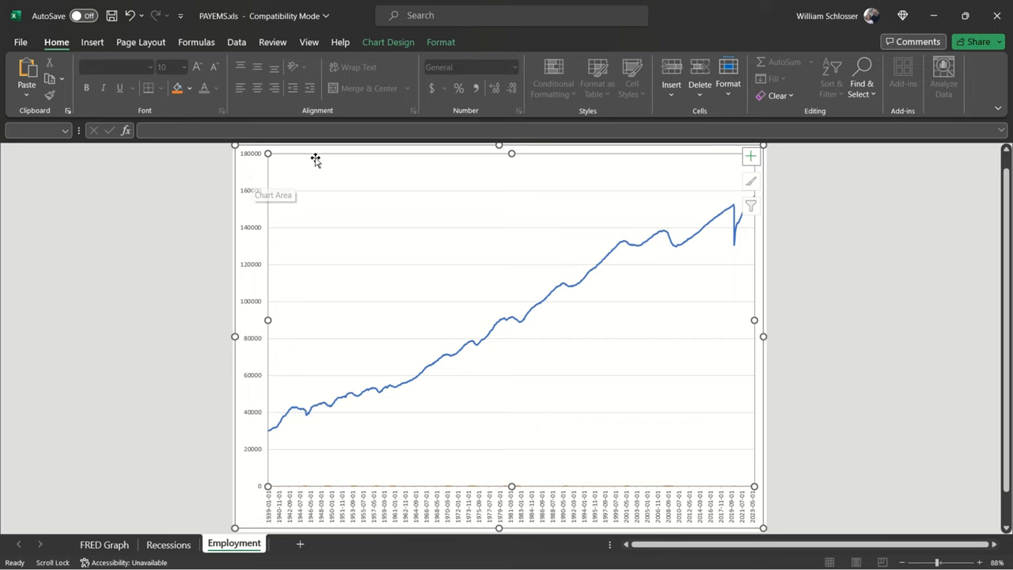
# - Bring up the Chart Design tools for the updated Employment chart
pyautogui.click(388, 42)
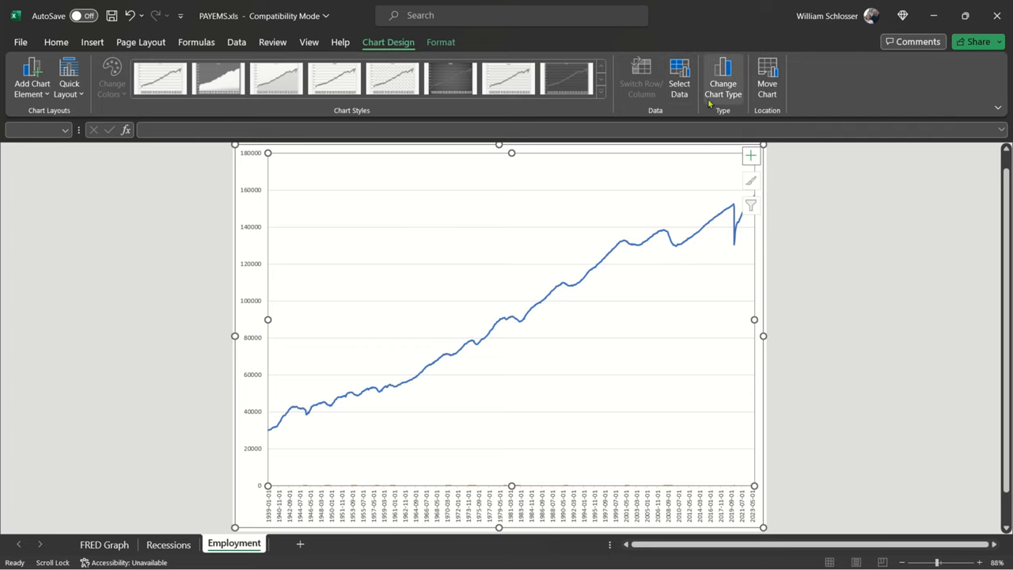
# - Change to a Combo chart: PAYEMS as Line, Recessions as Clustered Column on Secondary Axis
pyautogui.click(722, 76)
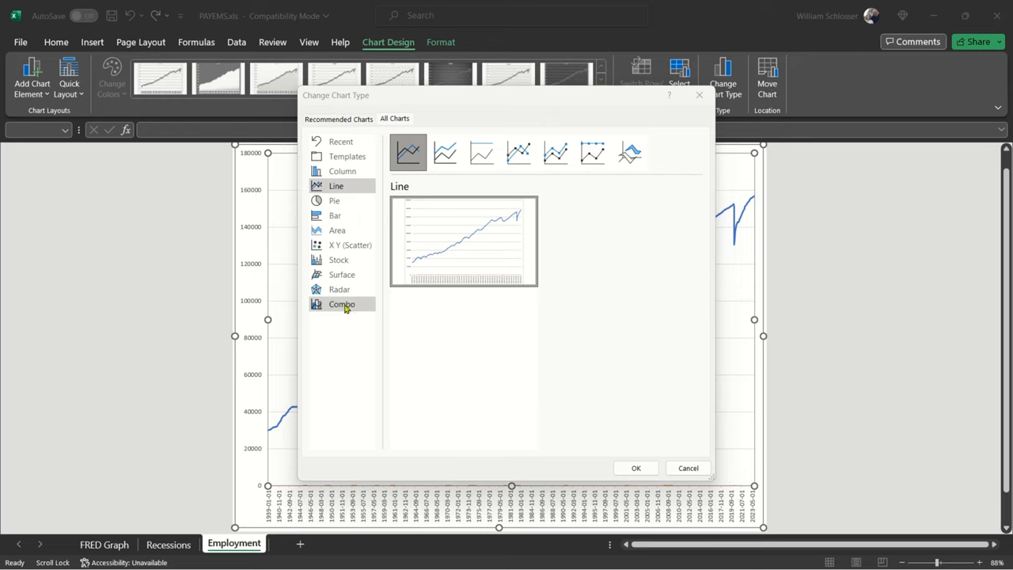
pyautogui.moveTo(360, 309)
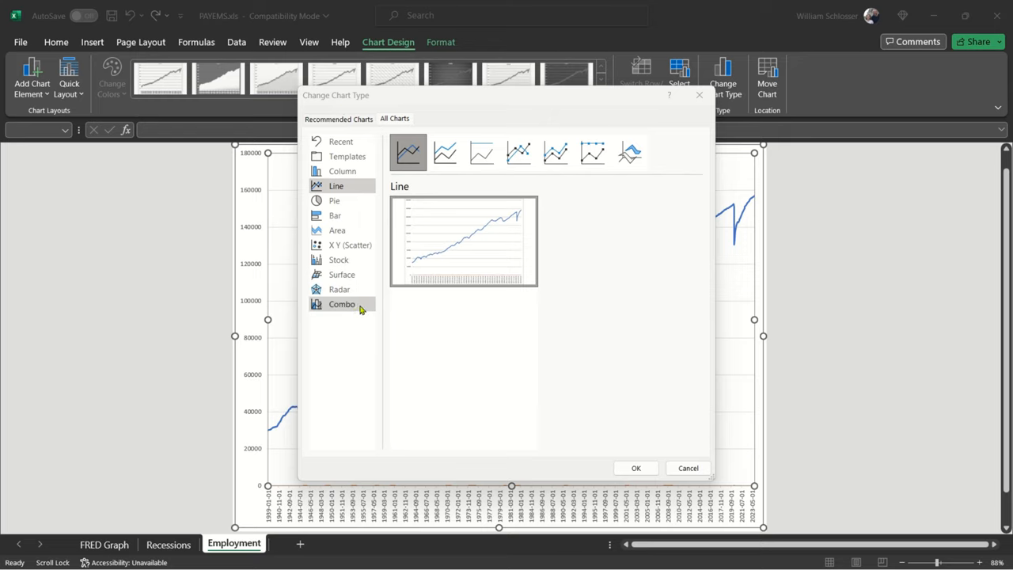
pyautogui.click(342, 304)
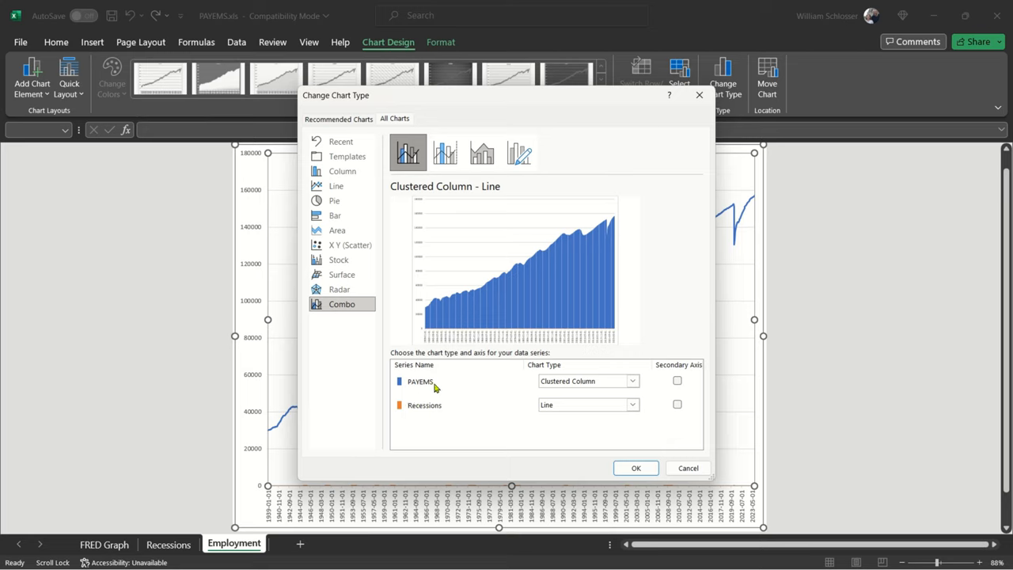
pyautogui.moveTo(623, 259)
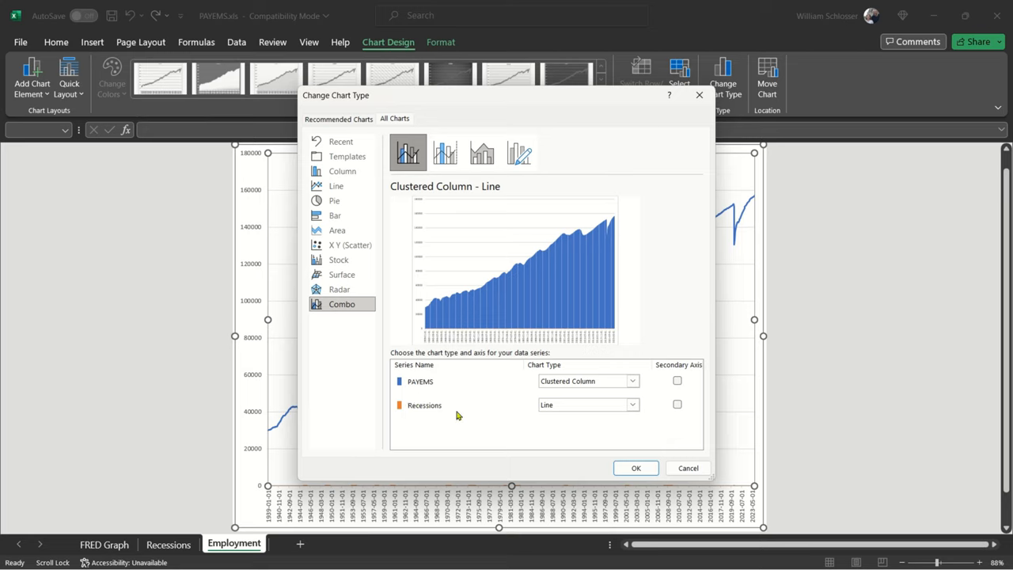
pyautogui.moveTo(437, 391)
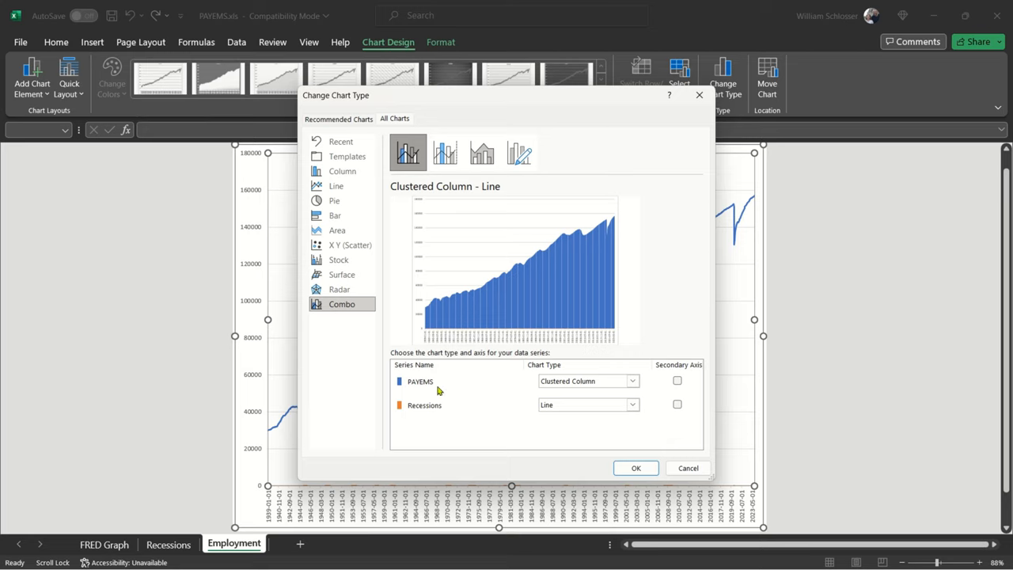
pyautogui.moveTo(436, 406)
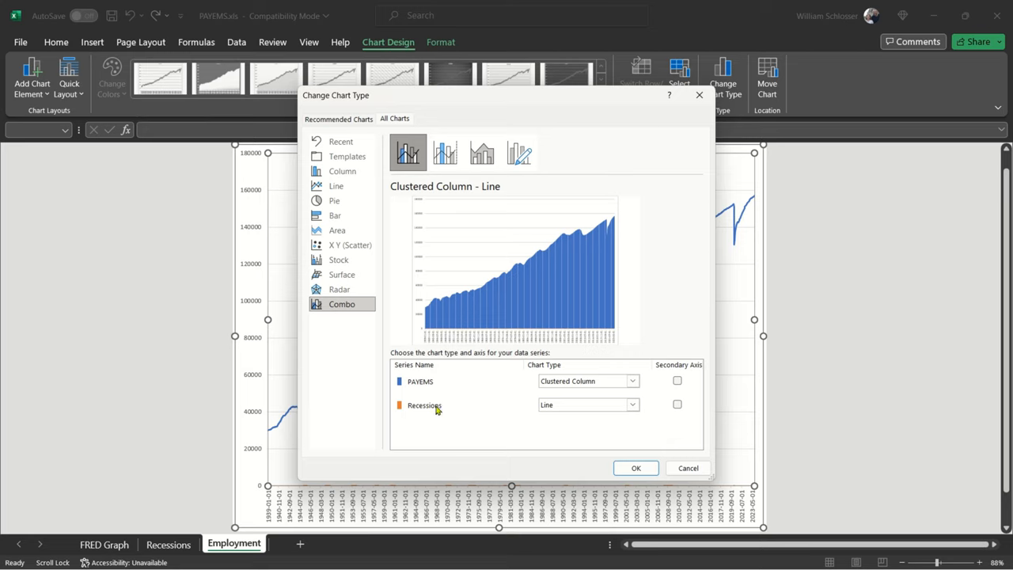
pyautogui.moveTo(441, 387)
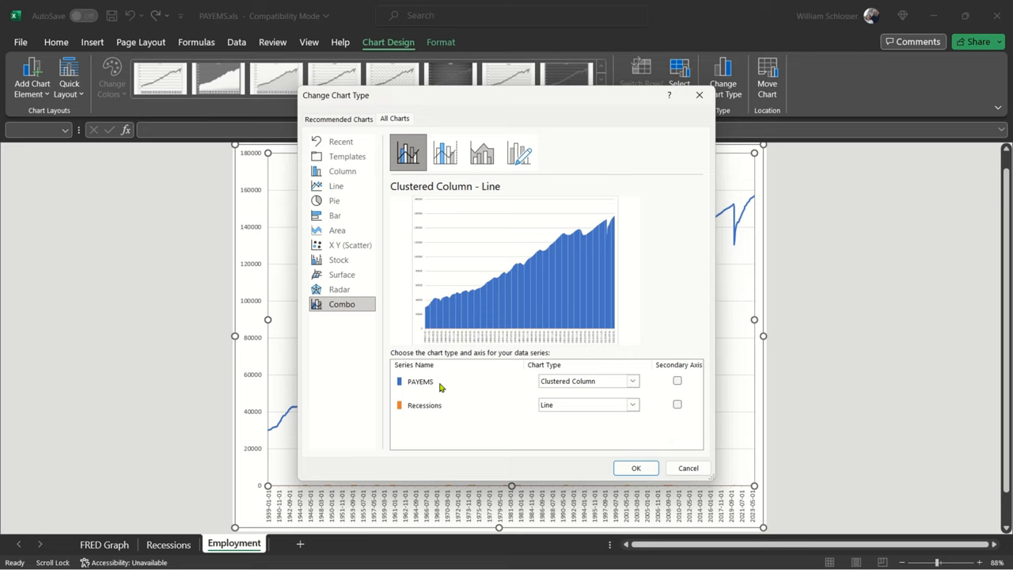
pyautogui.click(420, 381)
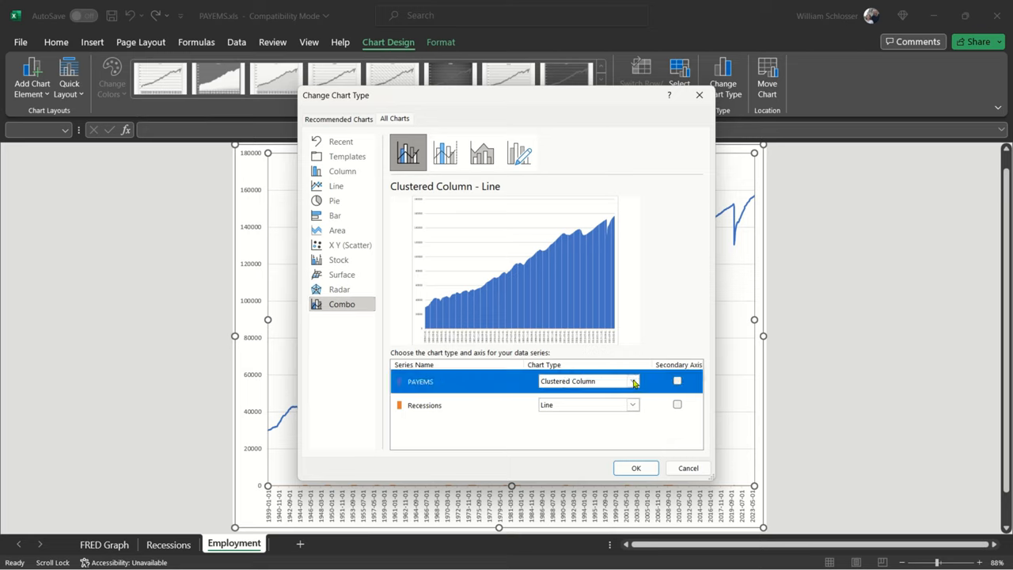
pyautogui.click(632, 380)
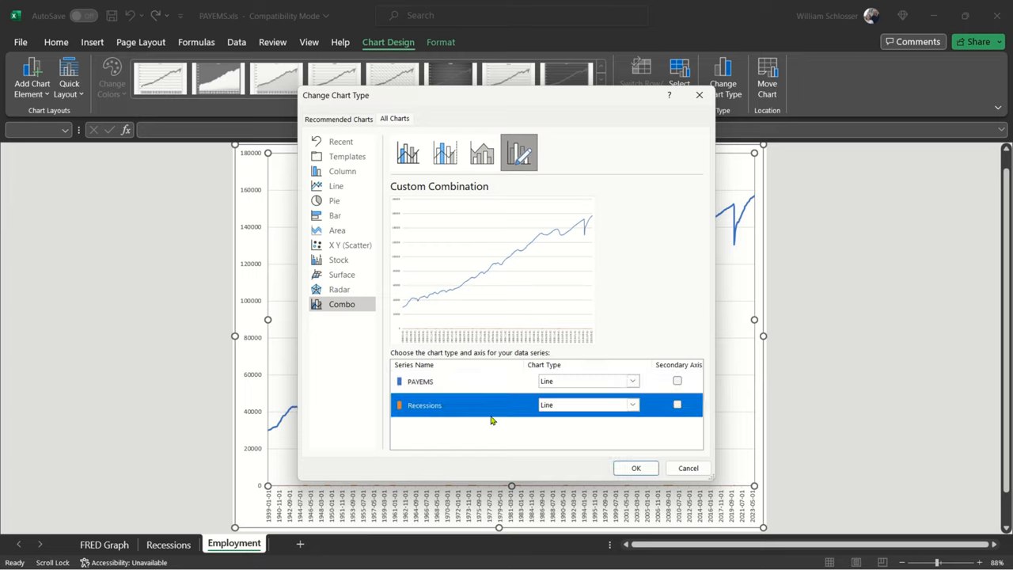
pyautogui.click(632, 404)
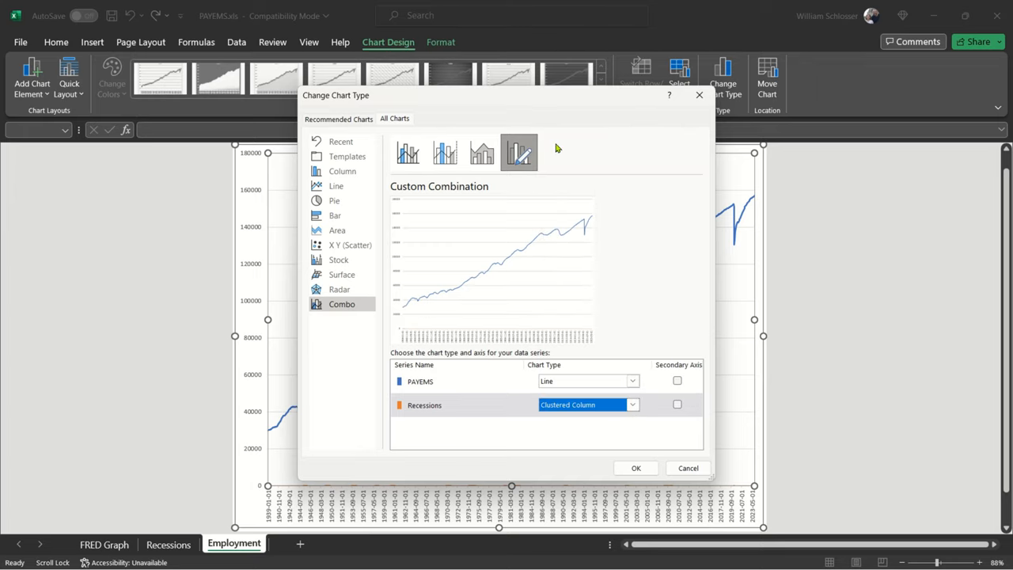
pyautogui.moveTo(677, 405)
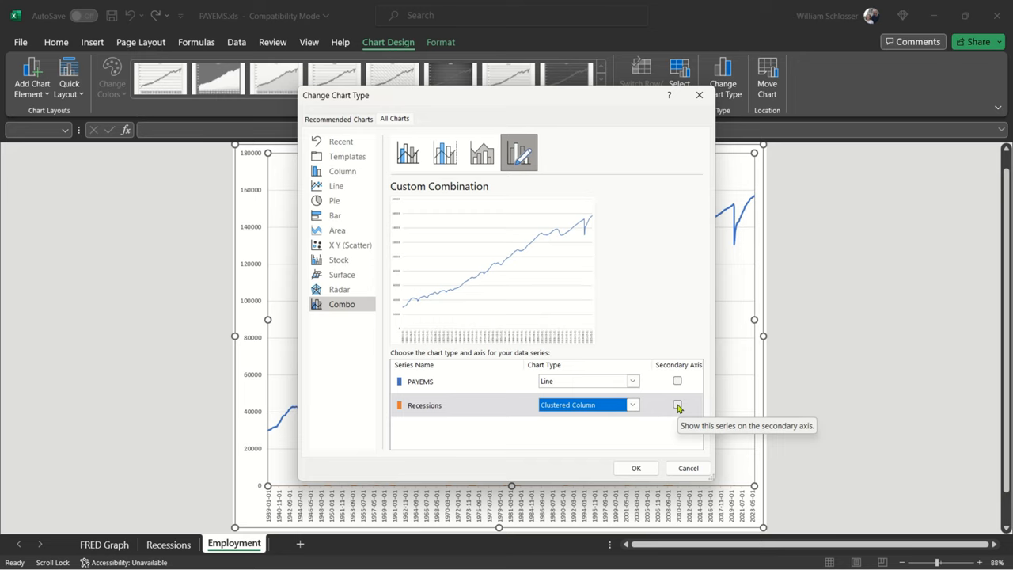
pyautogui.click(676, 404)
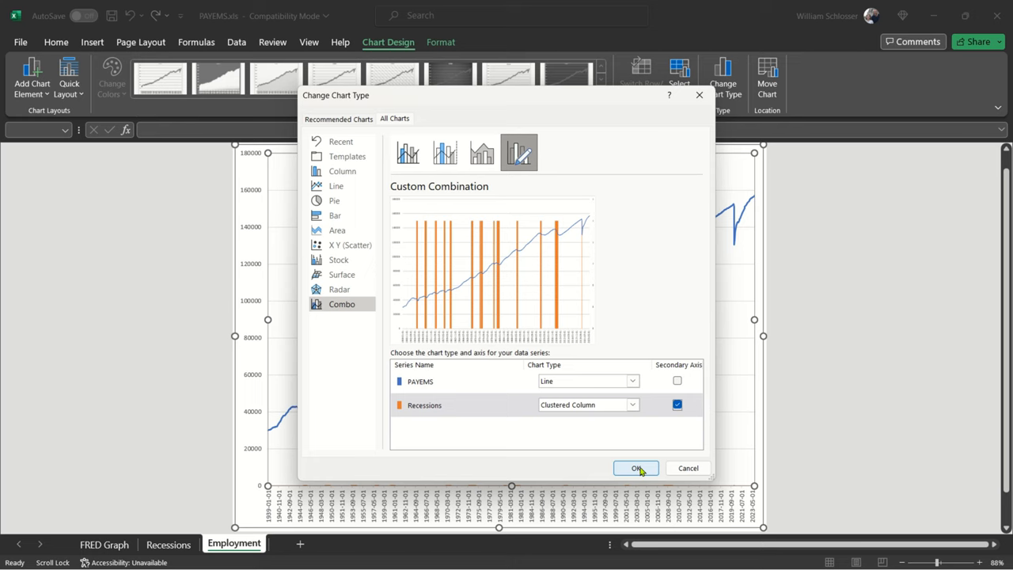
pyautogui.click(636, 468)
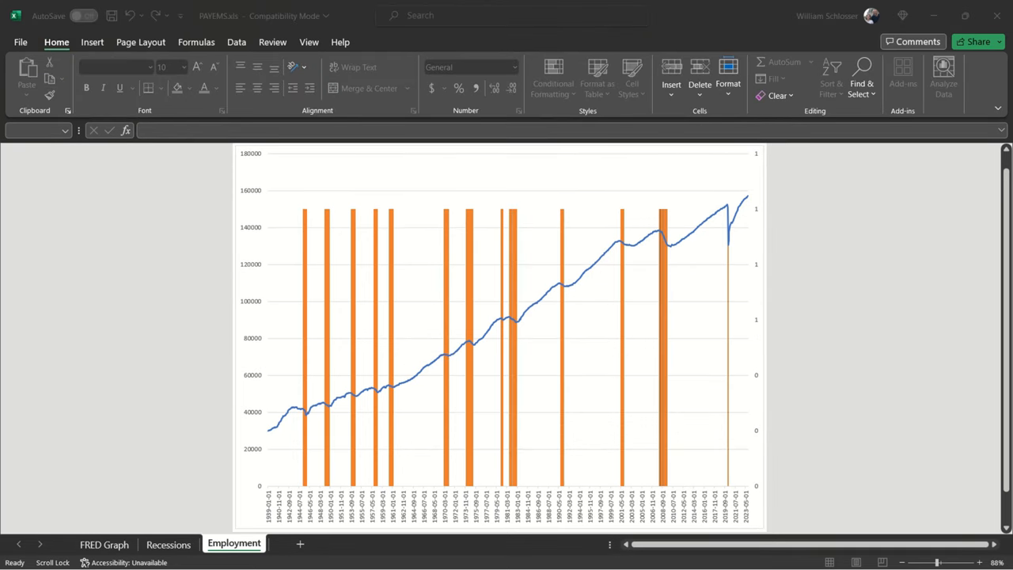
pyautogui.moveTo(556, 188)
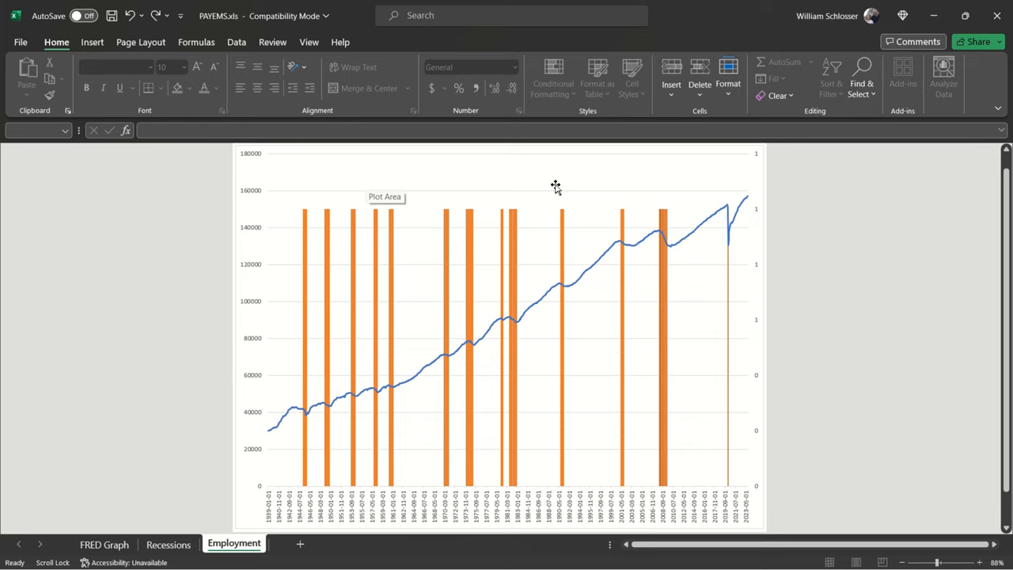
# - Fill the whole Recessions series with solid gray in the Format pane
pyautogui.click(556, 188)
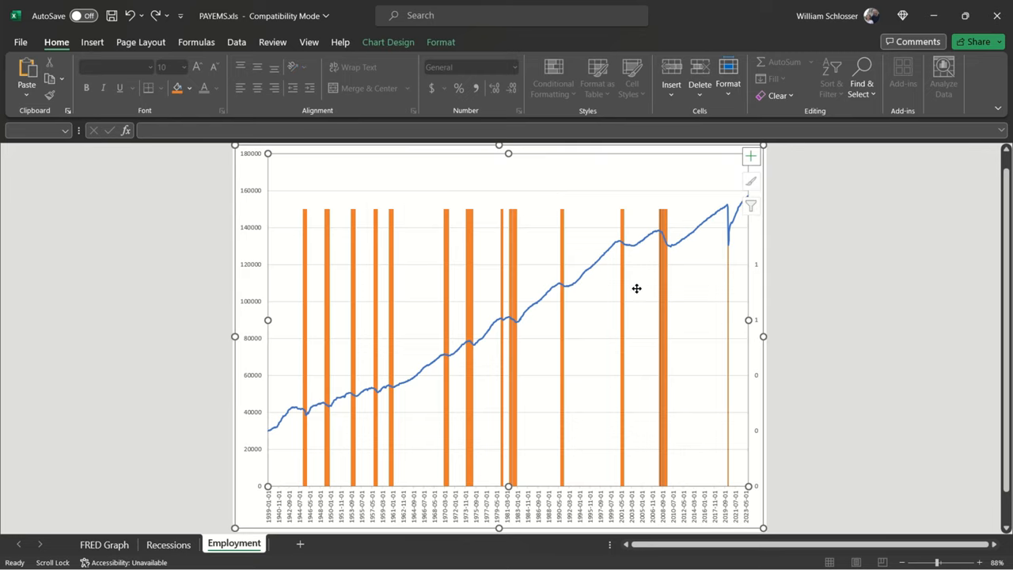
pyautogui.moveTo(244, 289)
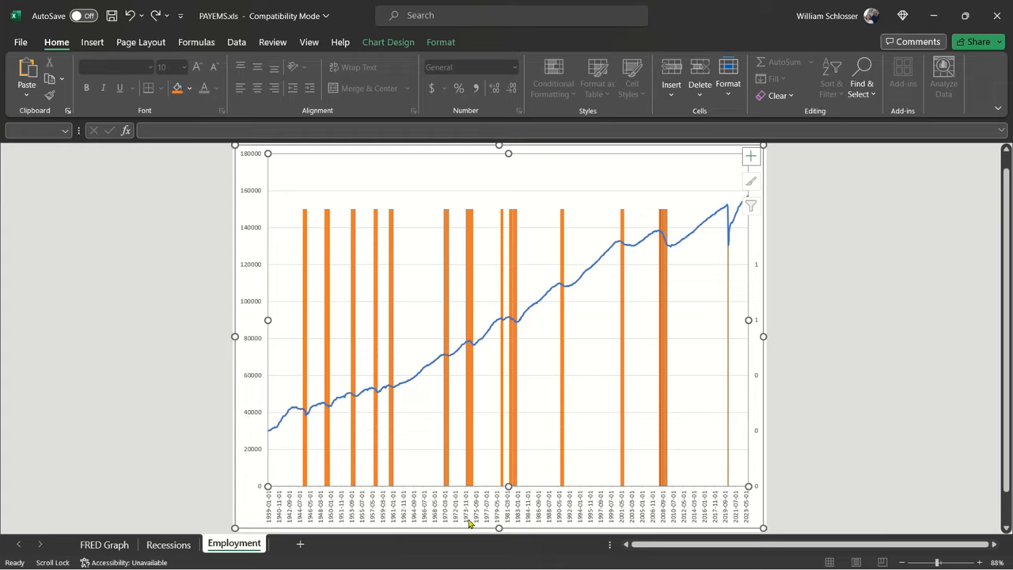
pyautogui.moveTo(687, 315)
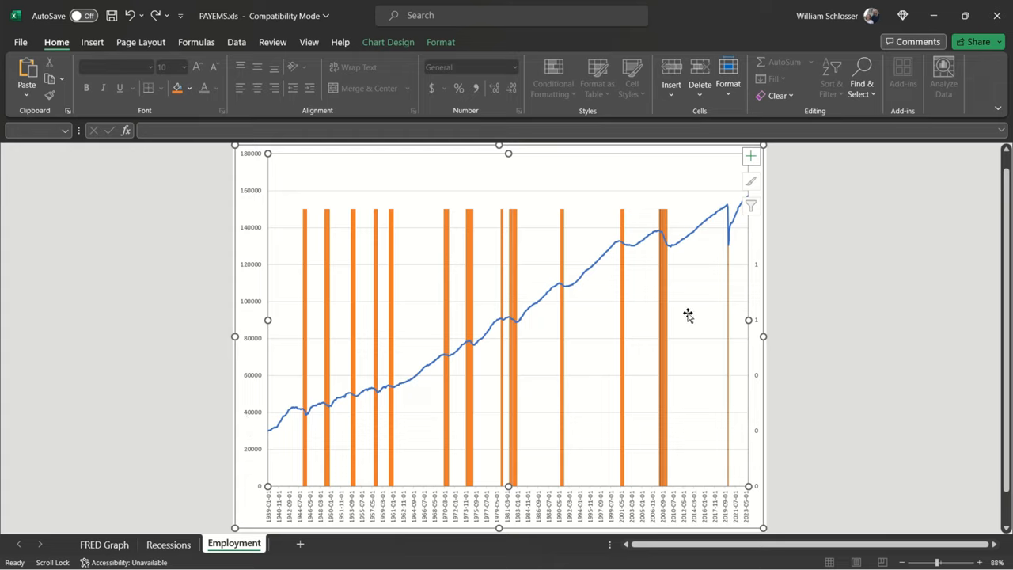
pyautogui.moveTo(471, 237)
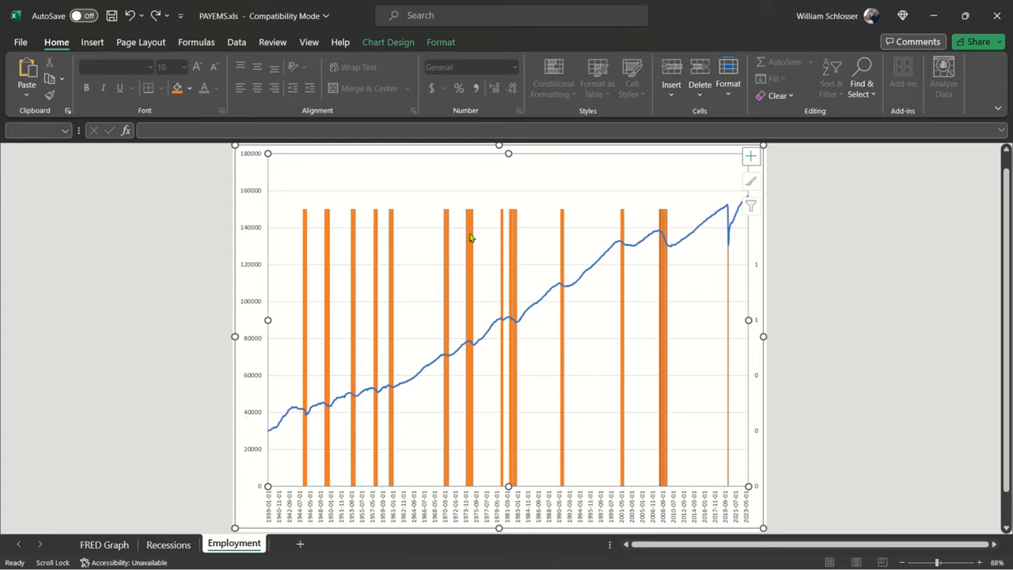
pyautogui.click(468, 238)
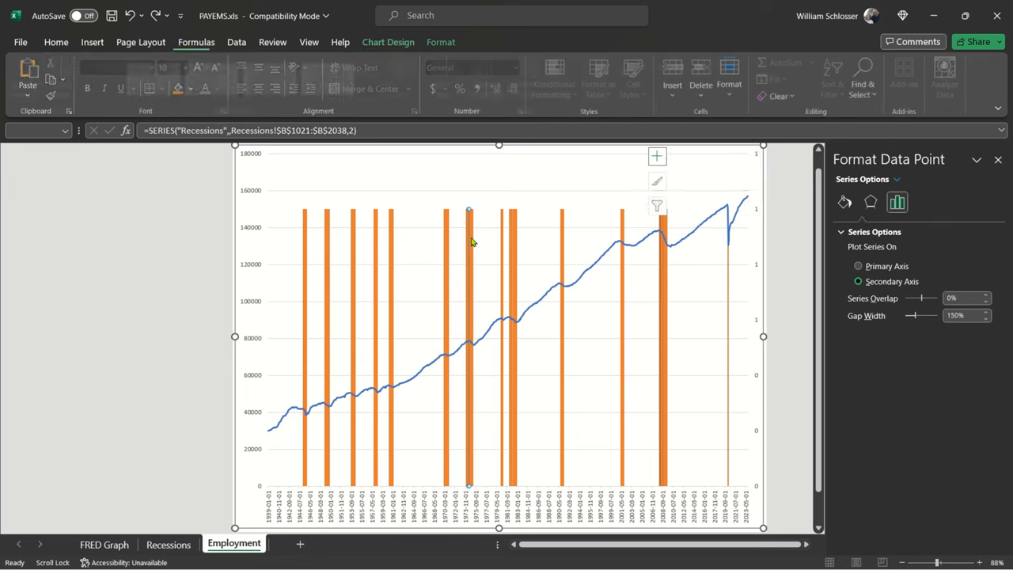
pyautogui.click(387, 42)
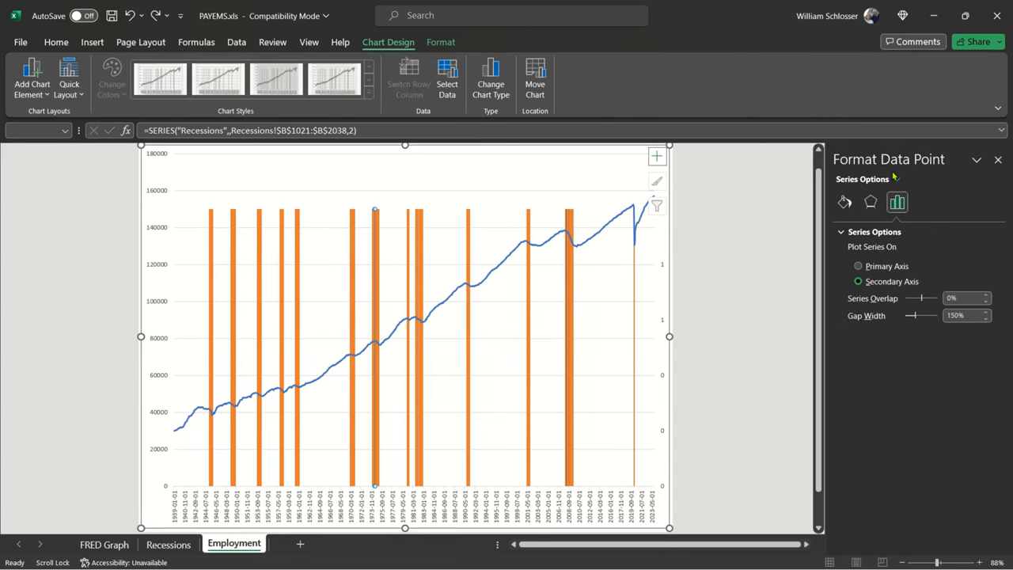
pyautogui.click(895, 179)
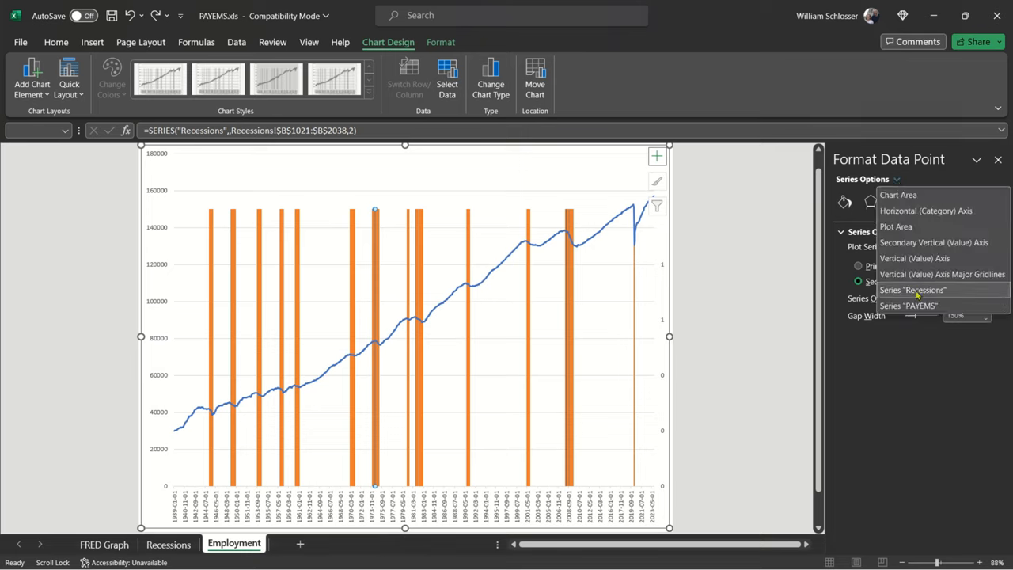
pyautogui.moveTo(955, 292)
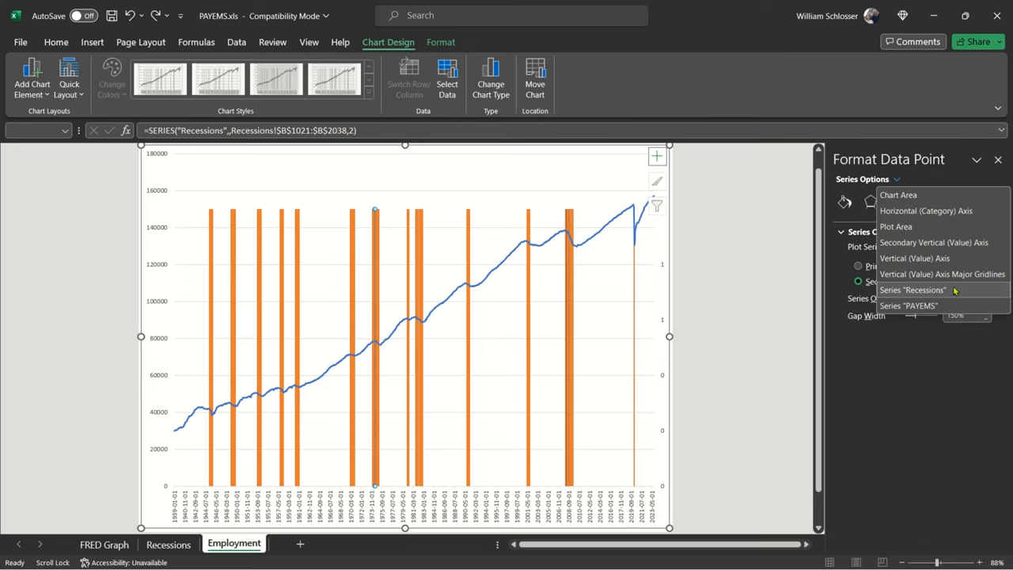
pyautogui.click(912, 289)
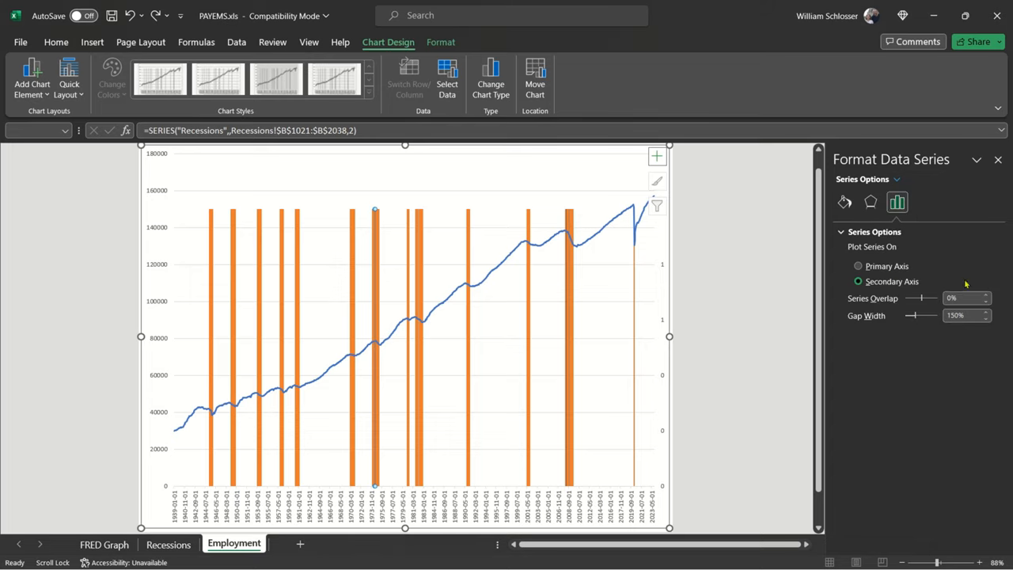
pyautogui.click(845, 202)
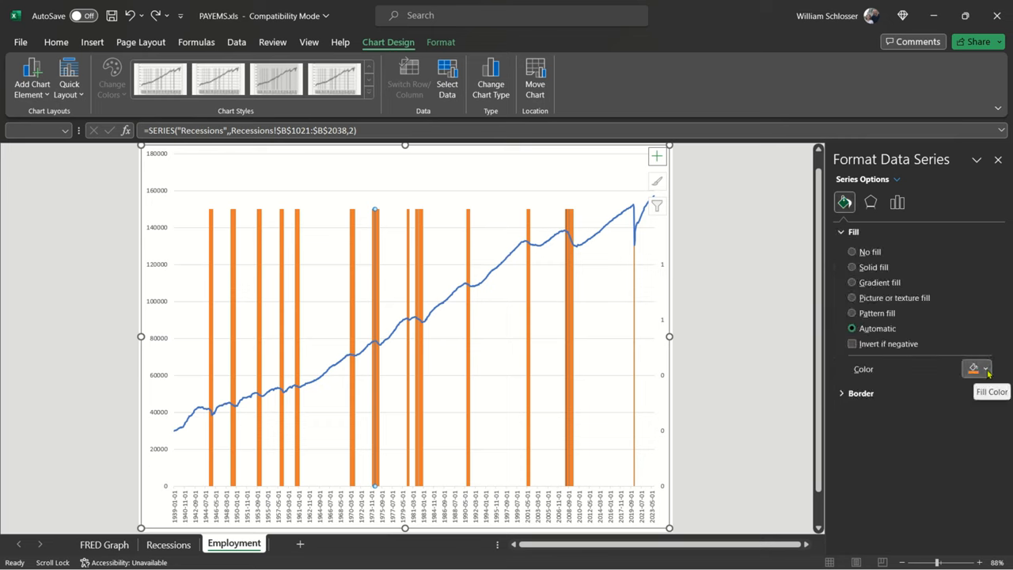
pyautogui.click(986, 368)
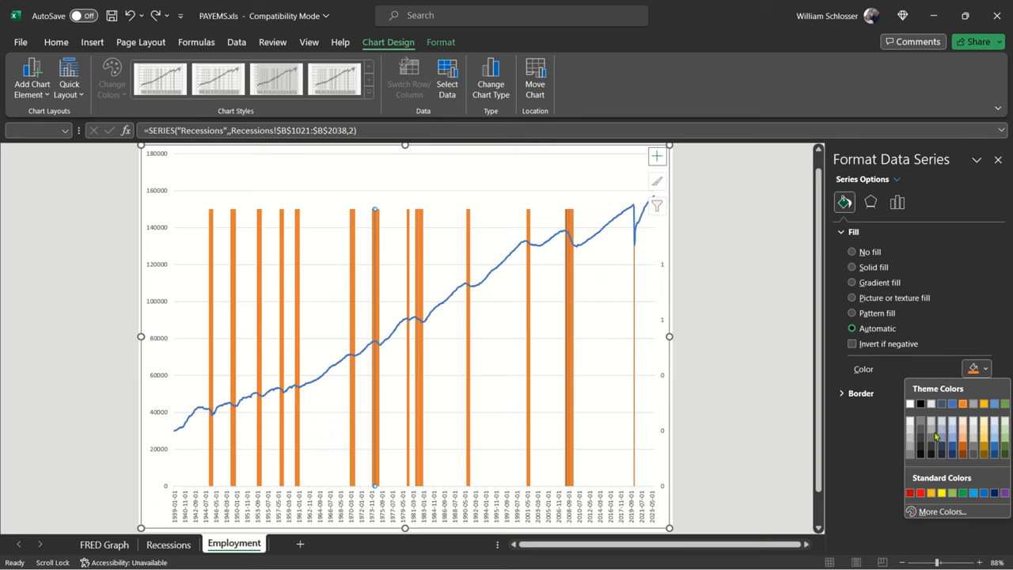
pyautogui.click(921, 432)
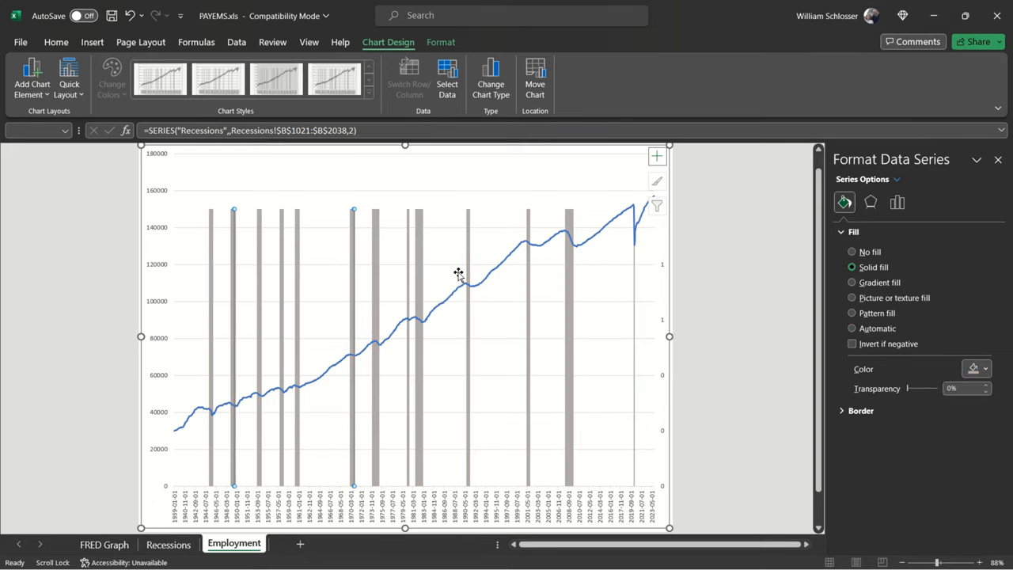
pyautogui.moveTo(732, 193)
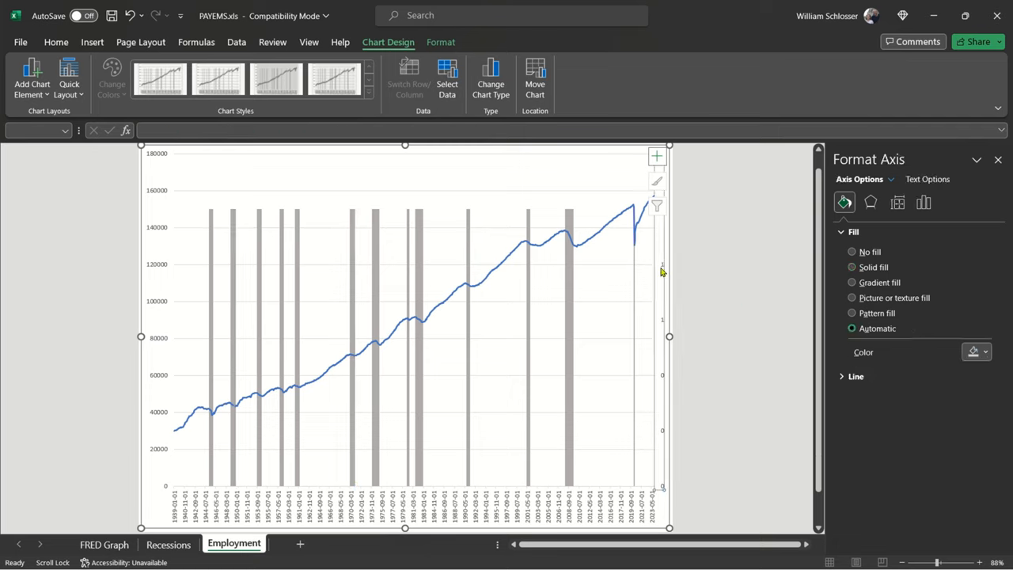
# - Select the secondary vertical axis and open its Axis Options bounds to set Maximum 1.0
pyautogui.click(897, 203)
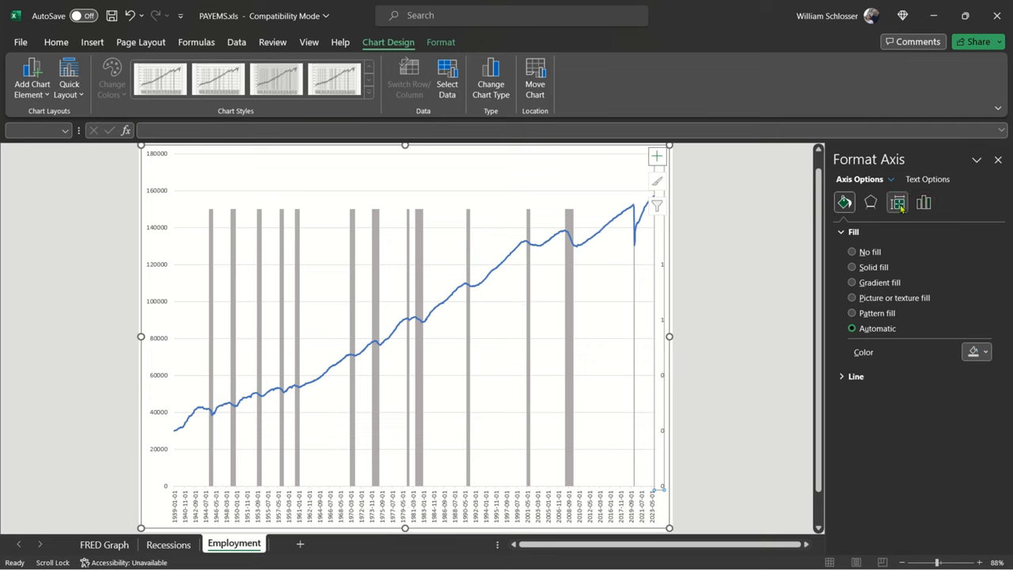
pyautogui.click(923, 202)
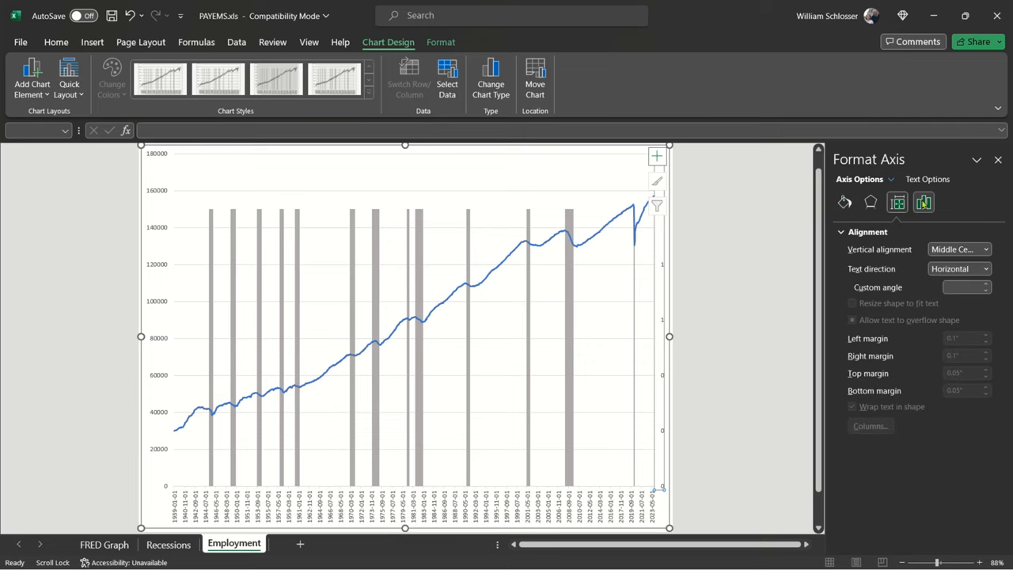
pyautogui.click(923, 203)
pyautogui.write('1')
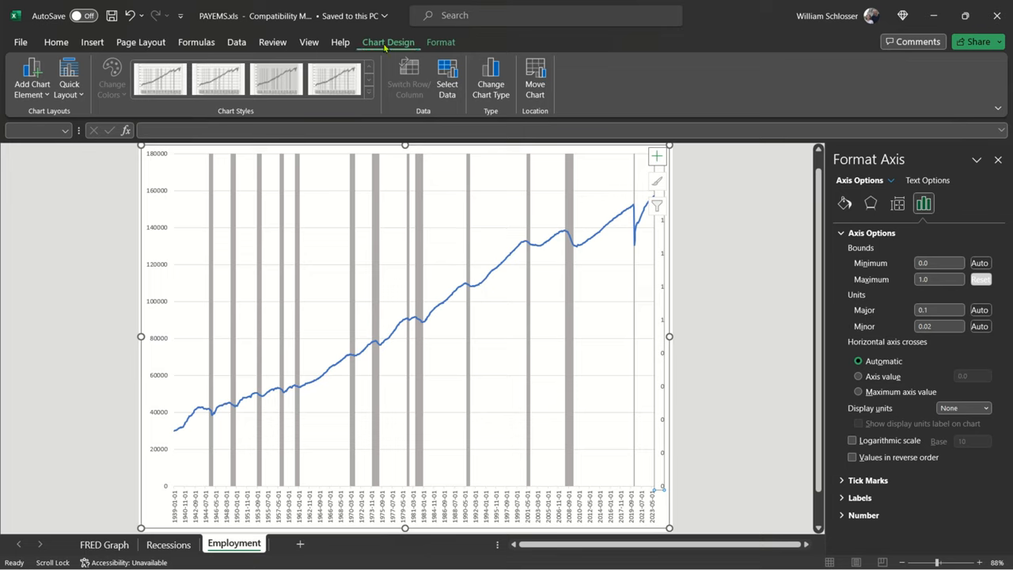
pyautogui.moveTo(32, 79)
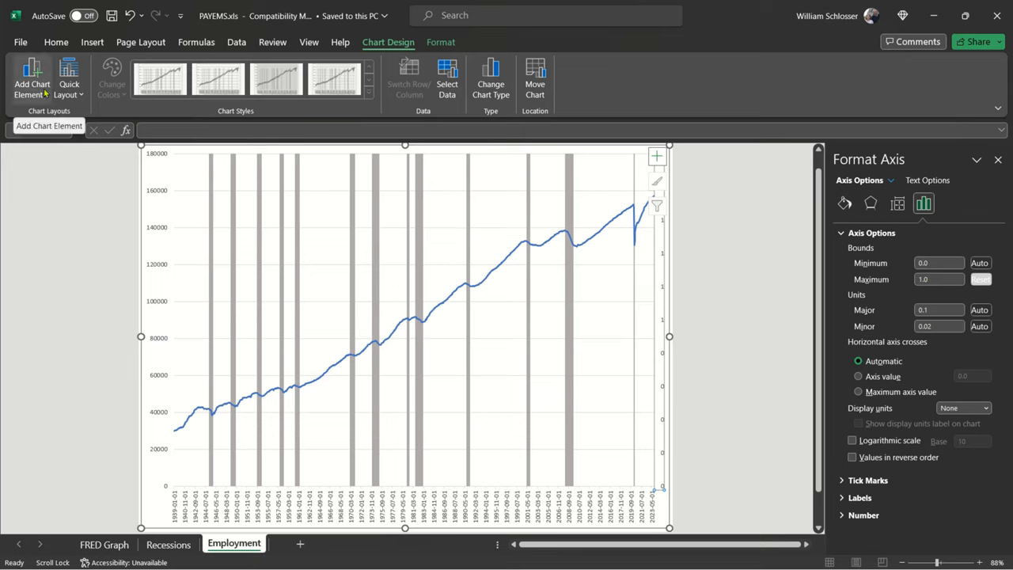
# - Add an exponential trendline to the PAYEMS employment line
pyautogui.click(32, 79)
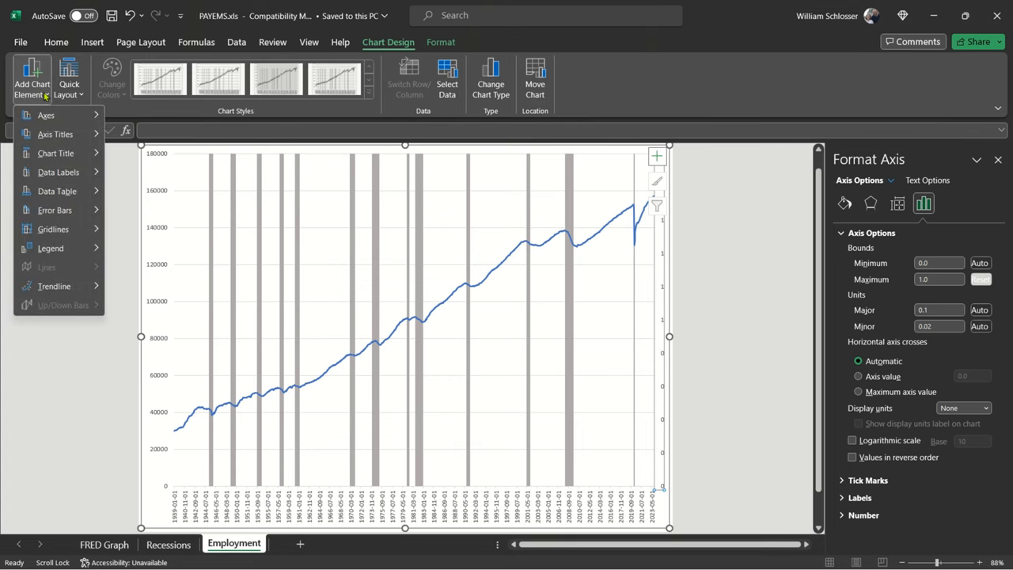
pyautogui.click(54, 286)
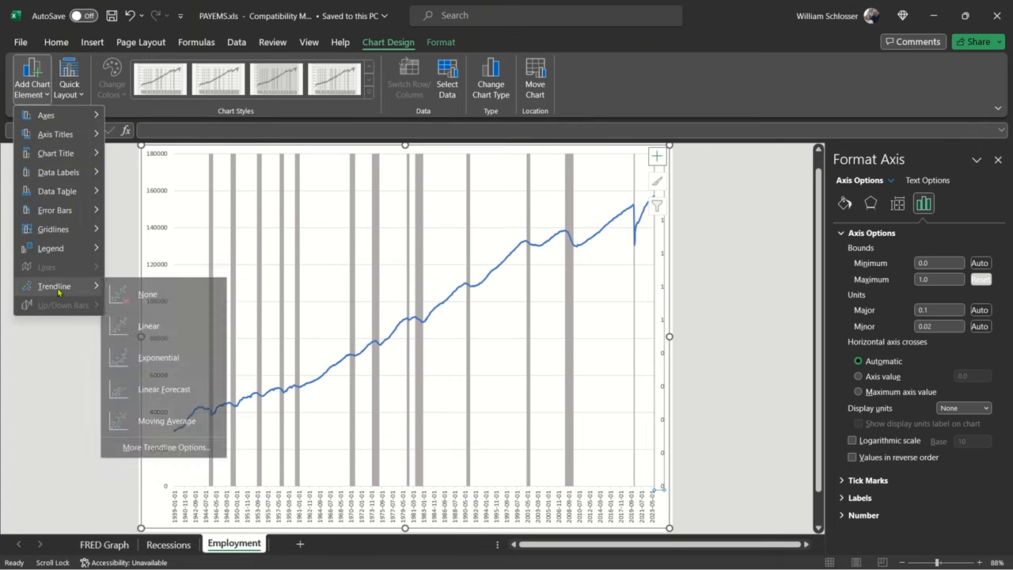
pyautogui.moveTo(54, 285)
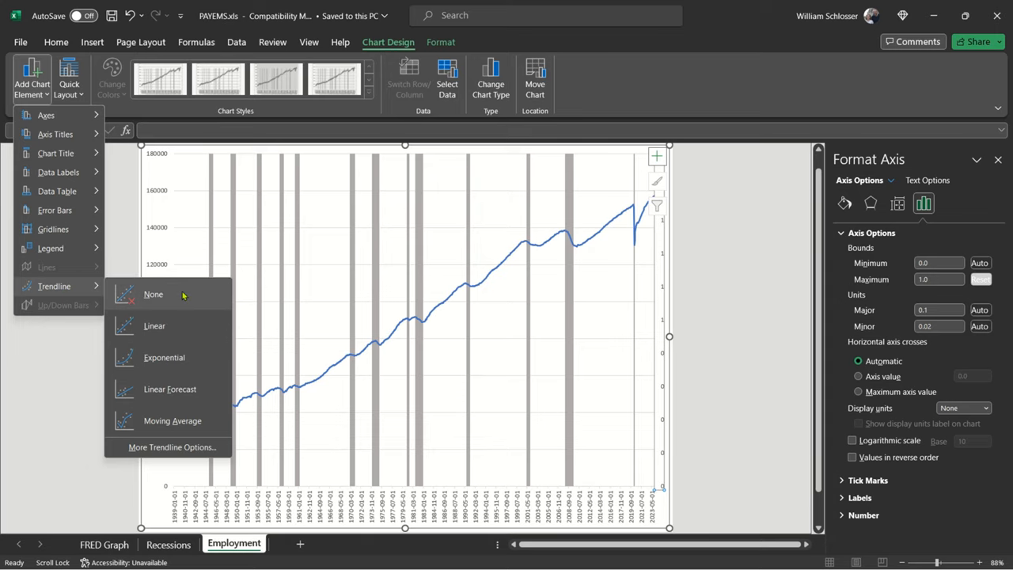
pyautogui.click(155, 325)
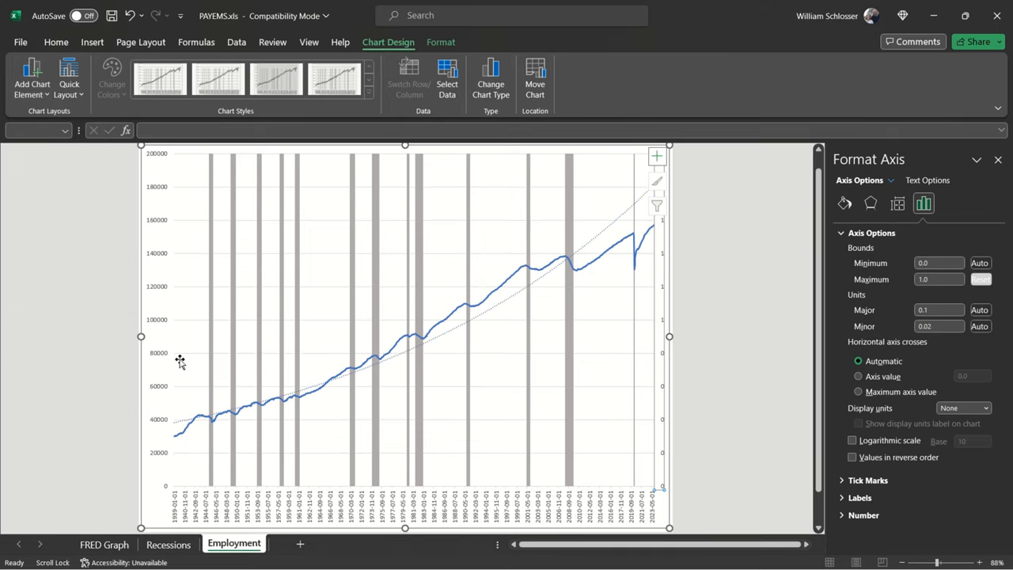
pyautogui.moveTo(481, 330)
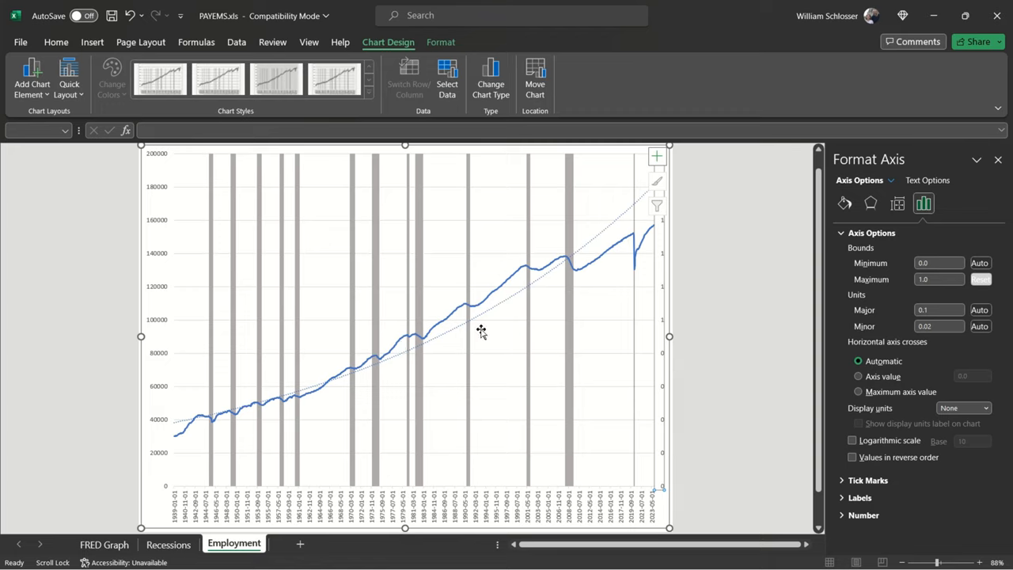
pyautogui.click(502, 304)
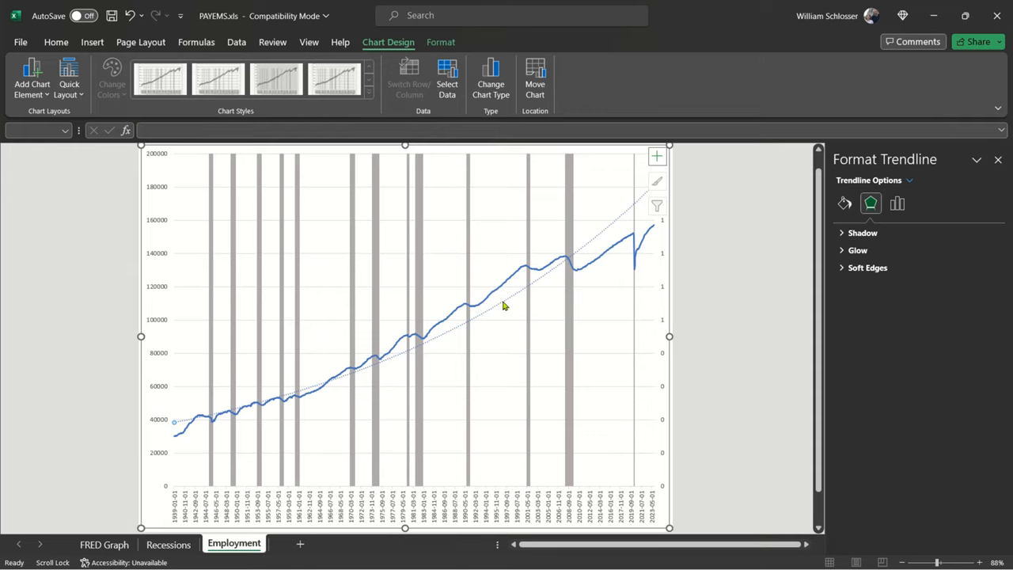
pyautogui.moveTo(485, 320)
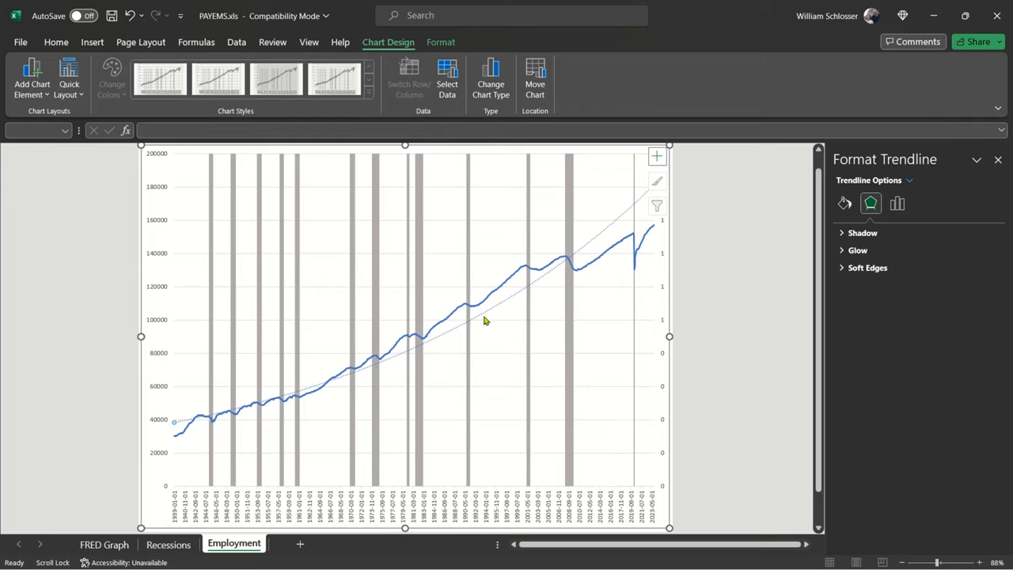
# - Try a linear trendline, revert to exponential, and colour the trendline red
pyautogui.click(897, 204)
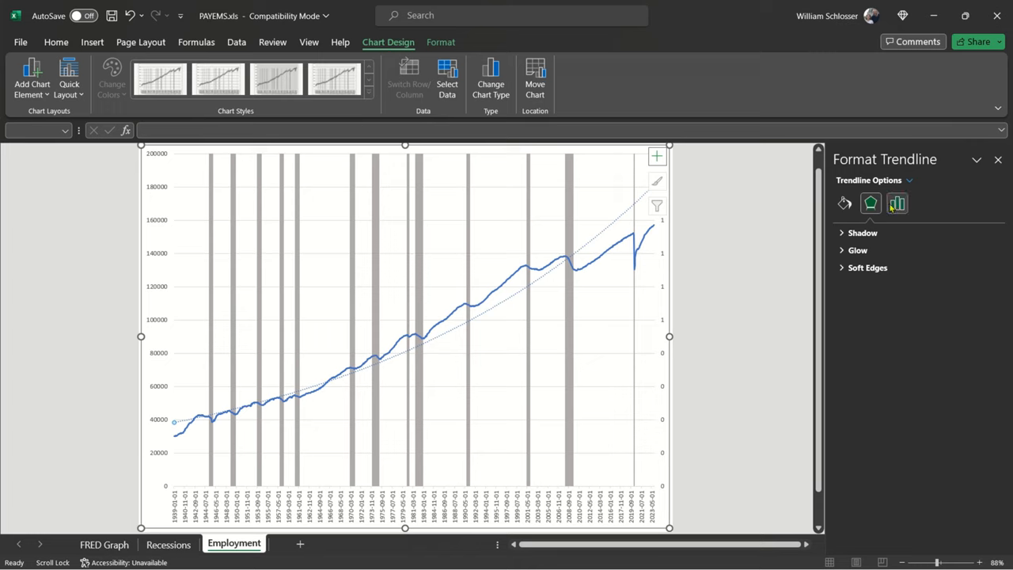
pyautogui.click(898, 204)
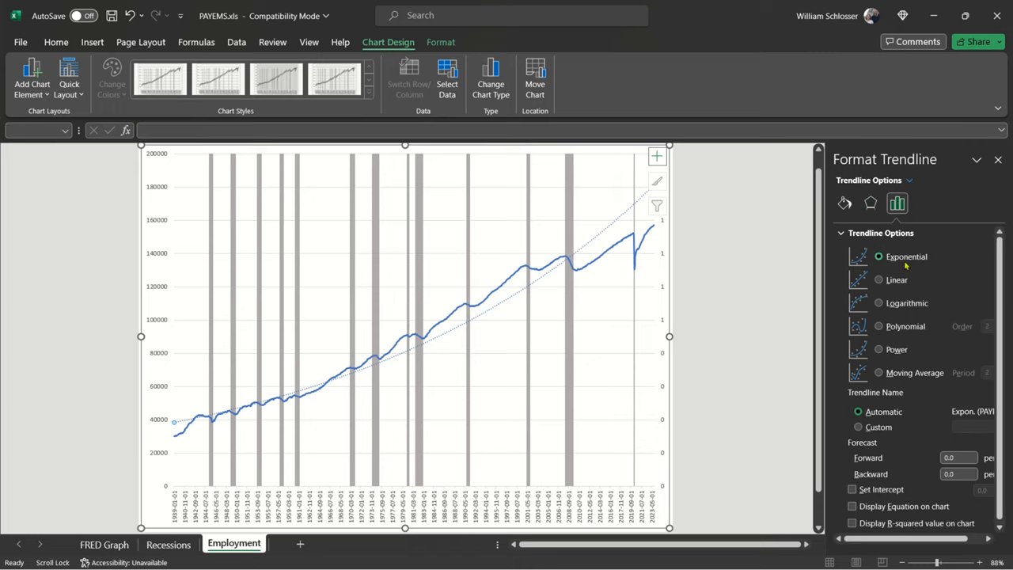
pyautogui.moveTo(867, 335)
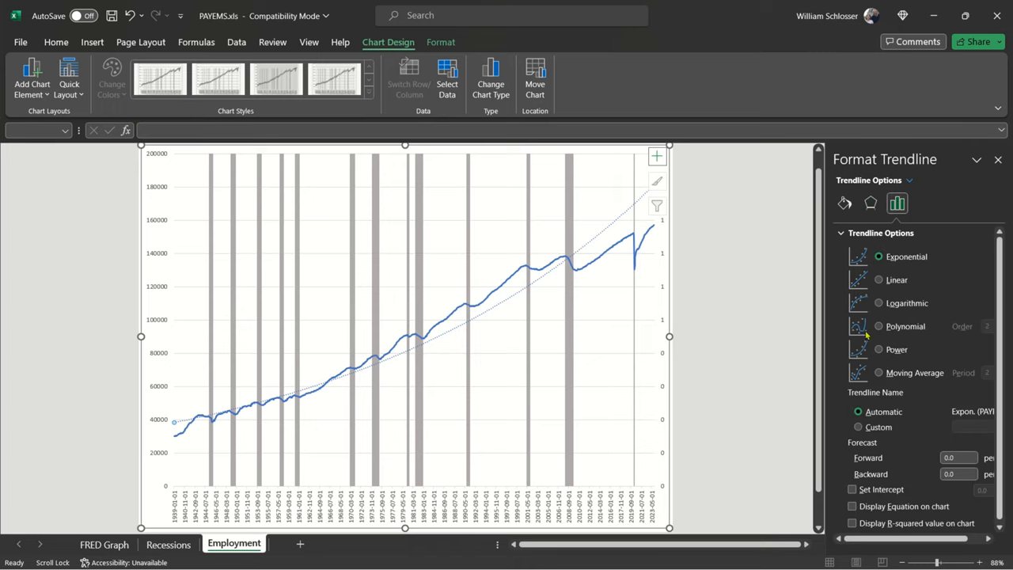
pyautogui.click(844, 203)
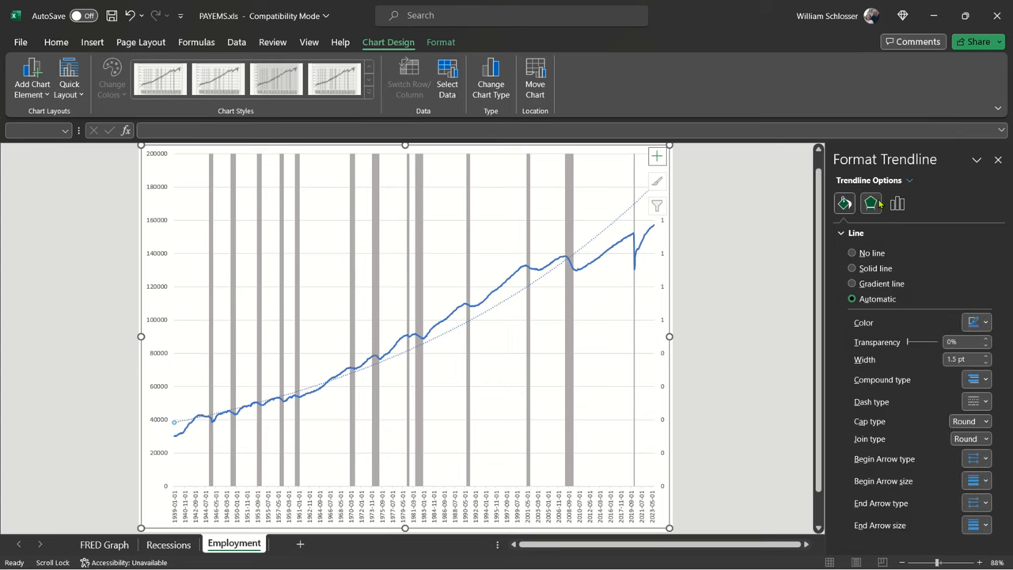
pyautogui.click(896, 204)
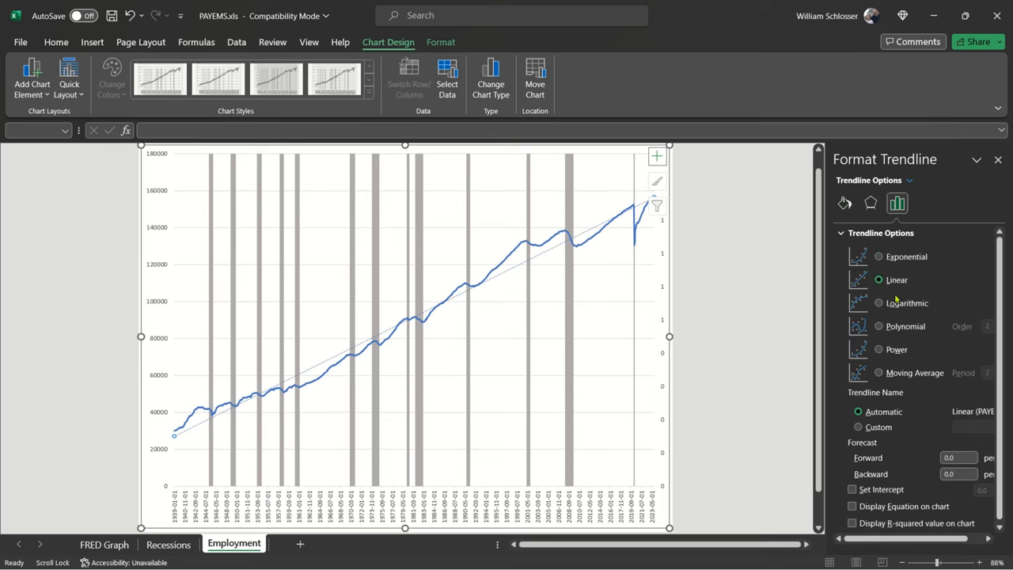
pyautogui.click(877, 255)
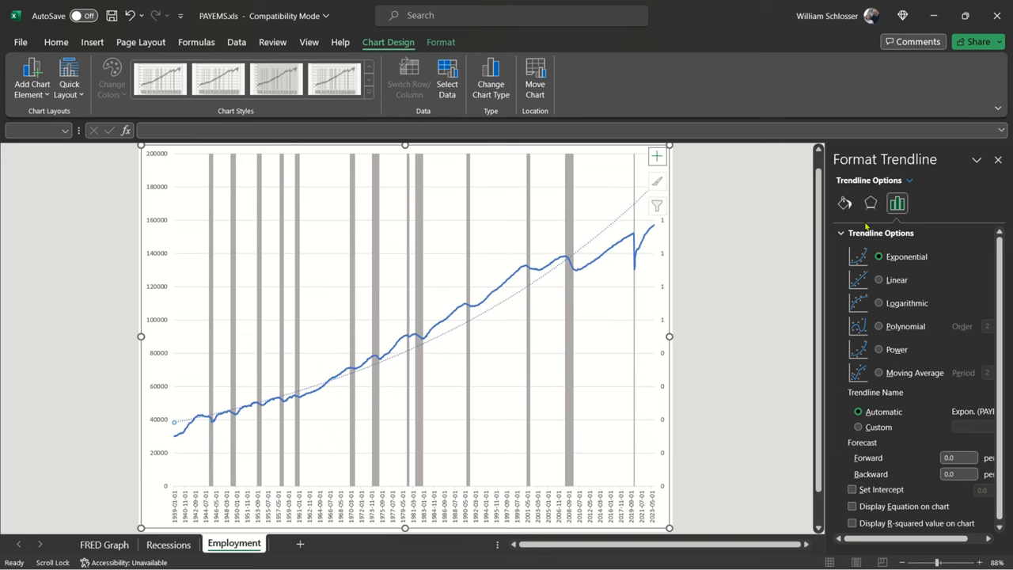
pyautogui.click(844, 203)
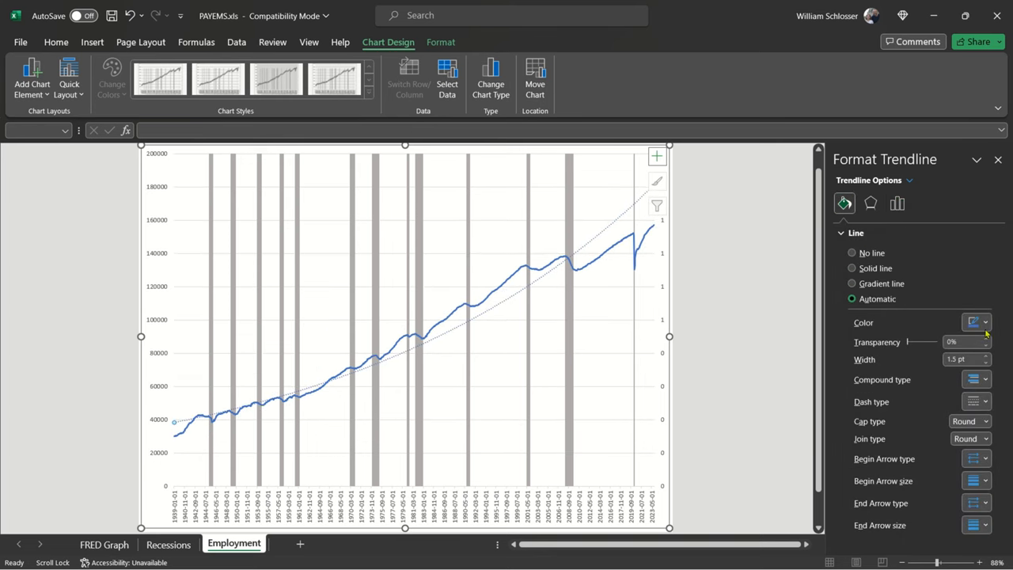
pyautogui.click(985, 322)
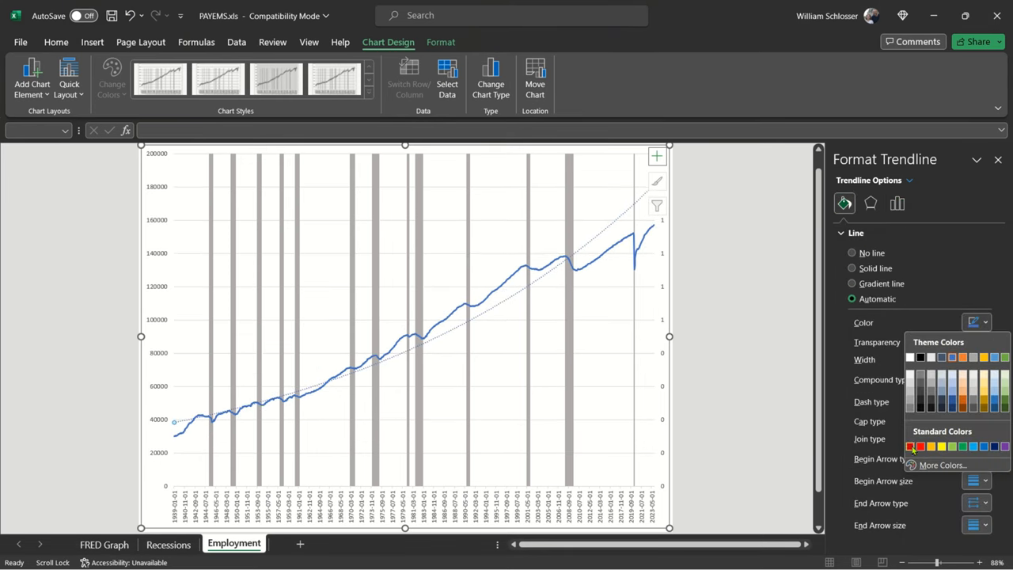
pyautogui.click(910, 446)
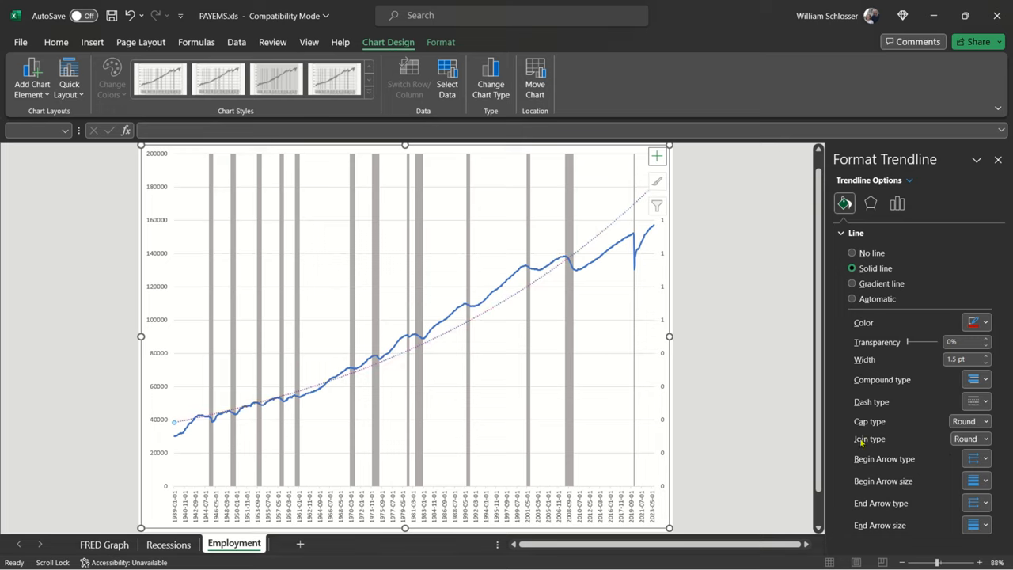
pyautogui.click(897, 203)
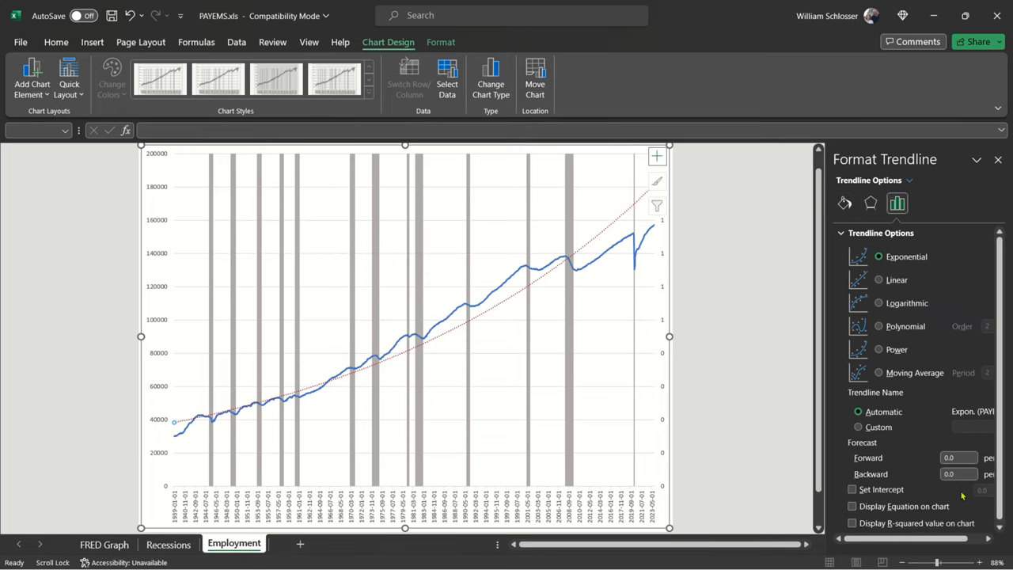
# - Display the trendline equation and R² (0.9486) and forecast 60 periods forward to 2027
pyautogui.click(852, 503)
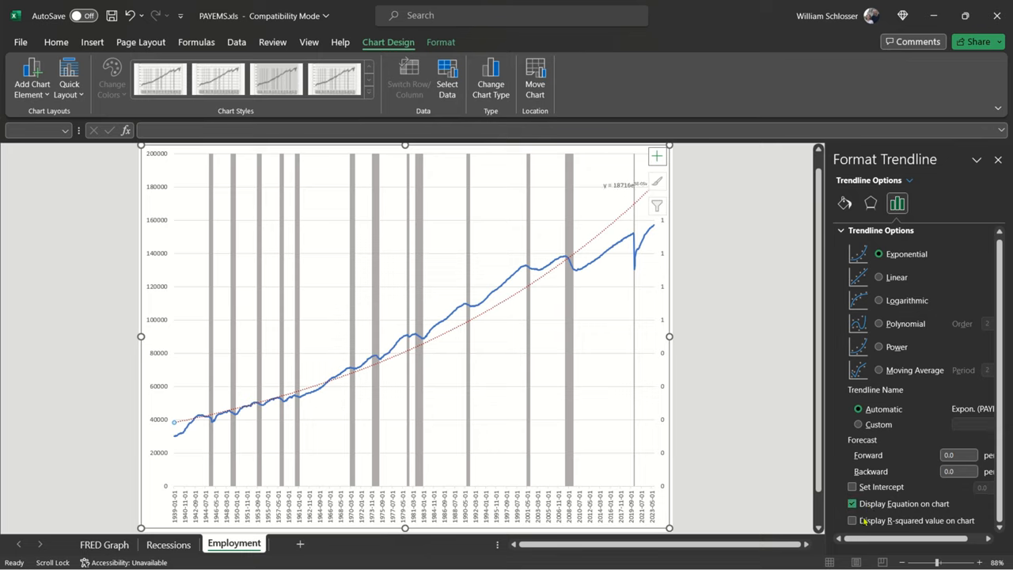
pyautogui.click(852, 520)
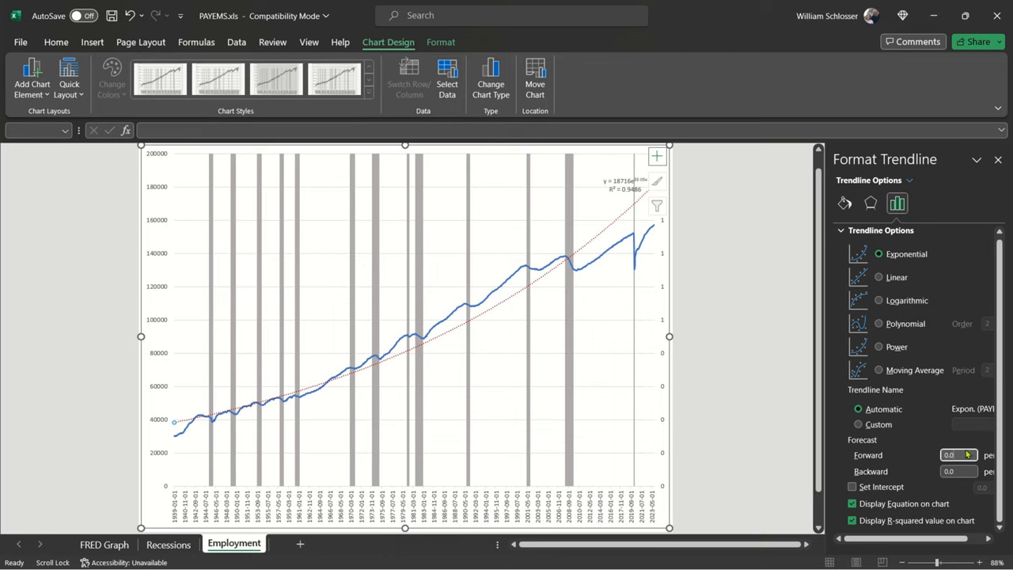
pyautogui.click(953, 454)
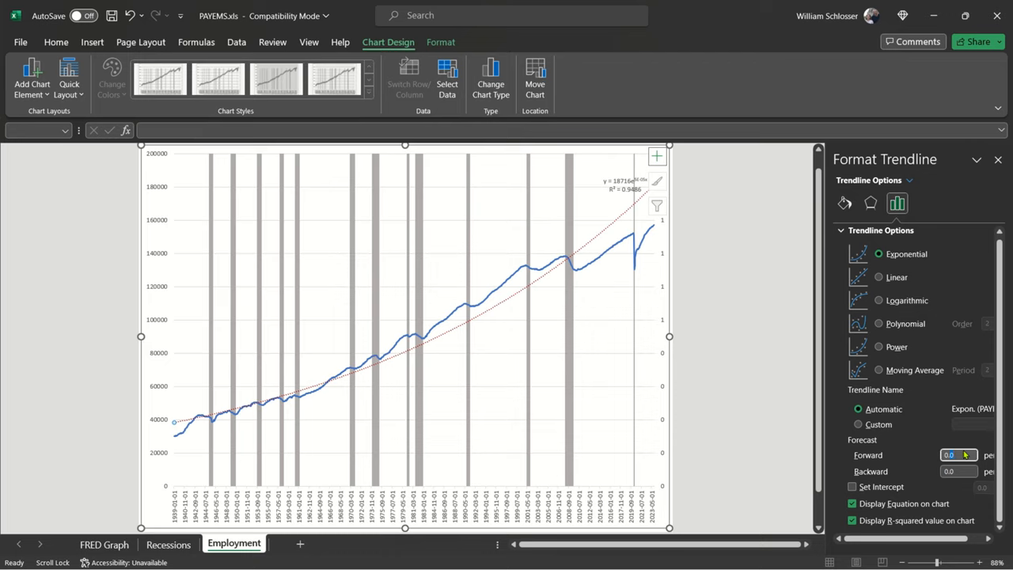
pyautogui.write('12')
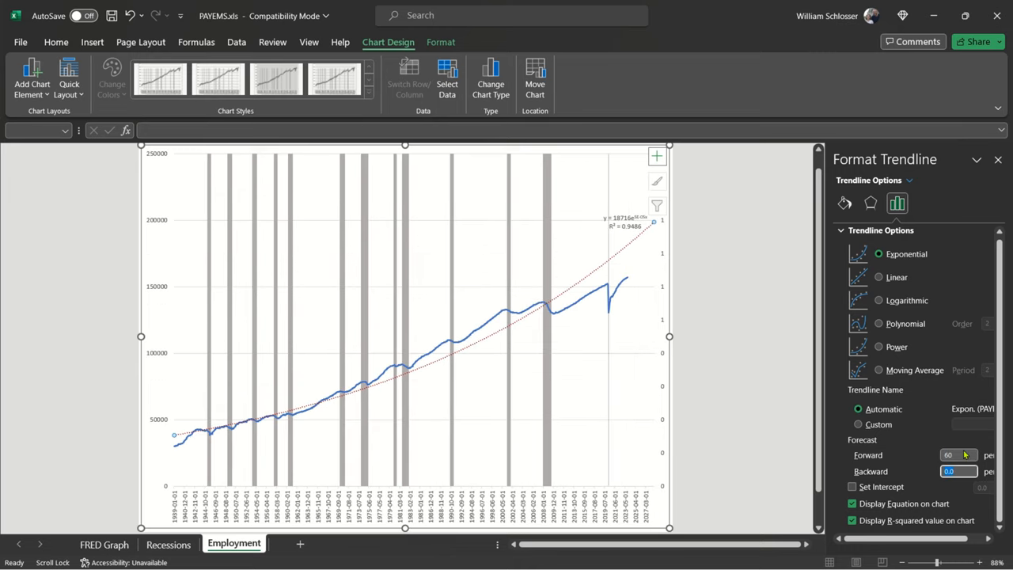
pyautogui.moveTo(624, 251)
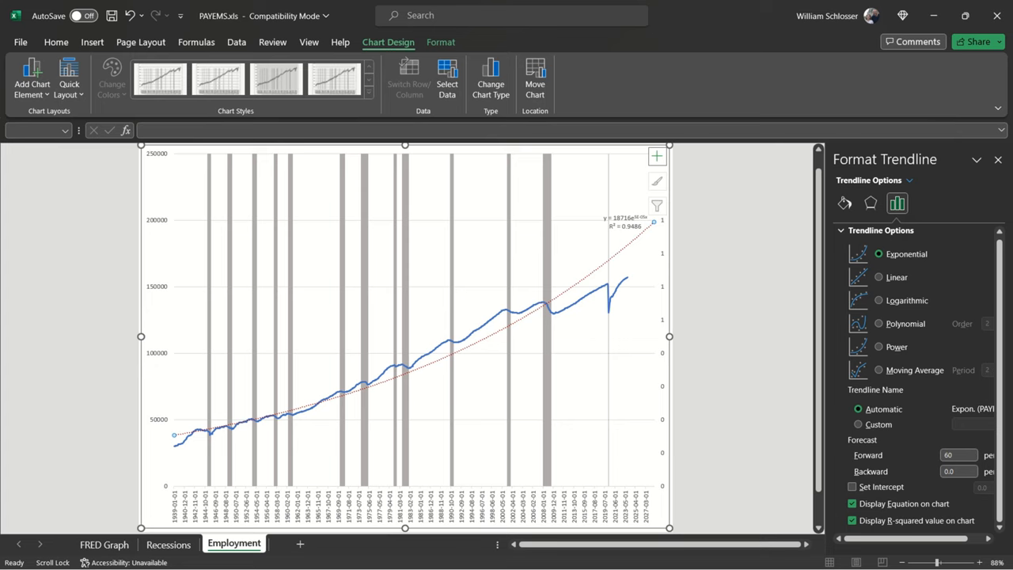
# - Switch the red trendline to a solid line 3 pt wide
pyautogui.click(844, 203)
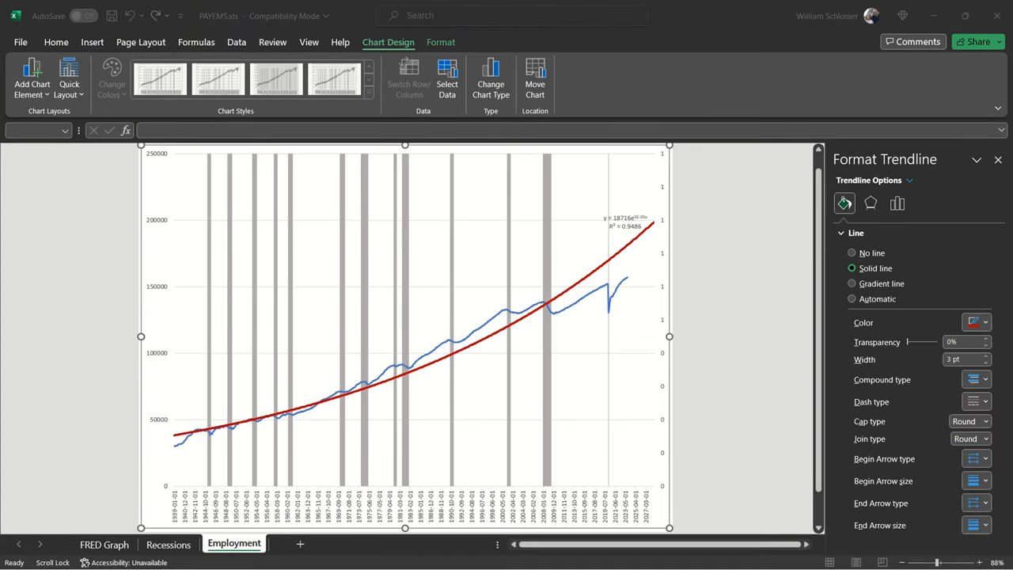
pyautogui.moveTo(671, 202)
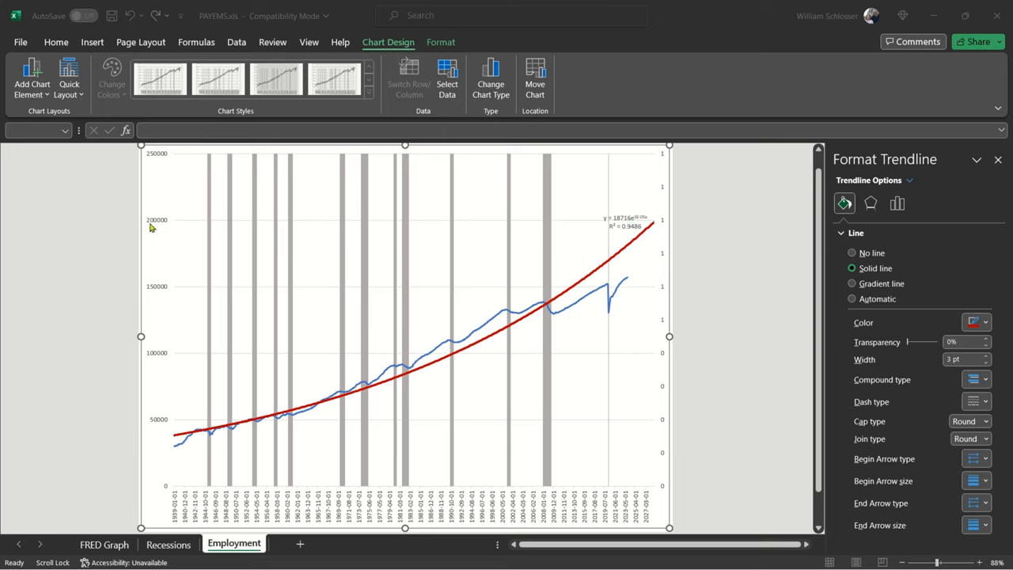
pyautogui.moveTo(159, 224)
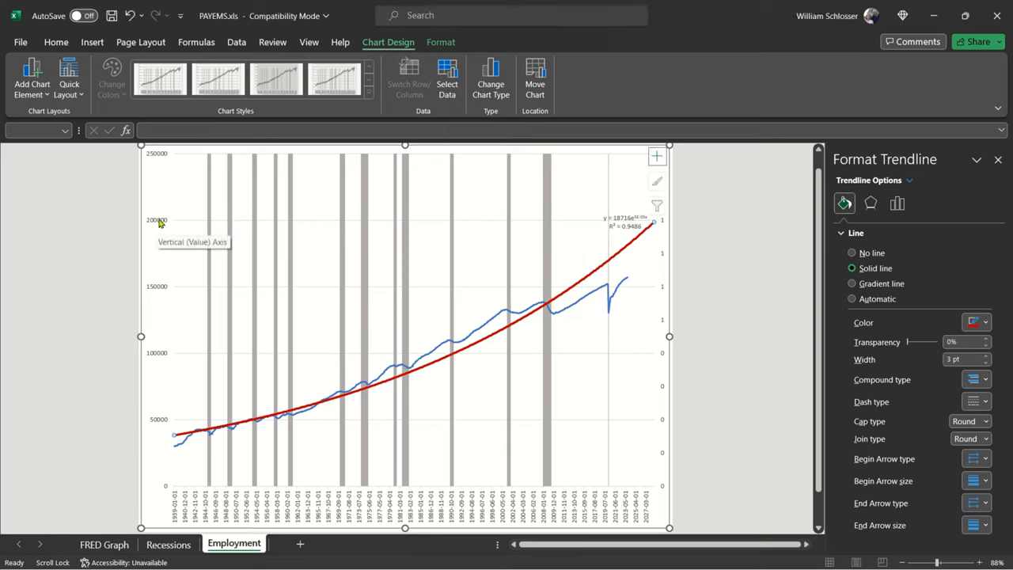
# - Set the vertical axis Maximum bound to 200,000
pyautogui.click(156, 222)
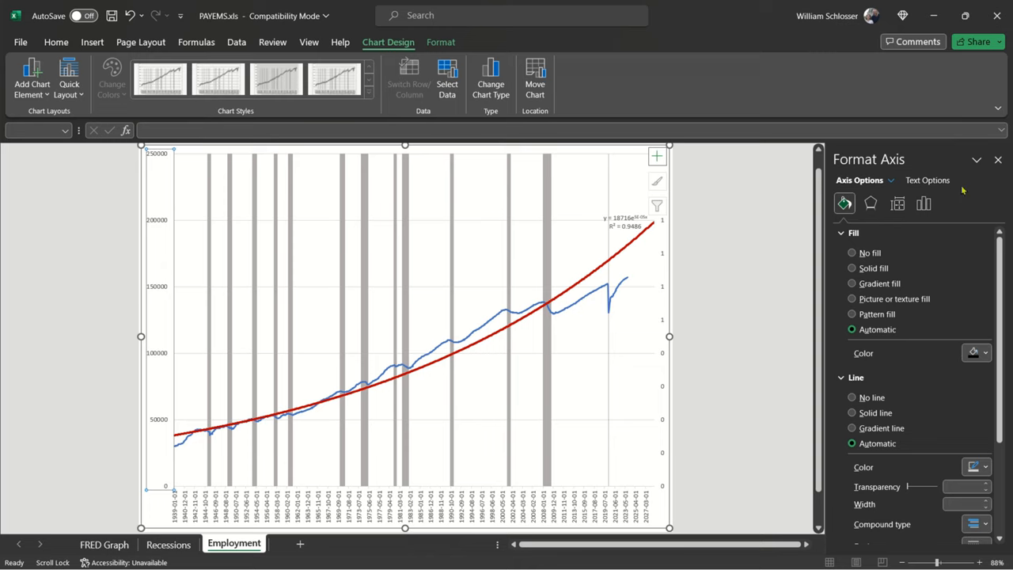
pyautogui.click(923, 204)
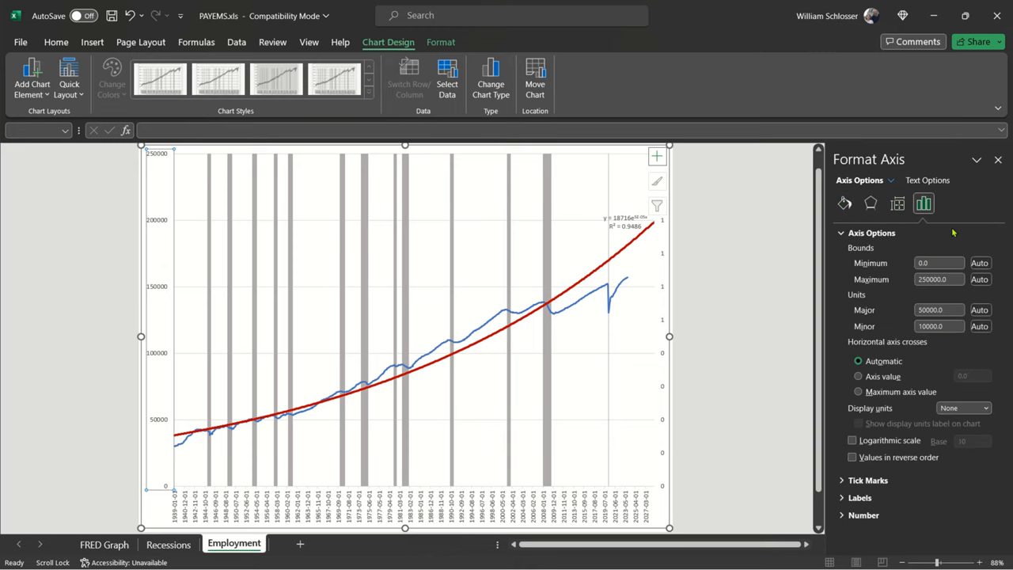
pyautogui.click(937, 279)
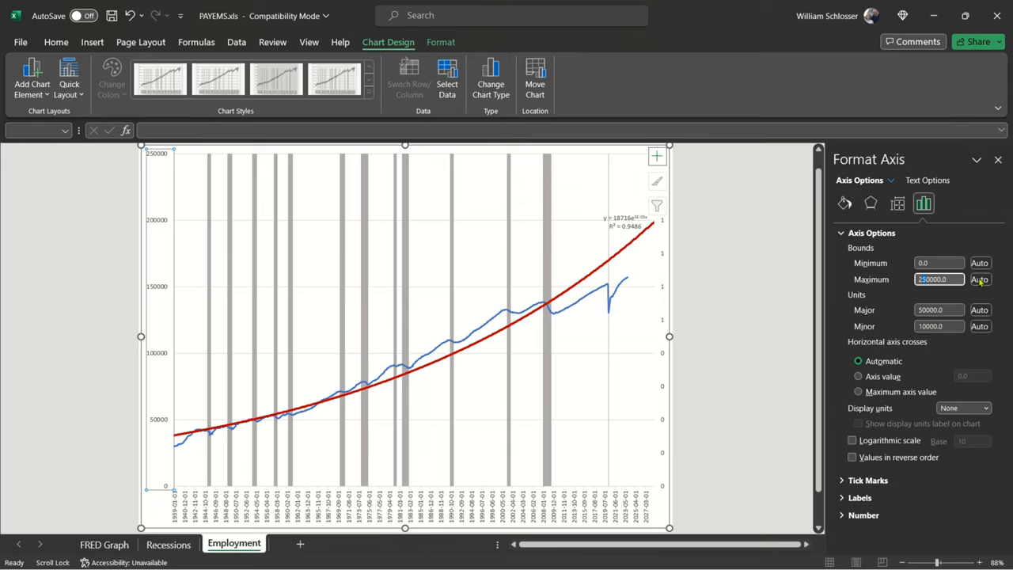
pyautogui.write('2.00000.0')
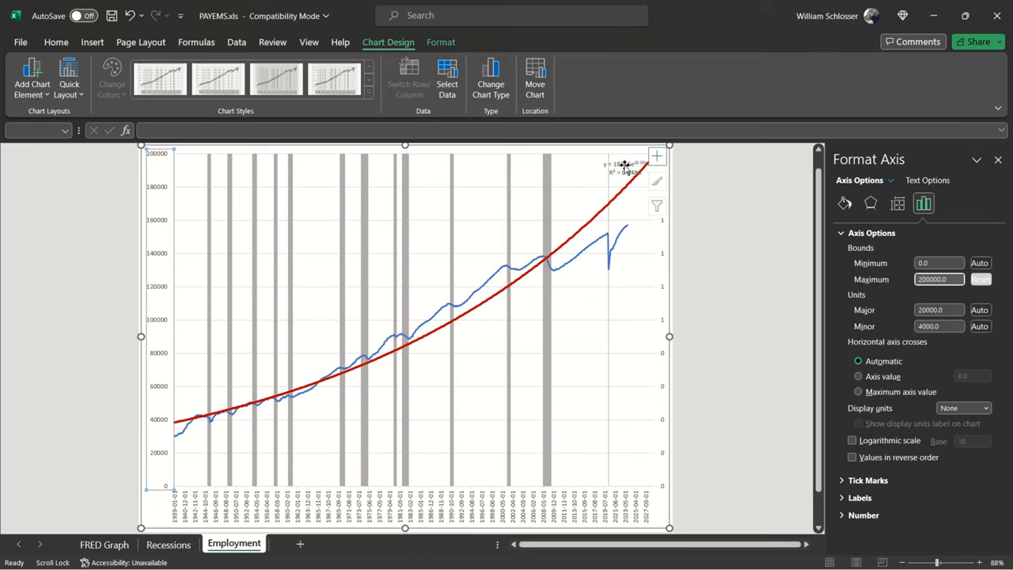
pyautogui.click(256, 155)
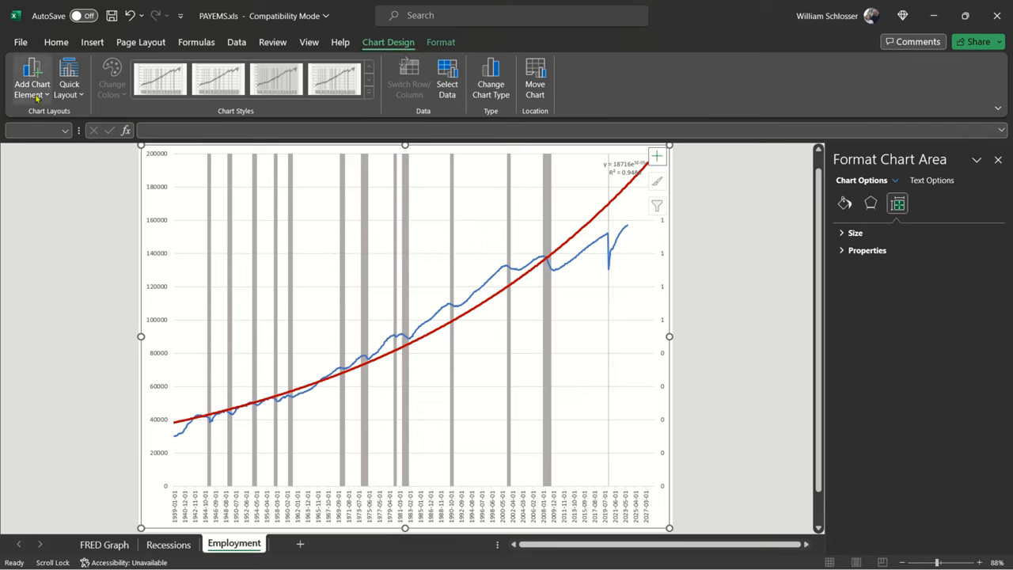
# - Add an 'Axis Title' placeholder beneath the horizontal date axis
pyautogui.click(31, 79)
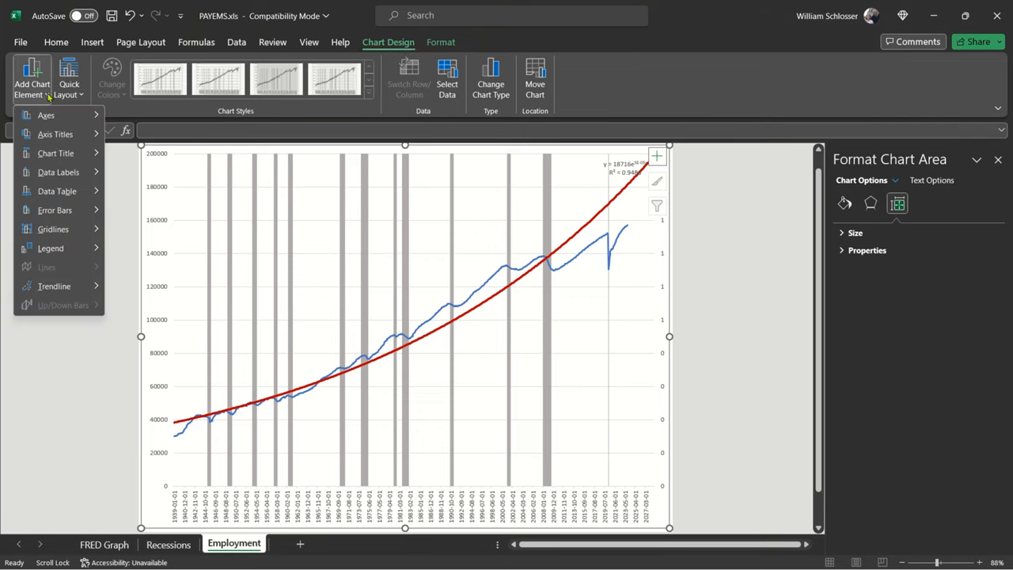
pyautogui.click(46, 114)
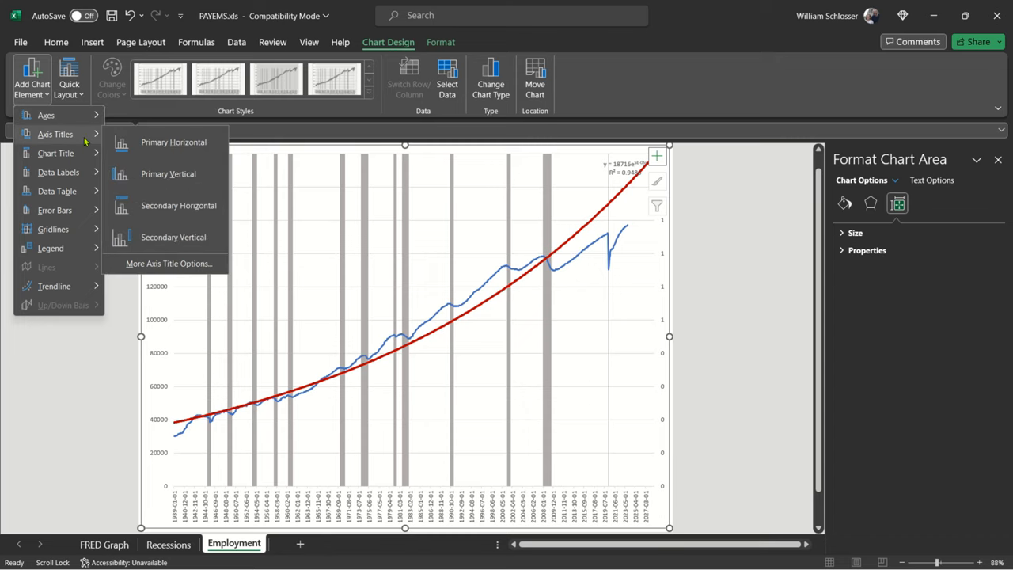
pyautogui.click(175, 142)
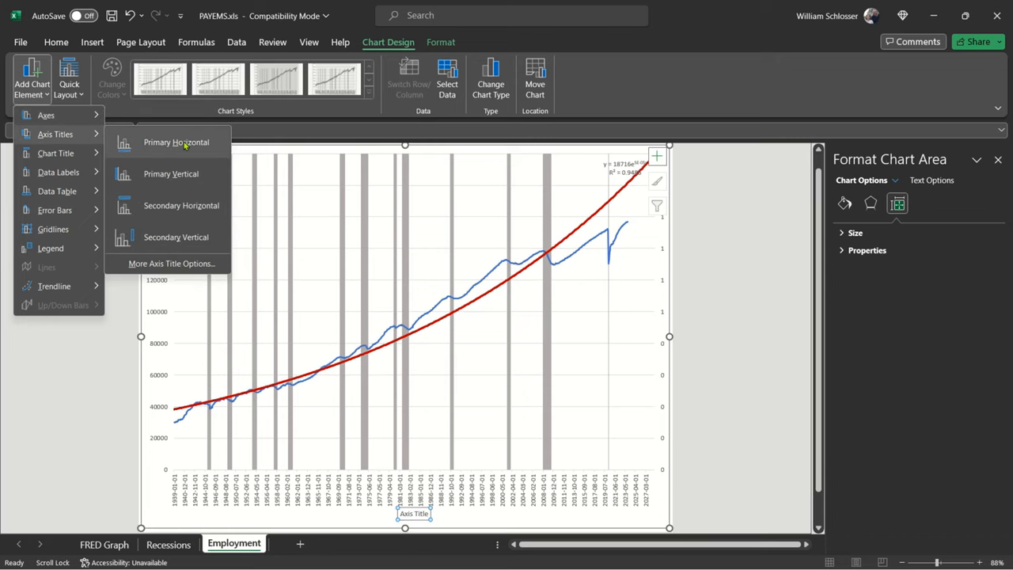
pyautogui.click(171, 173)
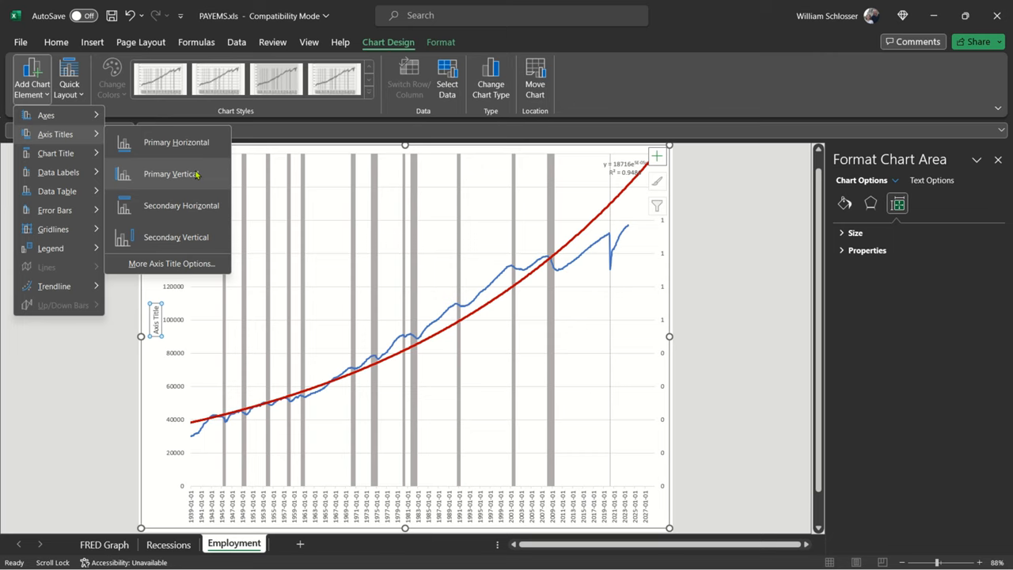
pyautogui.moveTo(200, 186)
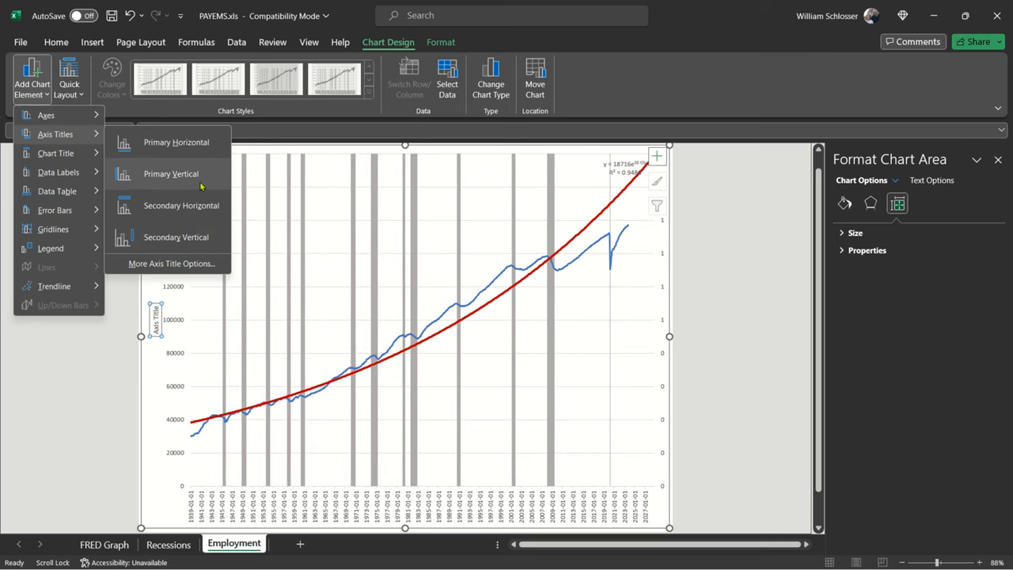
pyautogui.click(176, 142)
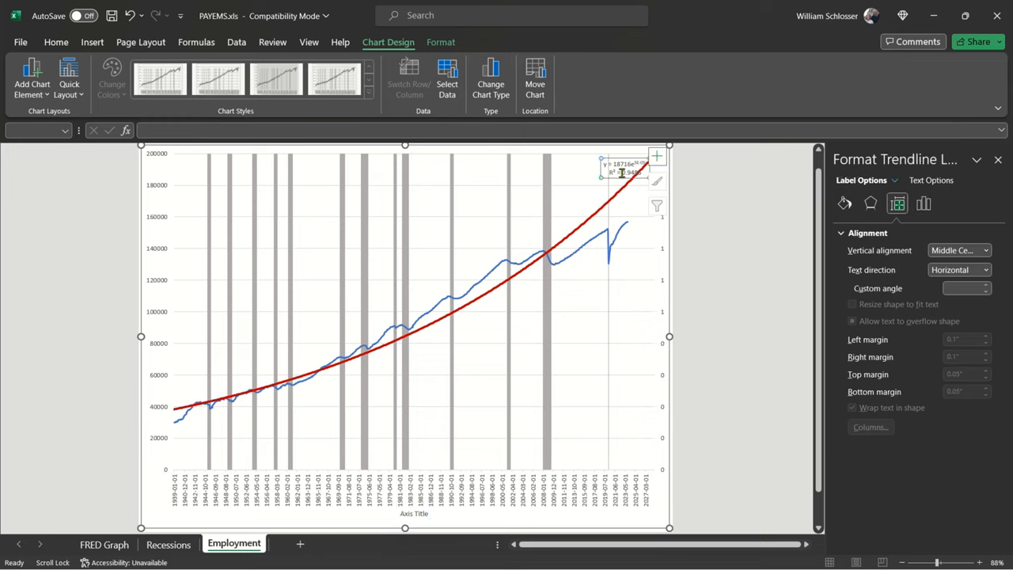
pyautogui.moveTo(578, 162)
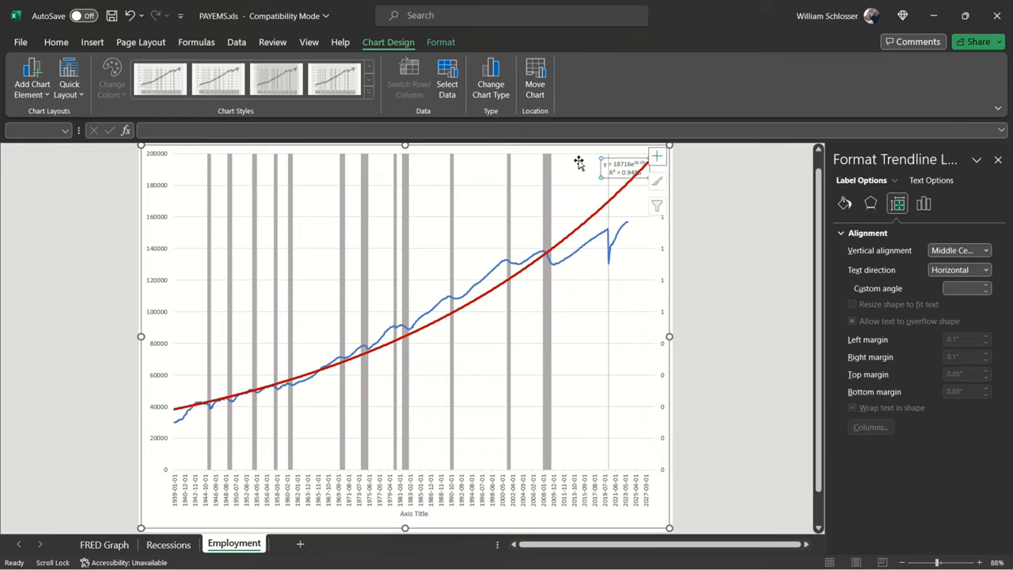
pyautogui.moveTo(622, 174)
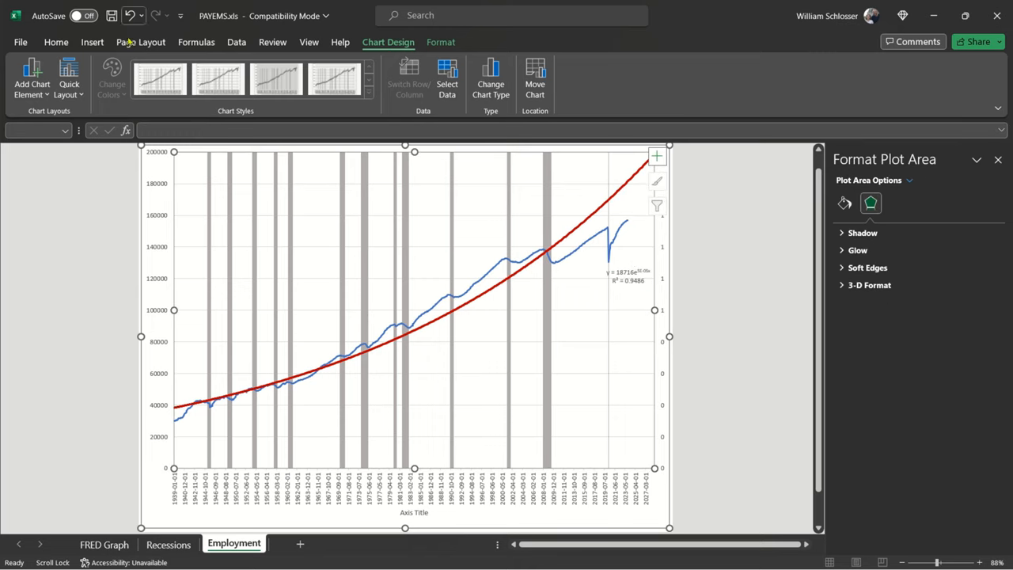
# - Bring up the Home formatting commands and deselect the Employment chart
pyautogui.click(57, 42)
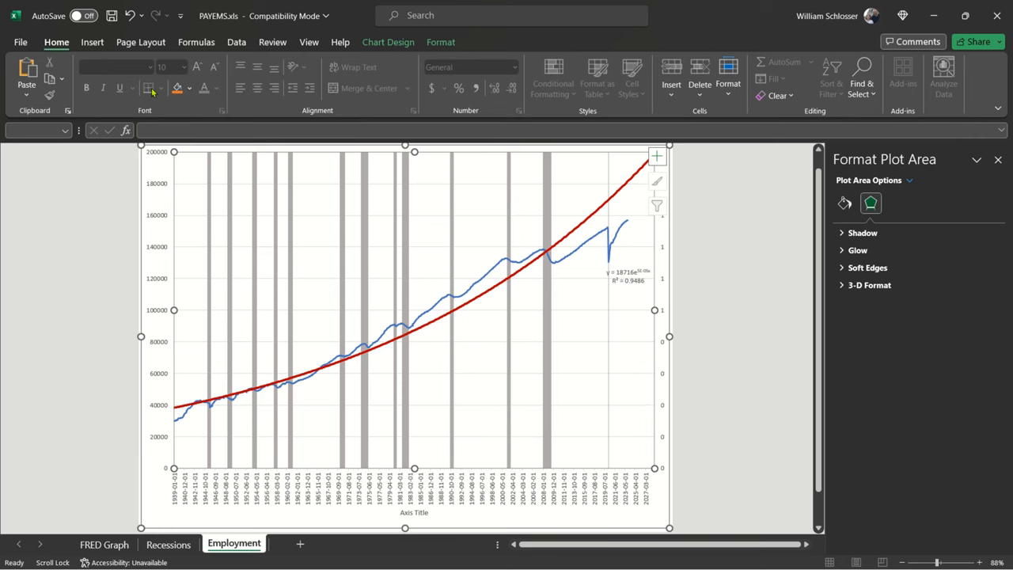
pyautogui.click(844, 183)
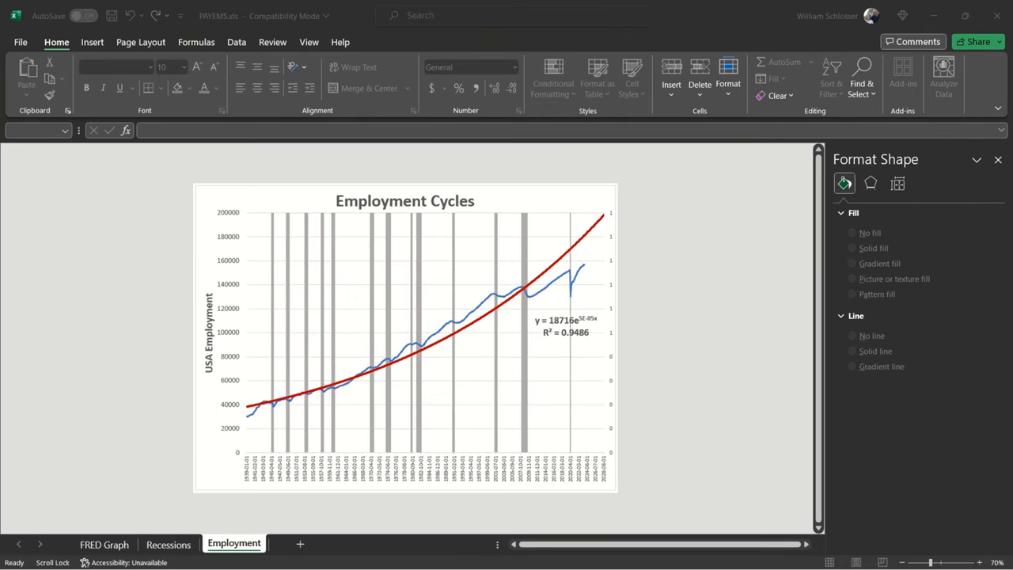
pyautogui.moveTo(127, 333)
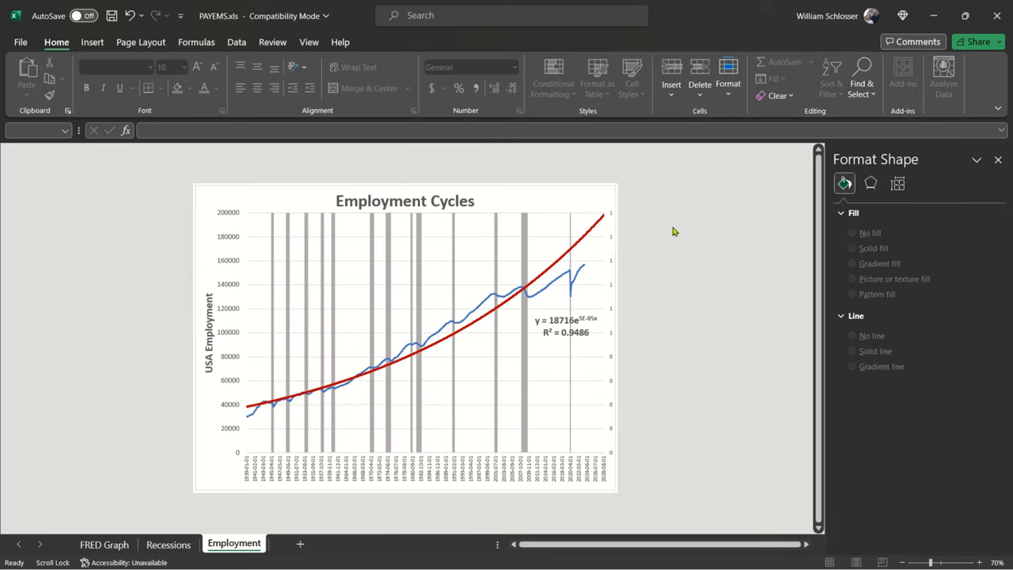
pyautogui.moveTo(349, 319)
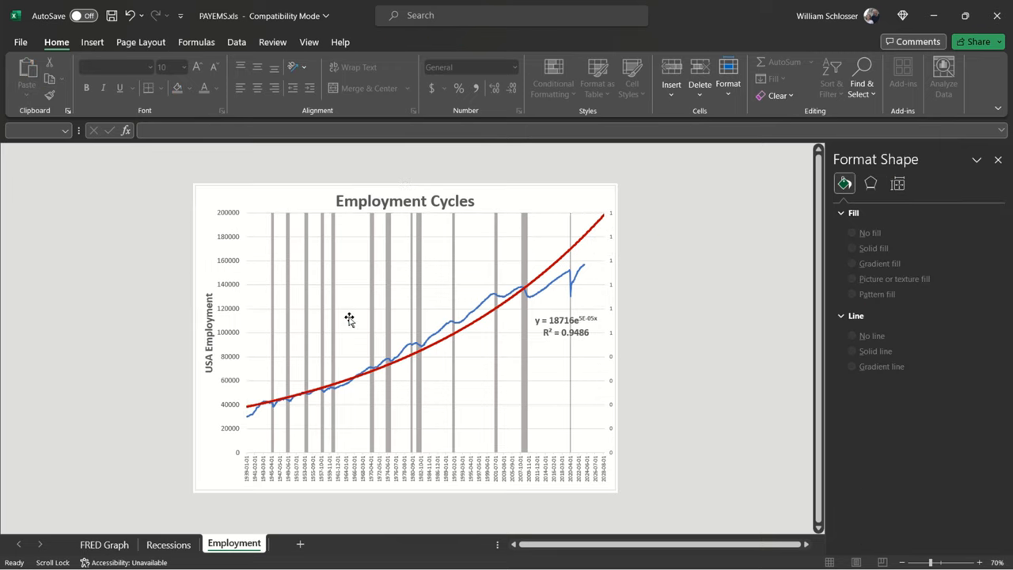
pyautogui.moveTo(231, 375)
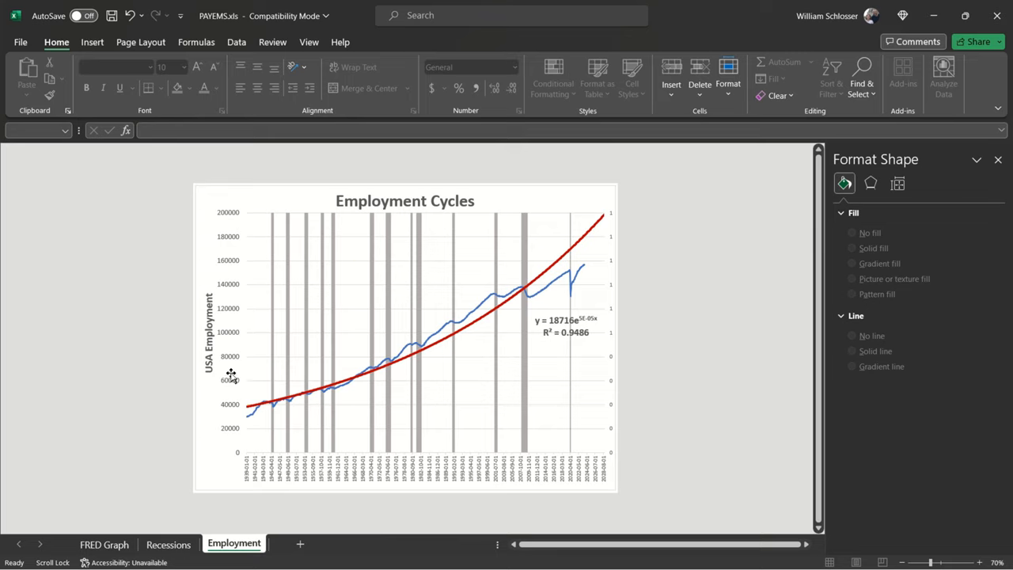
pyautogui.moveTo(214, 425)
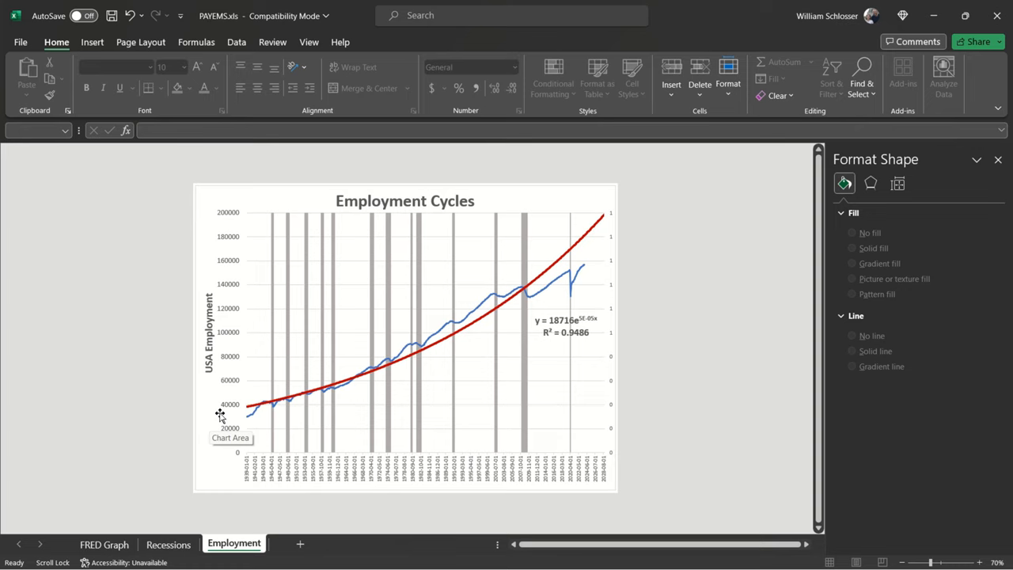
pyautogui.moveTo(490, 312)
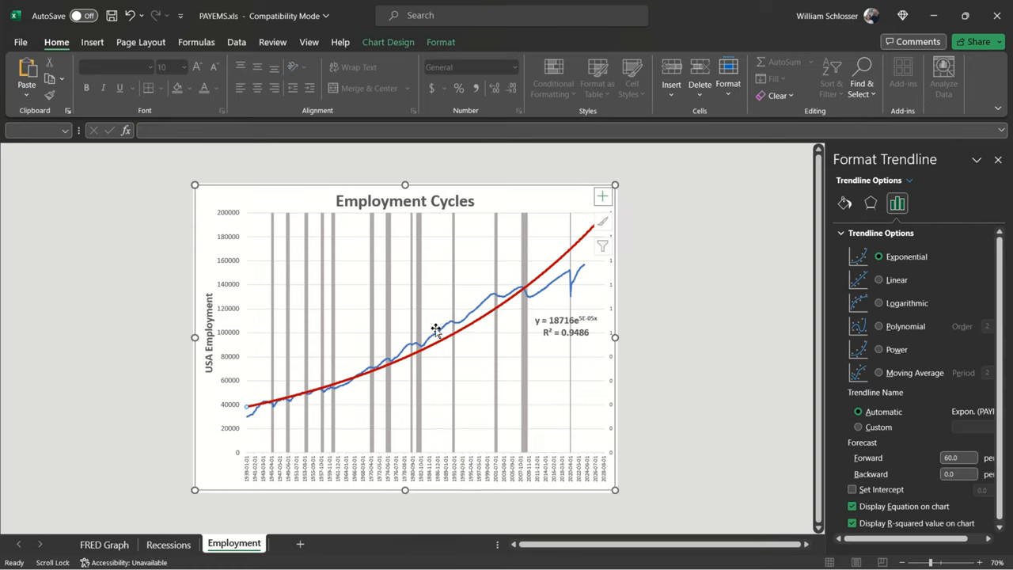
pyautogui.moveTo(427, 258)
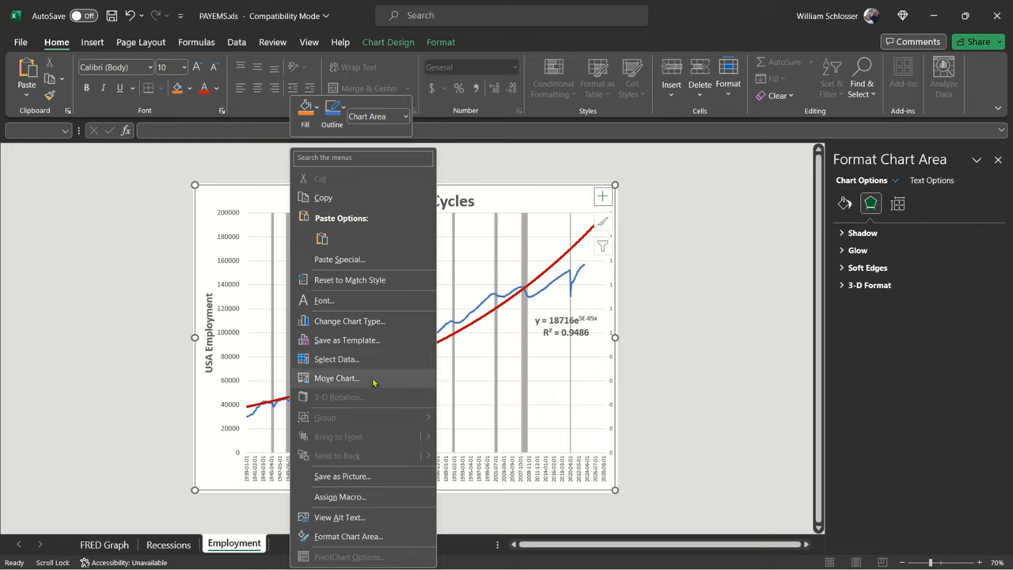
pyautogui.moveTo(412, 387)
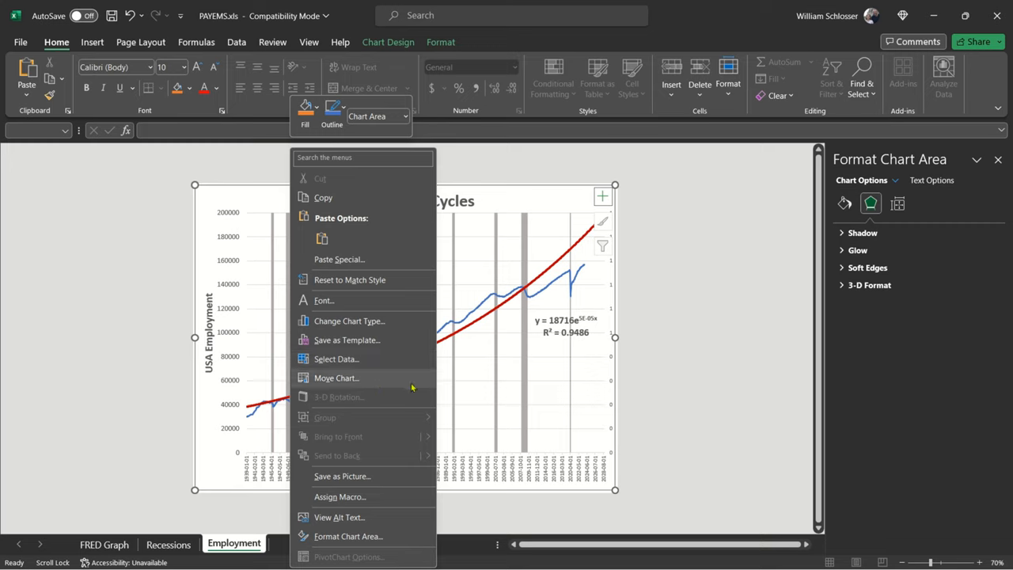
pyautogui.moveTo(386, 475)
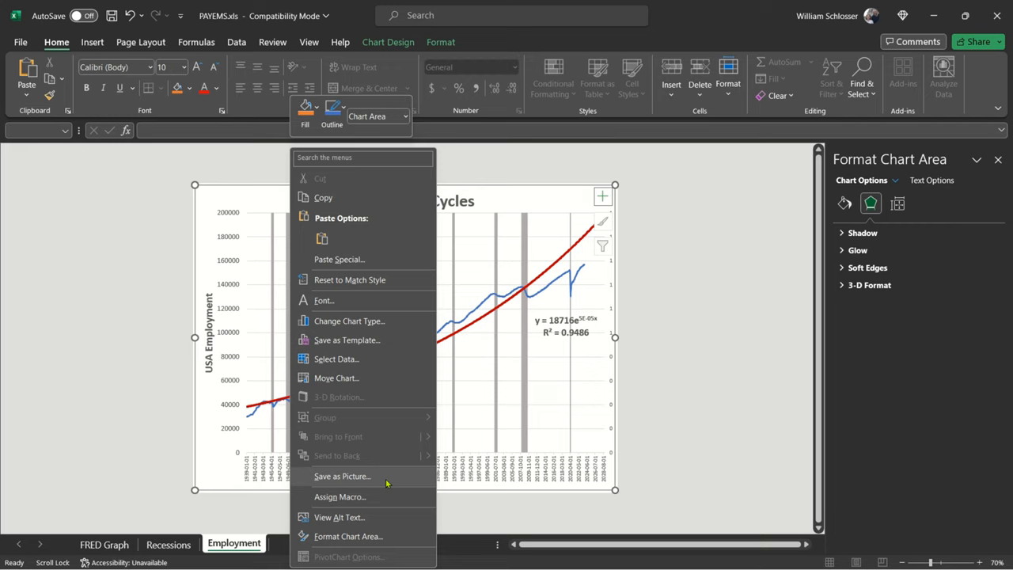
pyautogui.moveTo(387, 480)
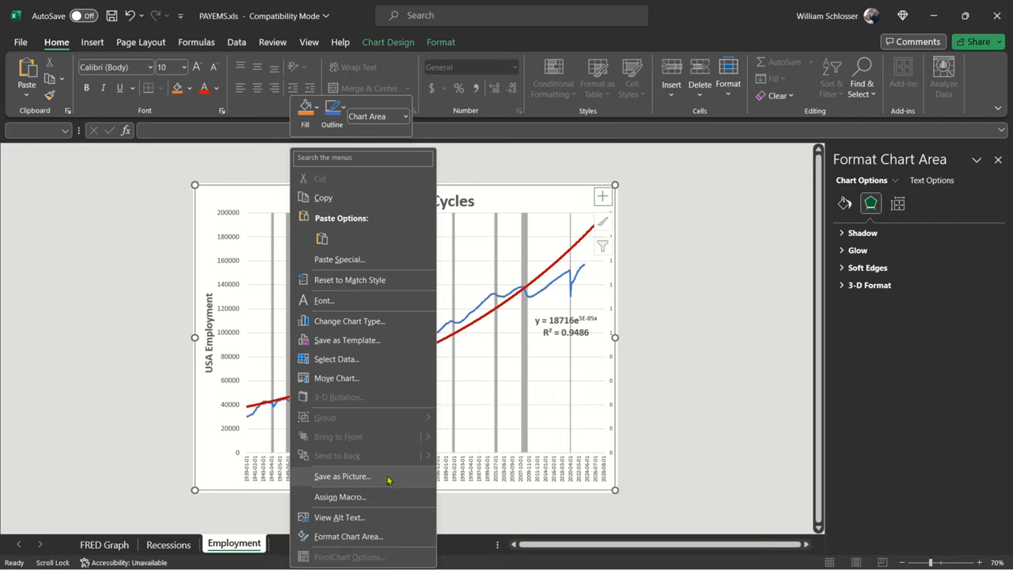
# - Save the chart image as Employment-Trend.png in the 20231104 folder
pyautogui.click(342, 476)
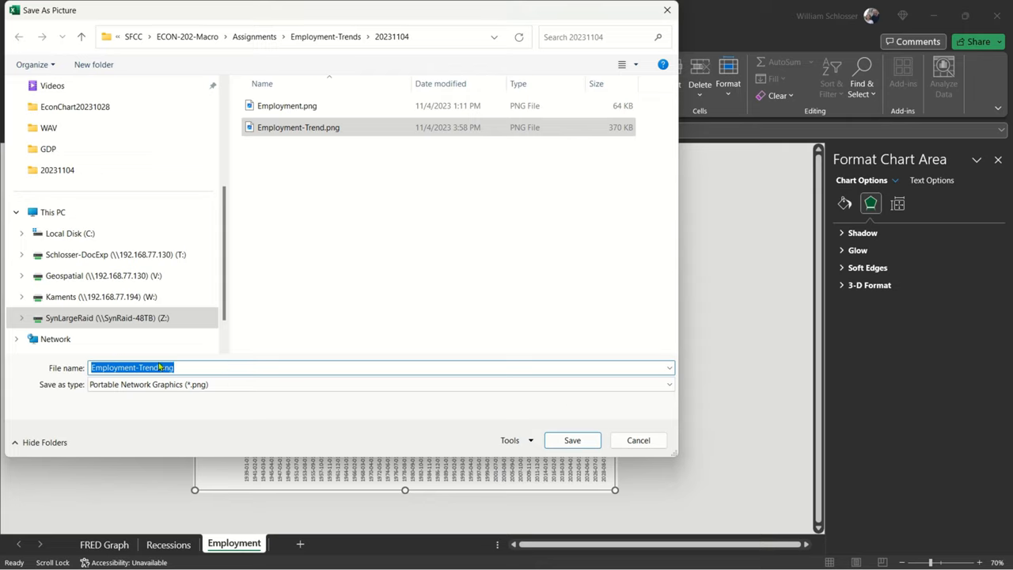
pyautogui.click(572, 440)
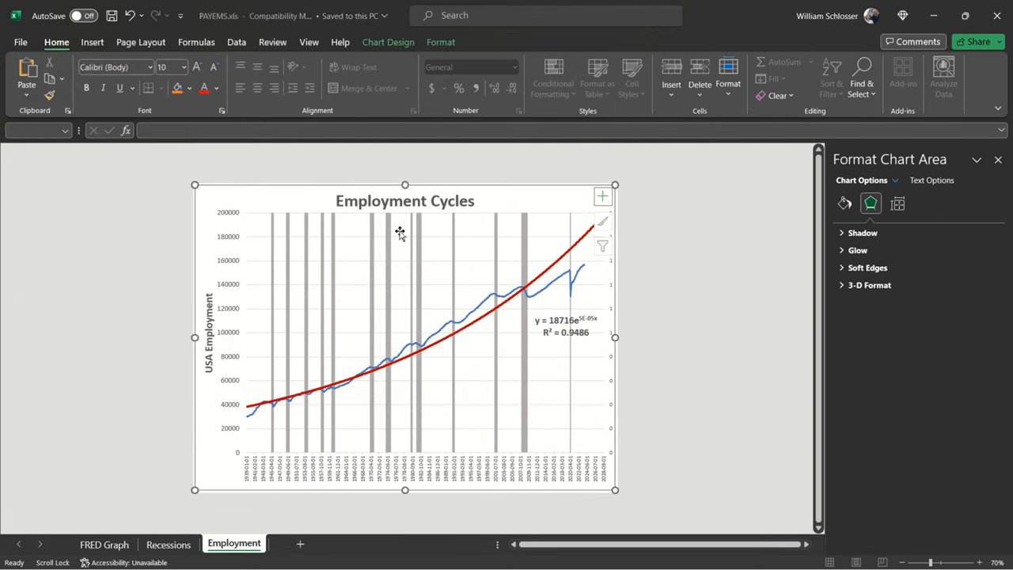
pyautogui.moveTo(708, 235)
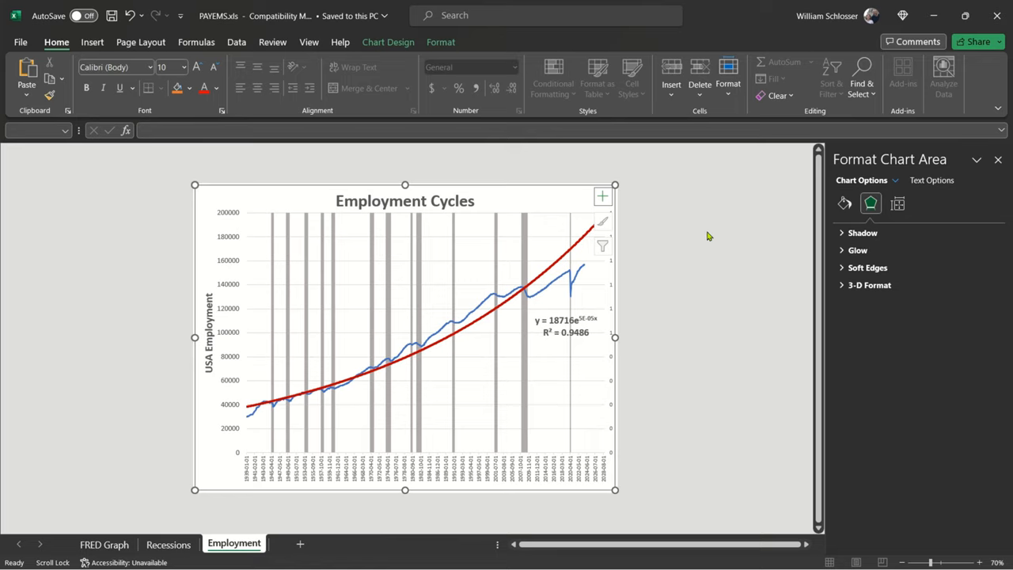
pyautogui.moveTo(697, 242)
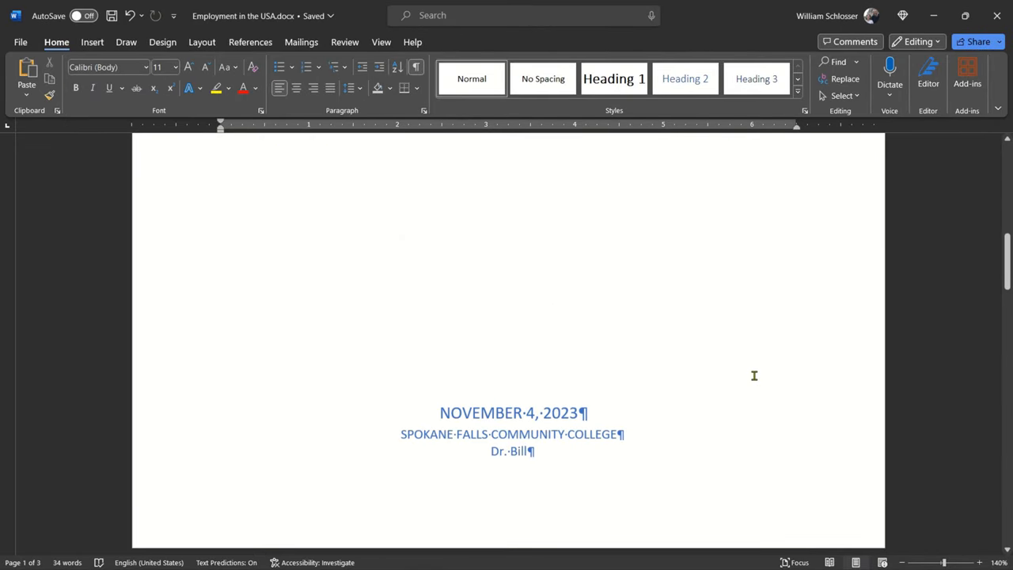
# - Insert Employment.png from this device onto the empty line on page 3
pyautogui.scroll(-3)
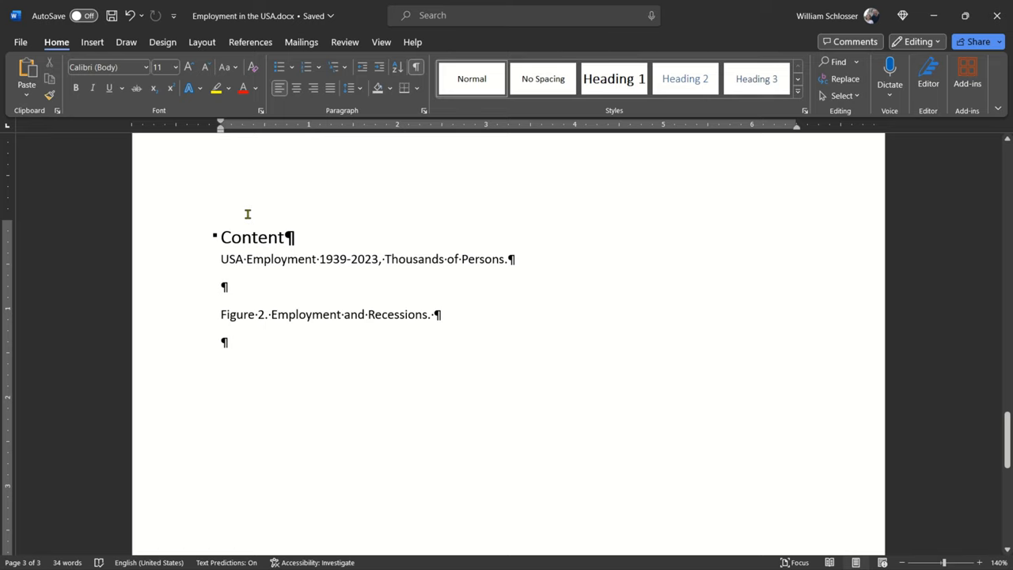
pyautogui.click(92, 42)
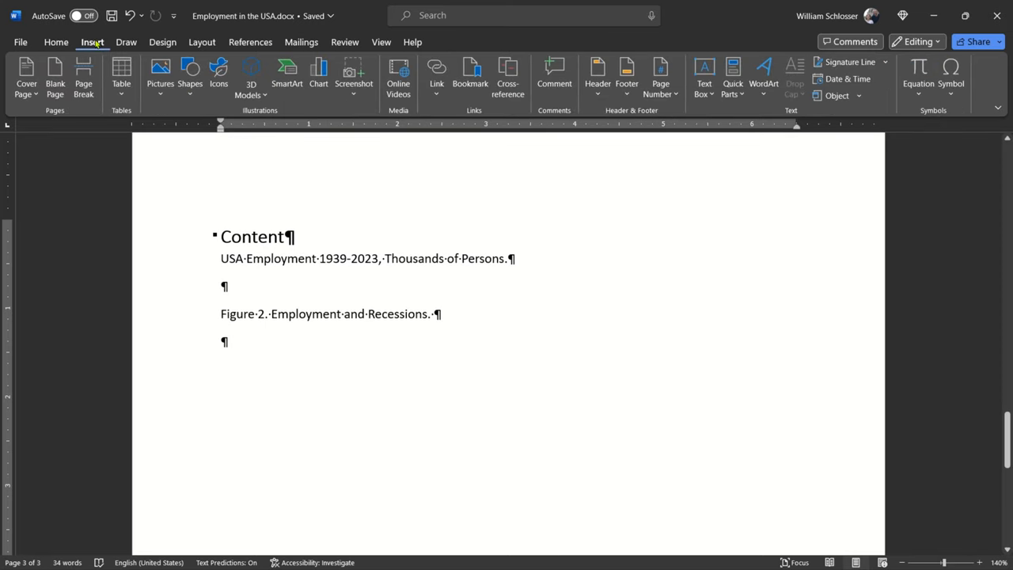
pyautogui.click(160, 75)
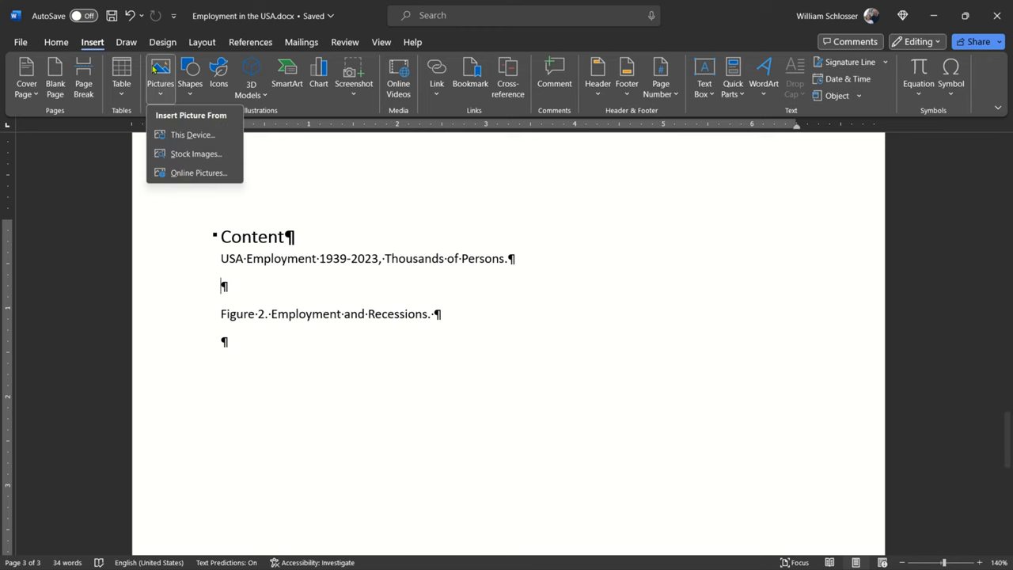
pyautogui.click(192, 135)
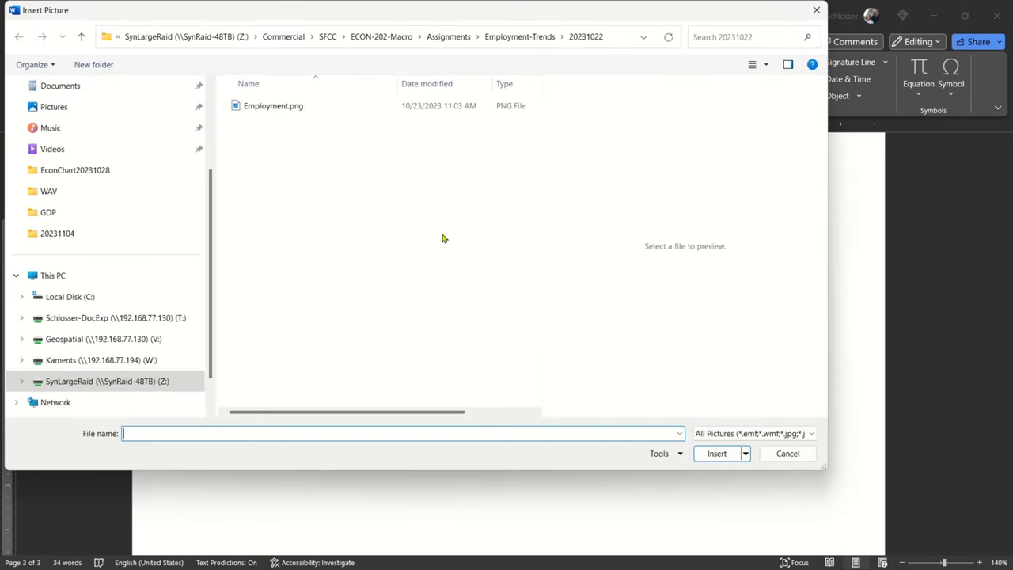
pyautogui.click(273, 105)
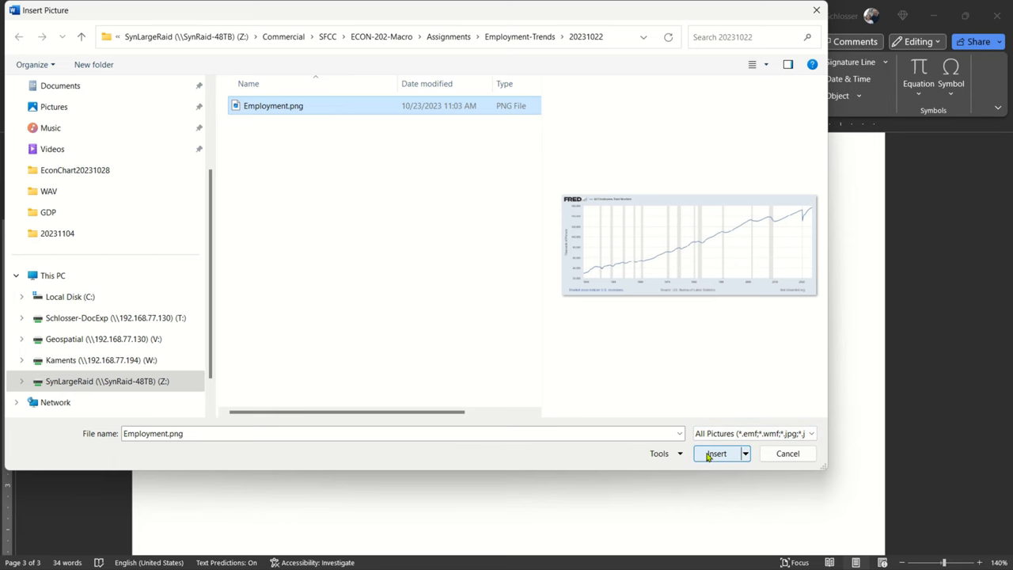
pyautogui.click(715, 453)
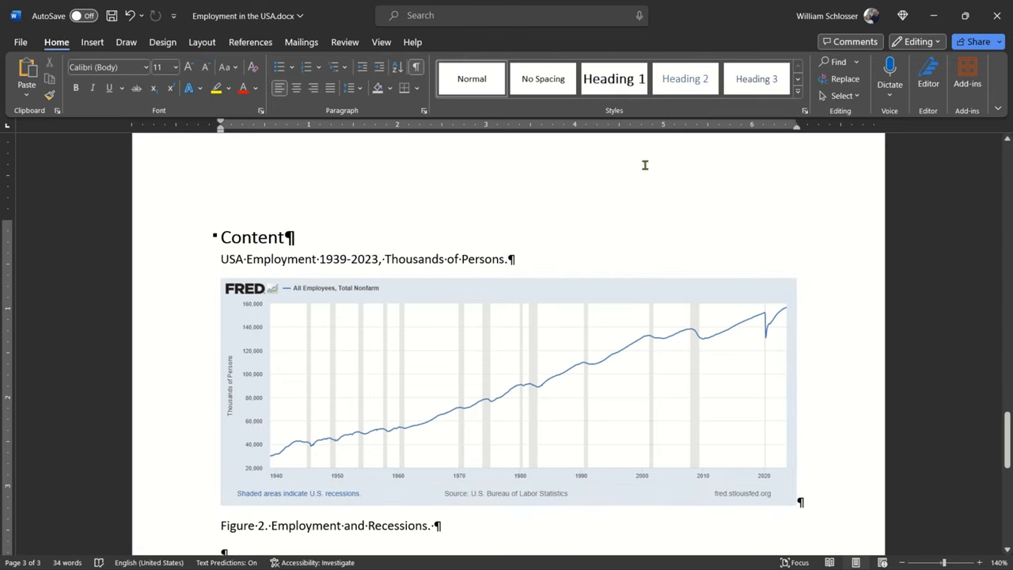
# - Cite the Board of Governors of the Federal Reserve after 'Persons' and apply a caption style
pyautogui.click(504, 259)
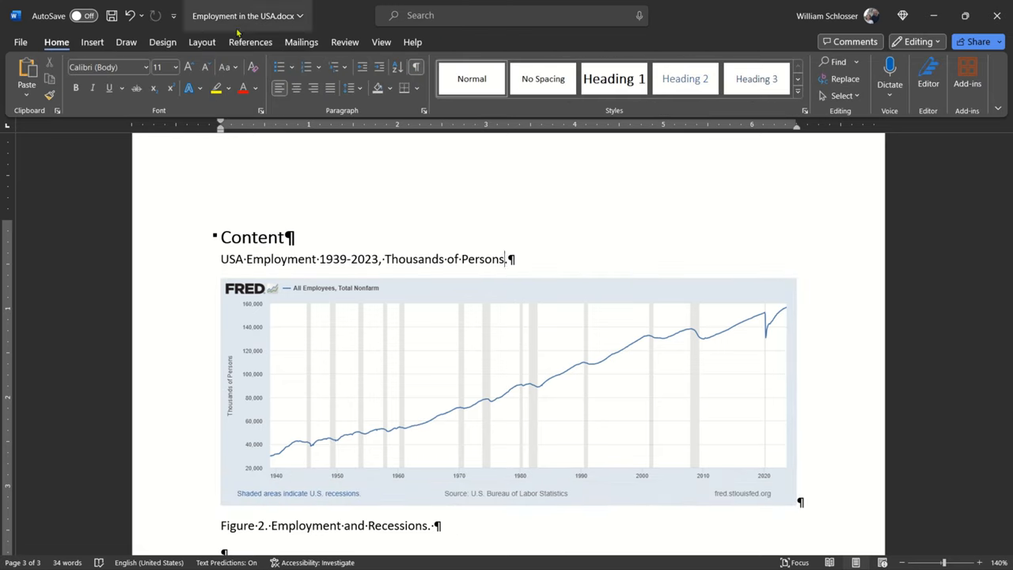
pyautogui.click(360, 83)
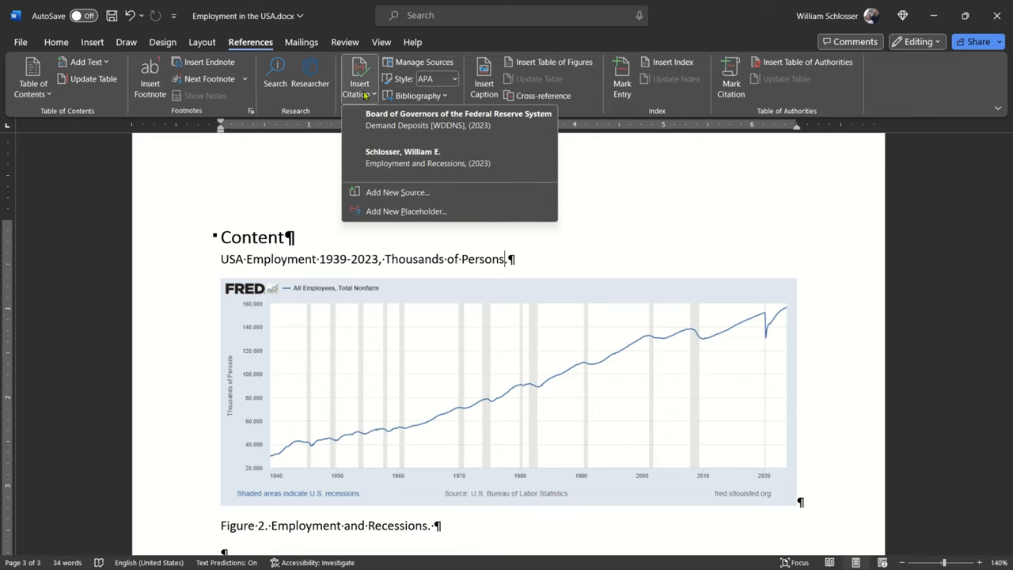
pyautogui.click(457, 119)
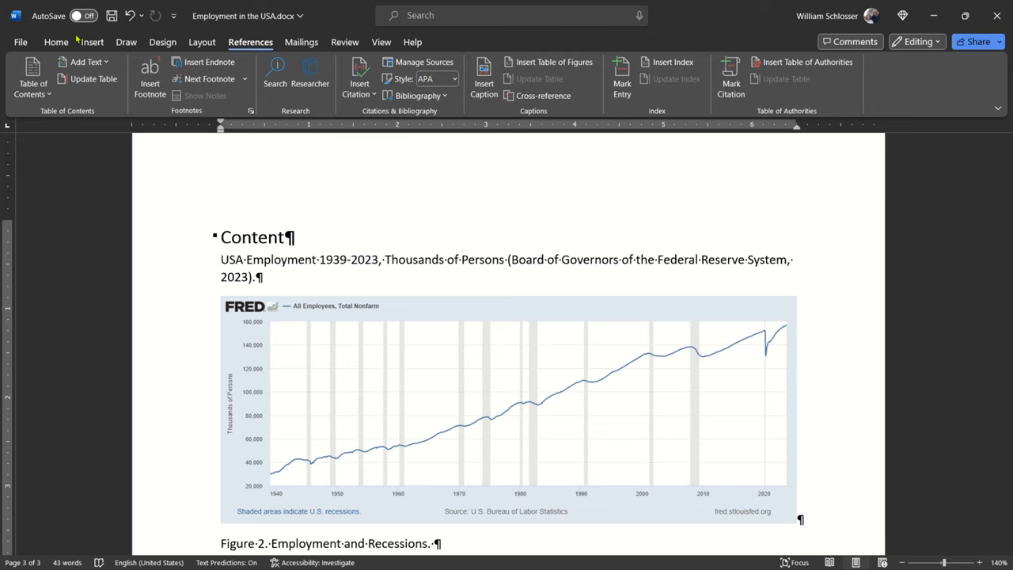
pyautogui.click(56, 42)
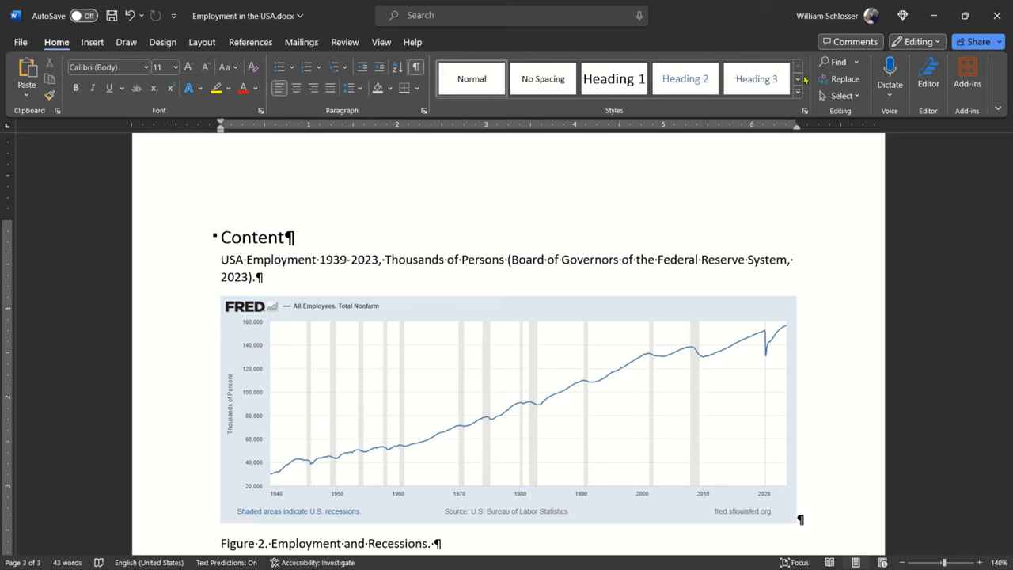
pyautogui.click(796, 79)
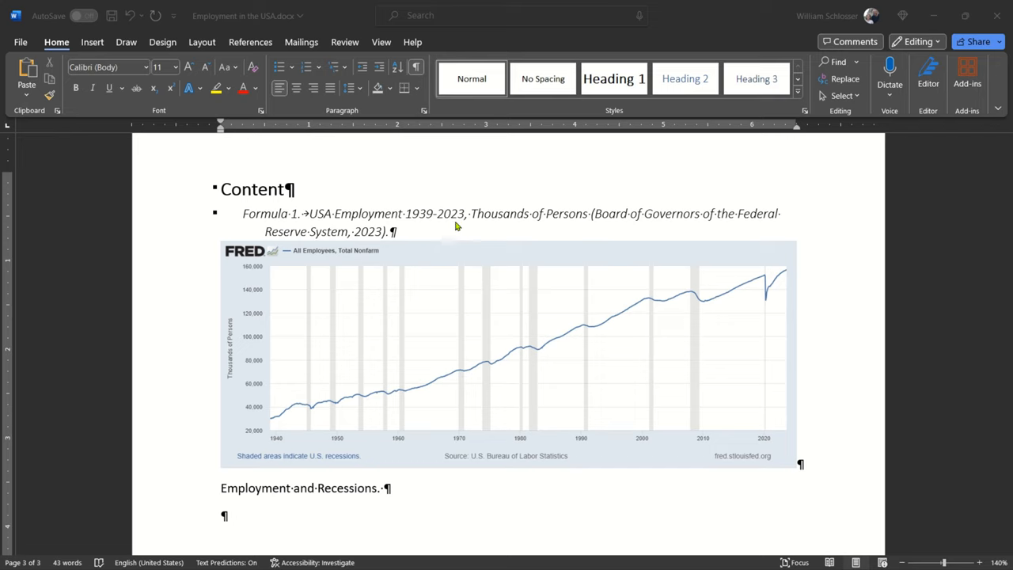
# - Place the cursor after the Employment and Recessions caption and bring up References
pyautogui.scroll(-3)
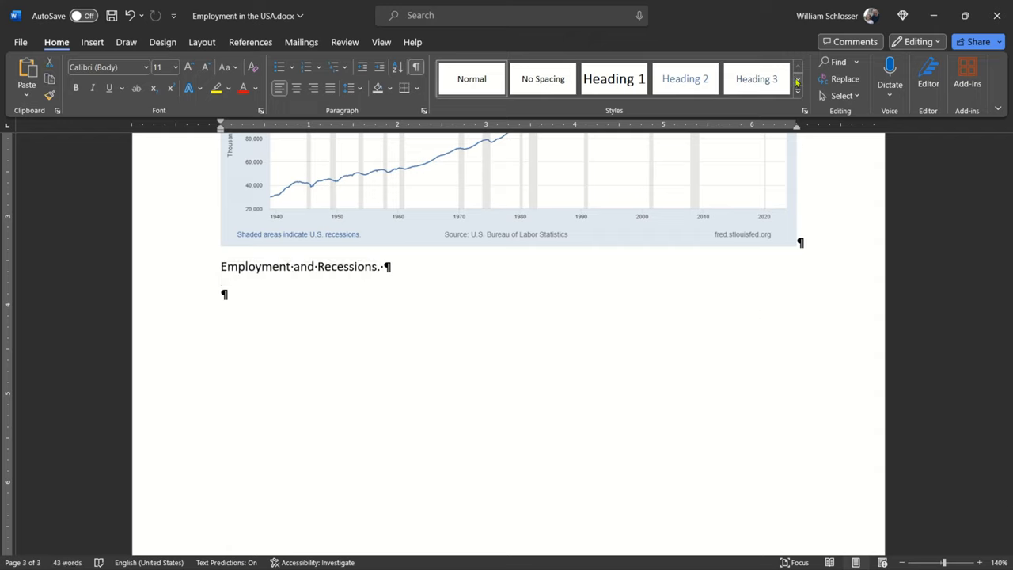
pyautogui.click(669, 78)
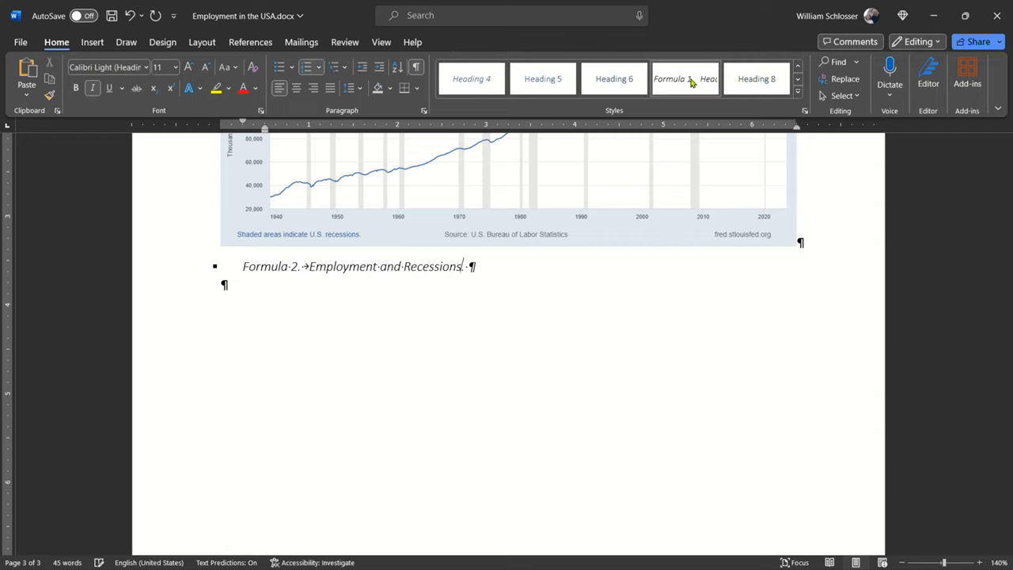
pyautogui.click(684, 78)
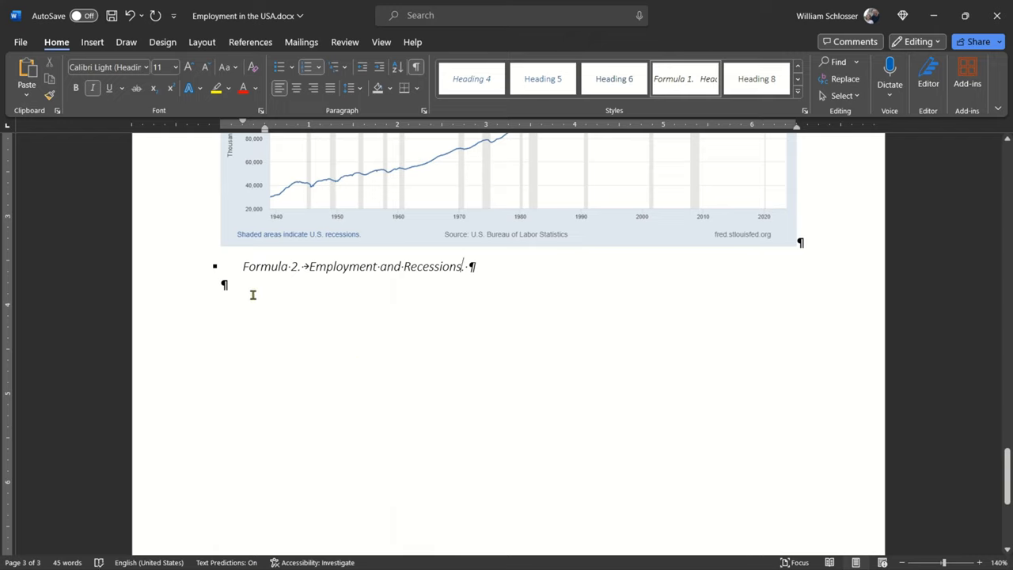
pyautogui.moveTo(454, 275)
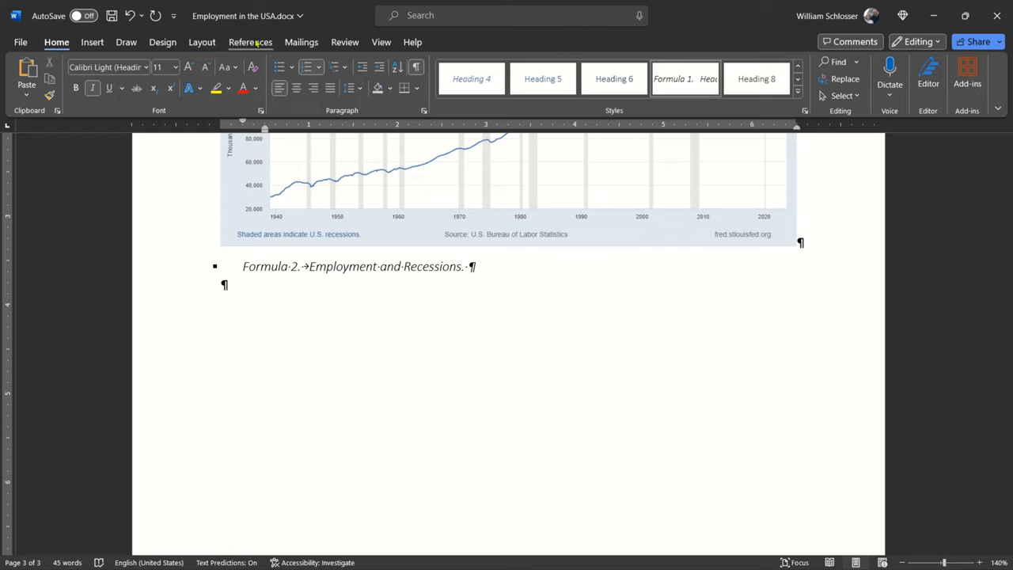
pyautogui.click(250, 42)
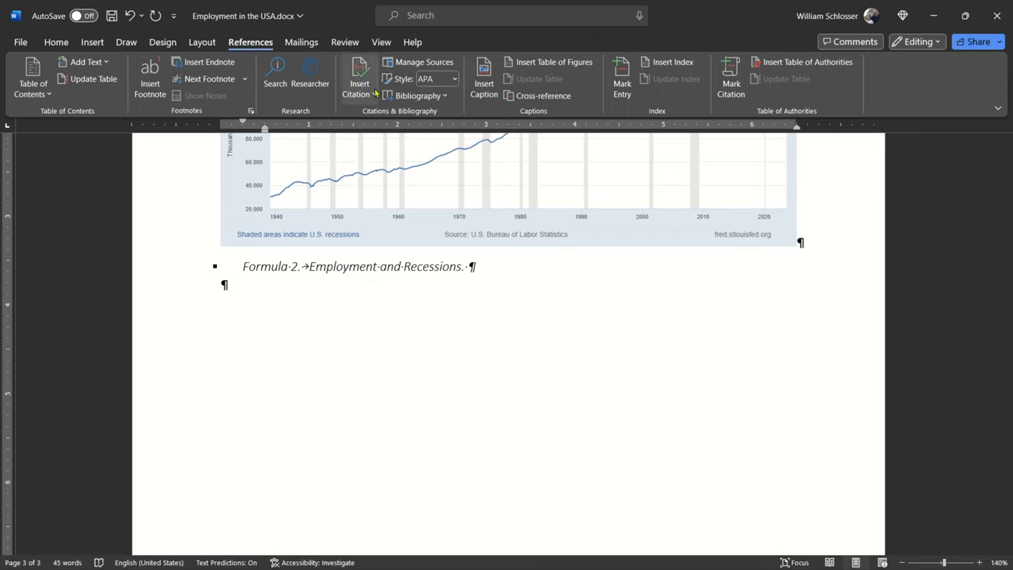
# - Cite the saved Board of Governors source in the Employment and Recessions caption
pyautogui.click(358, 79)
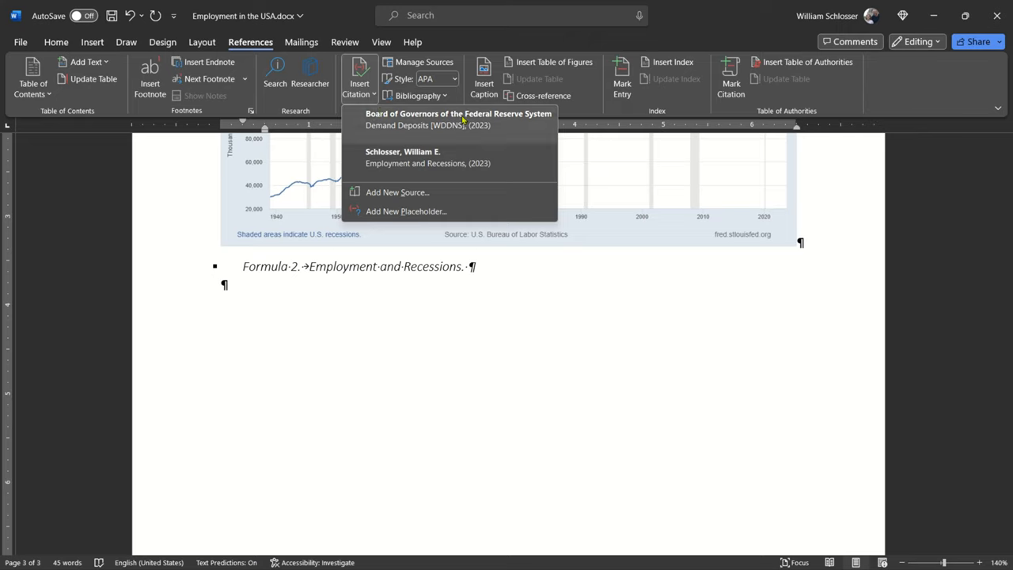
pyautogui.click(458, 118)
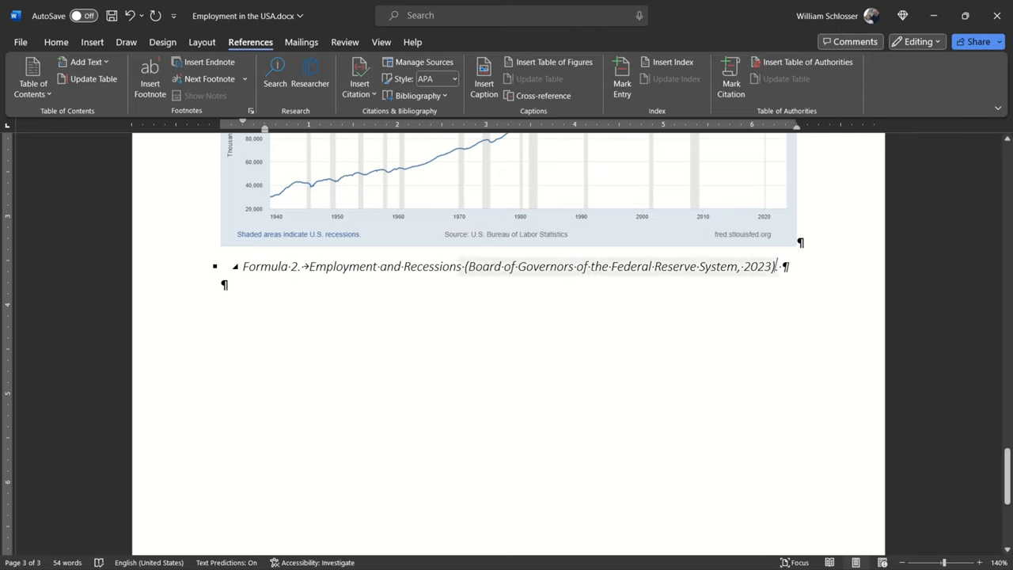
pyautogui.click(620, 265)
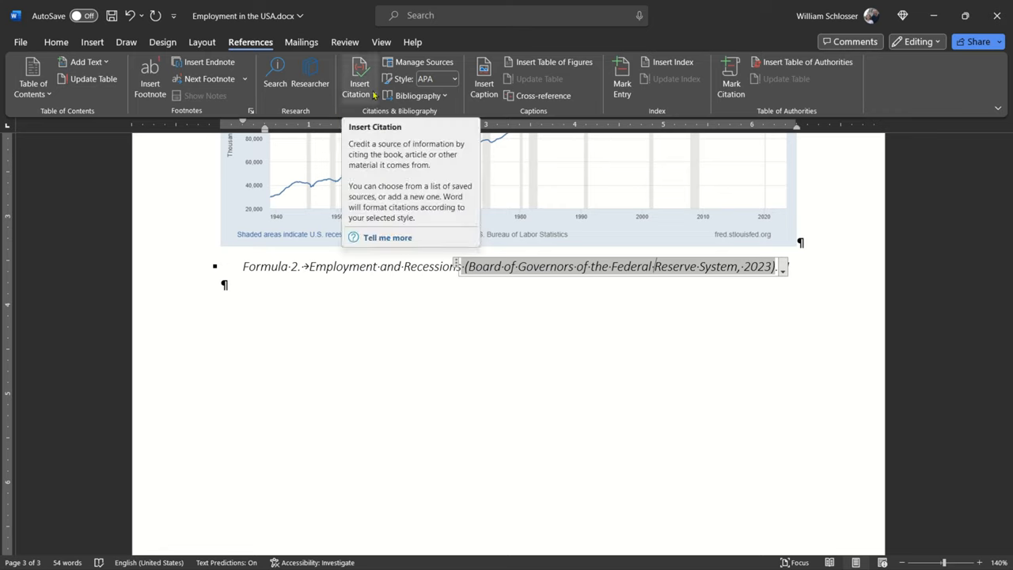
pyautogui.moveTo(421, 111)
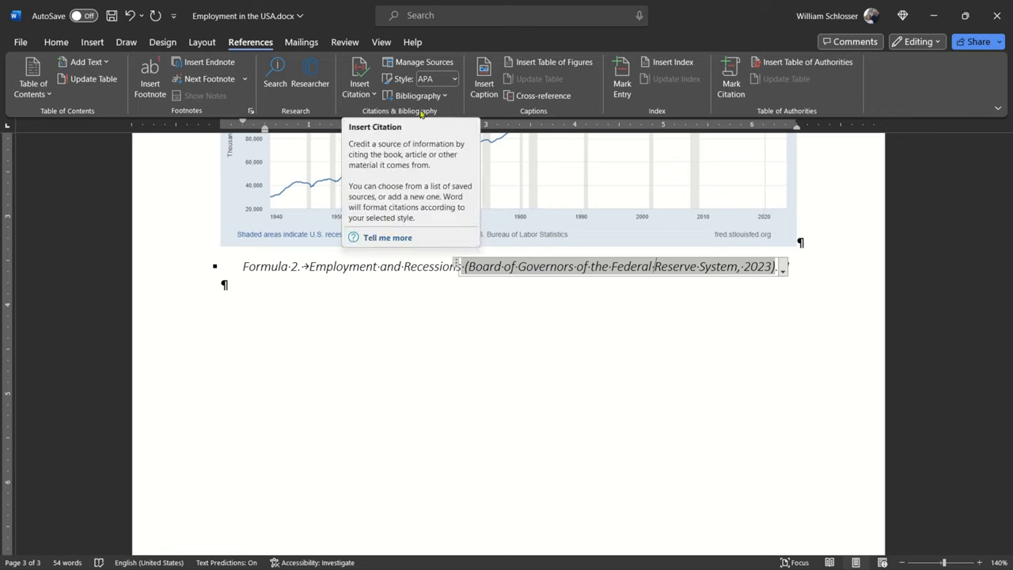
# - Add and cite a new Report source by Willia... titled 'FRED'
pyautogui.click(358, 79)
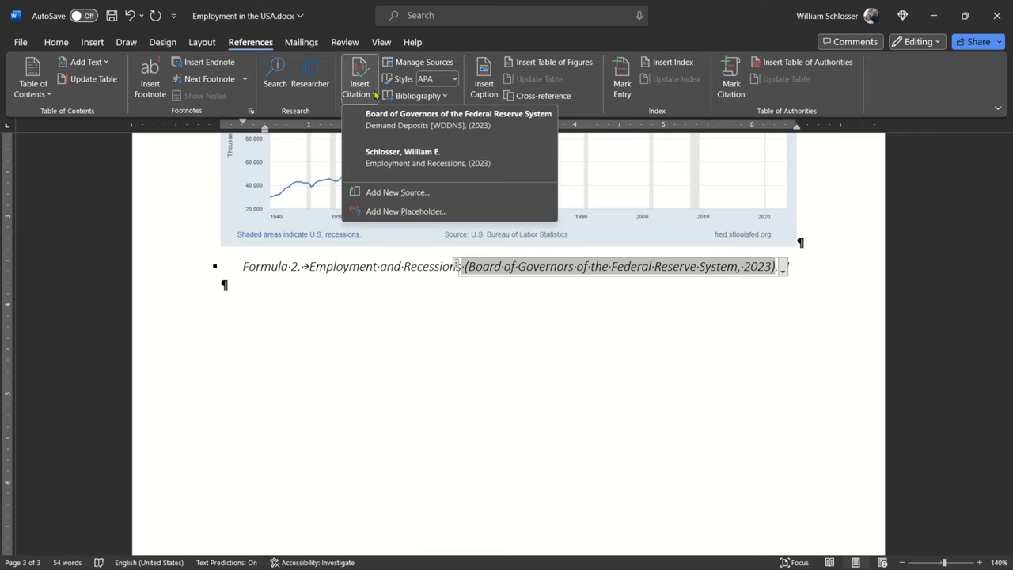
pyautogui.moveTo(397, 192)
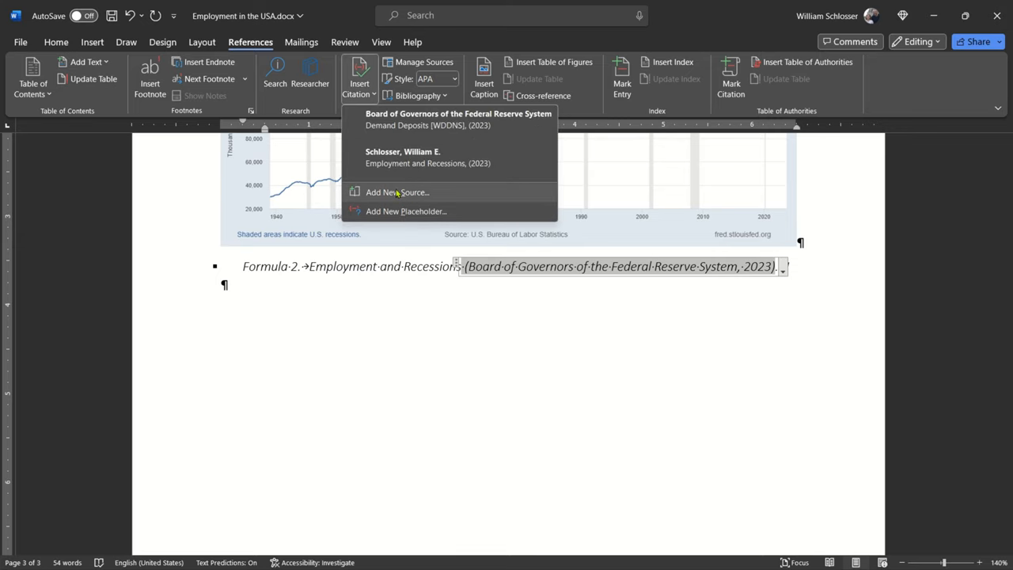
pyautogui.click(397, 192)
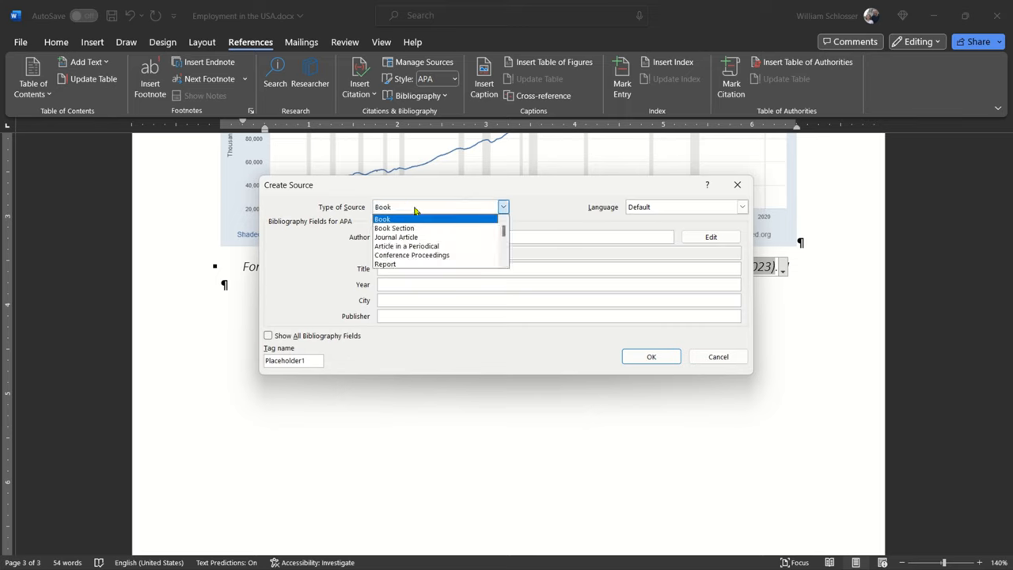
pyautogui.click(385, 264)
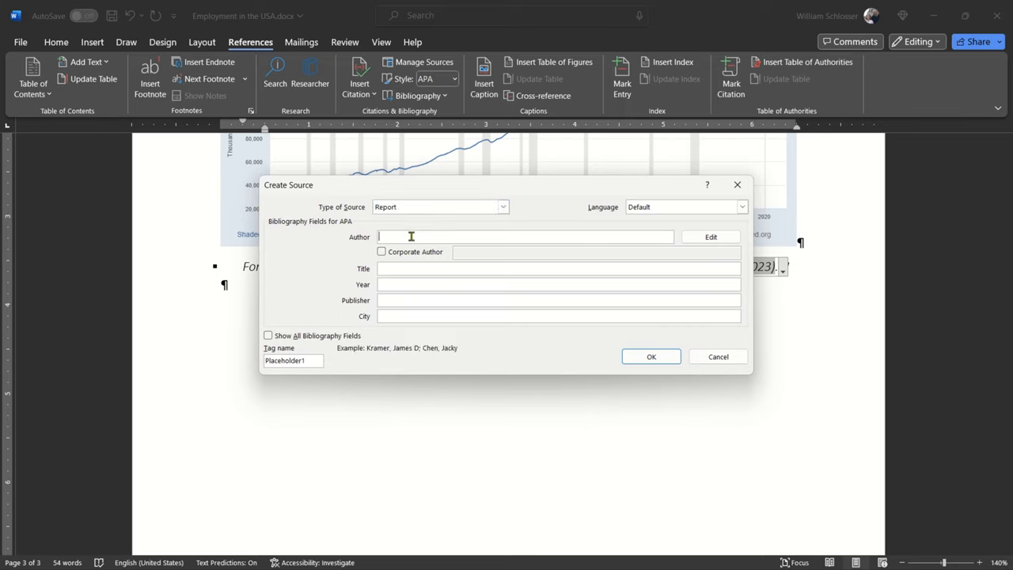
pyautogui.write('William E. Schlosser')
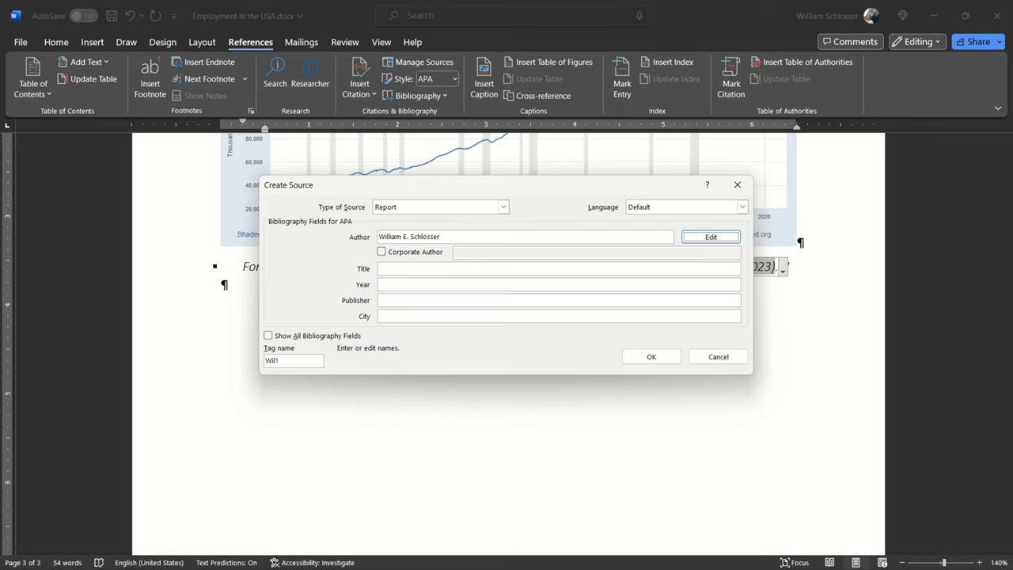
pyautogui.click(558, 268)
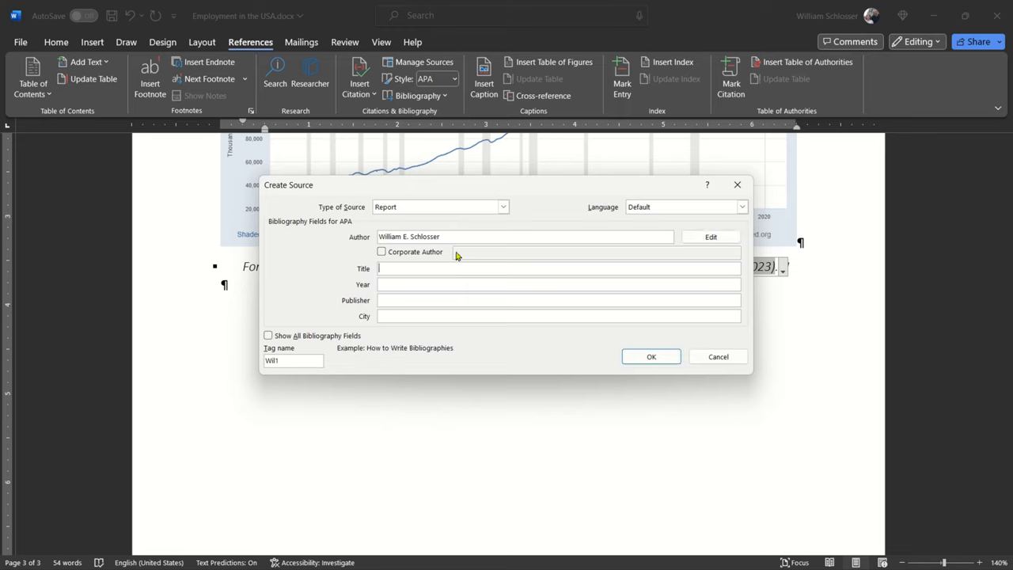
pyautogui.write('FRE')
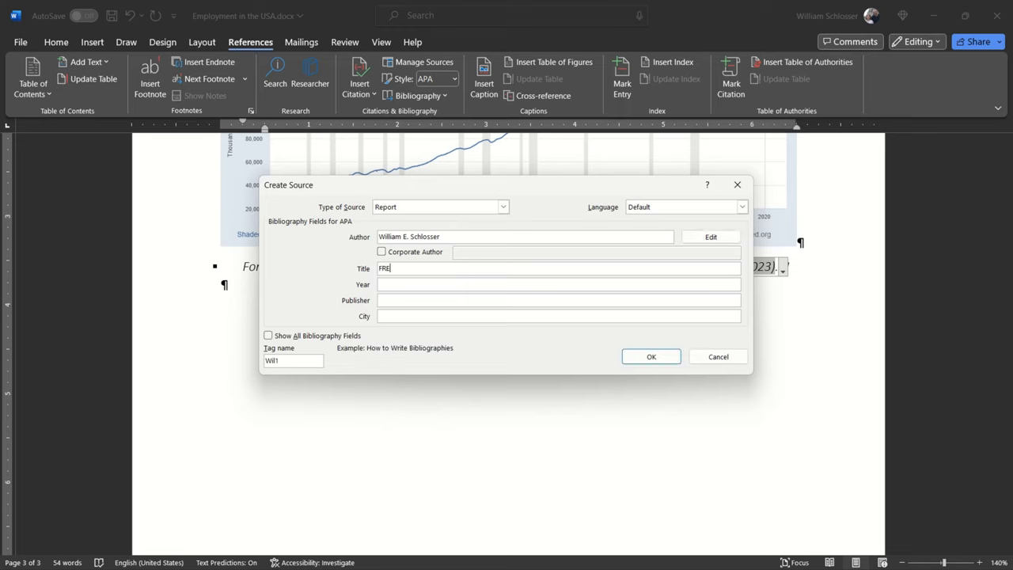
pyautogui.click(650, 356)
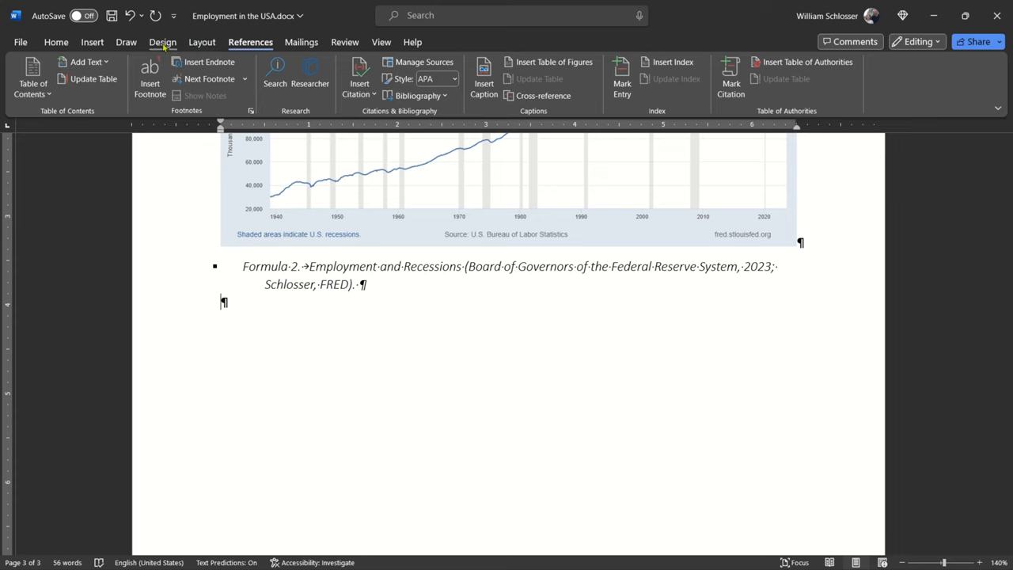
# - Insert Employment-Trend.png from this device below the Formula 2 caption
pyautogui.click(92, 42)
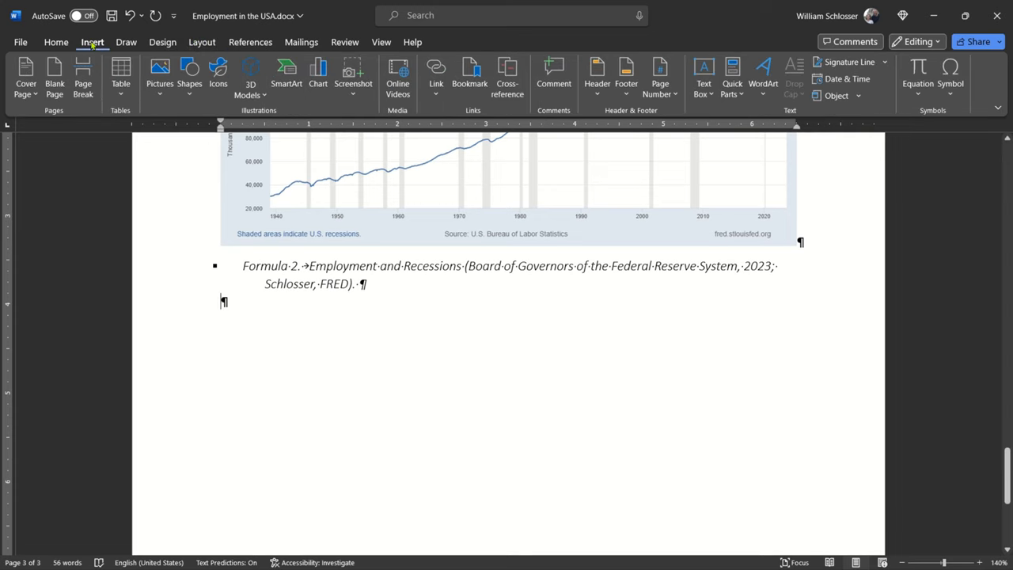
pyautogui.click(160, 75)
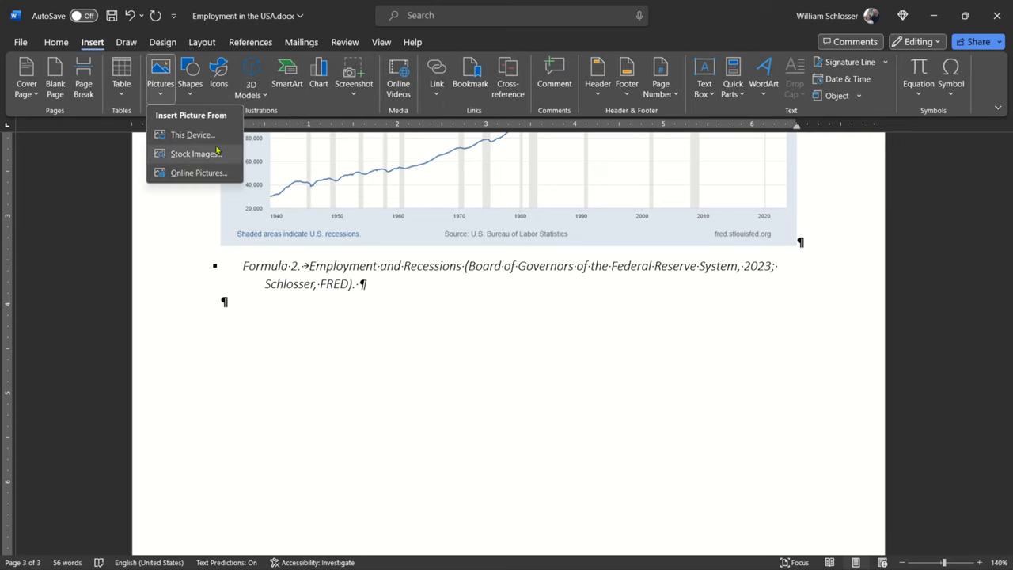
pyautogui.click(192, 134)
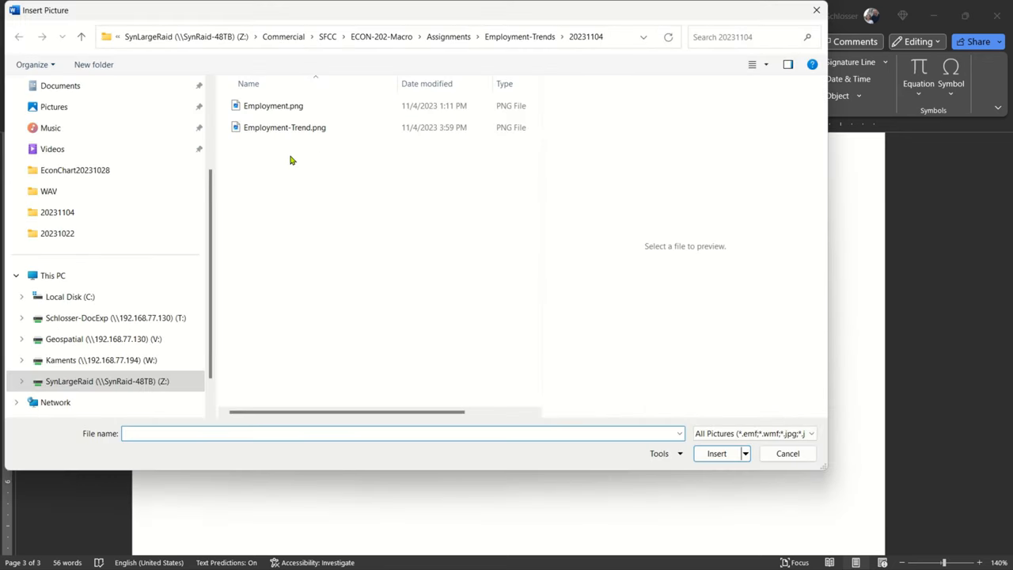
pyautogui.click(284, 127)
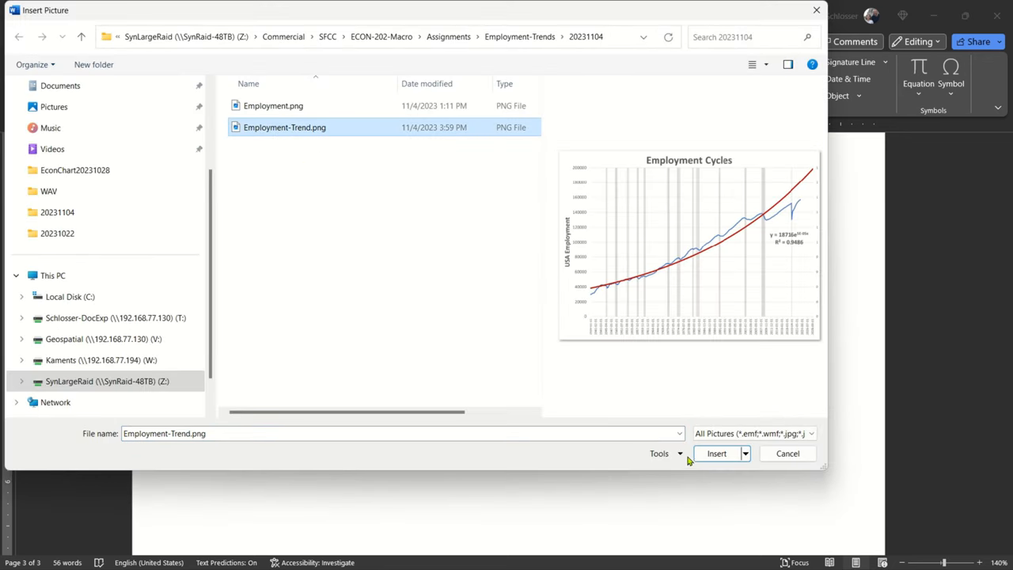
pyautogui.click(715, 453)
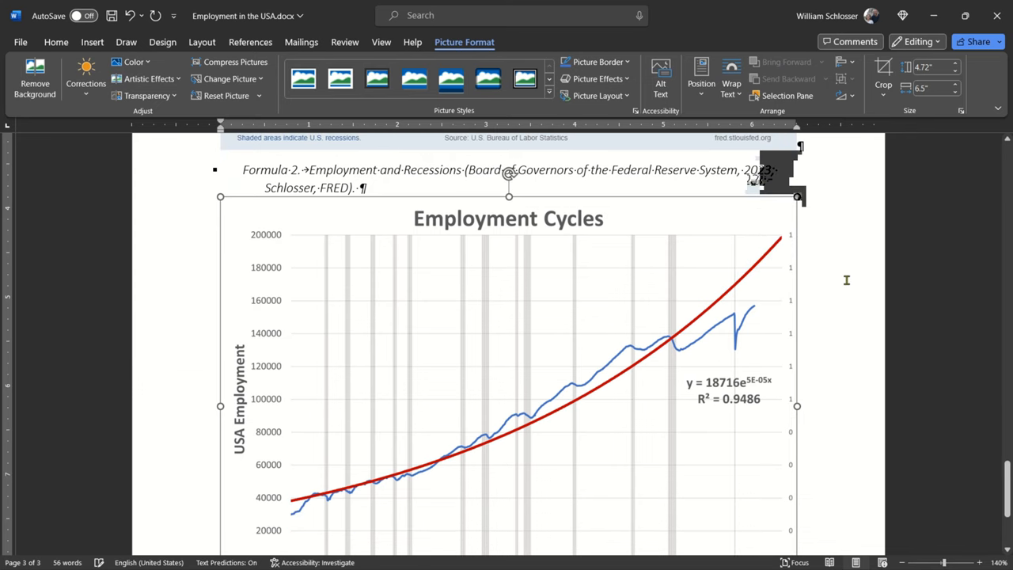
pyautogui.scroll(-3)
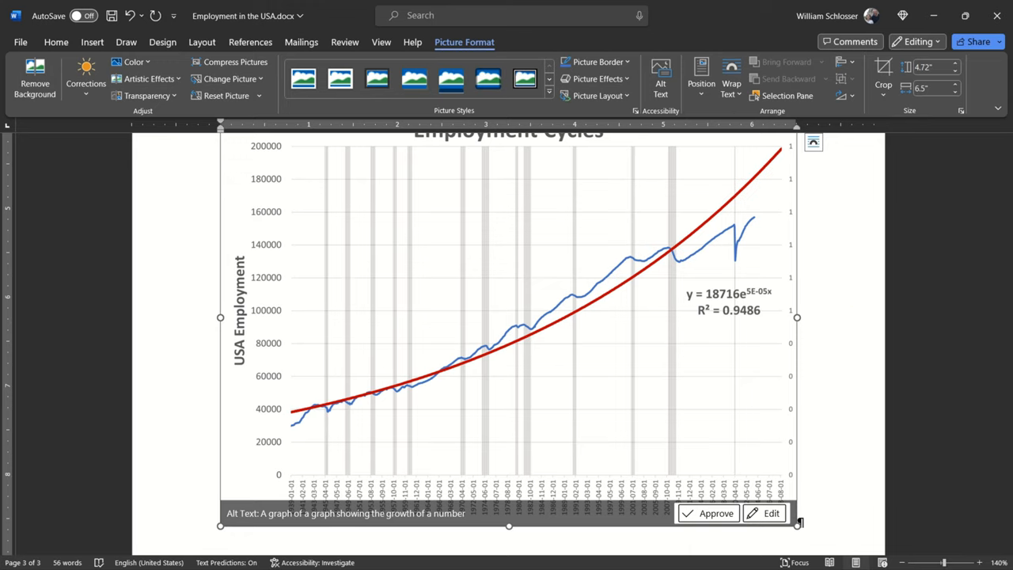
pyautogui.click(250, 42)
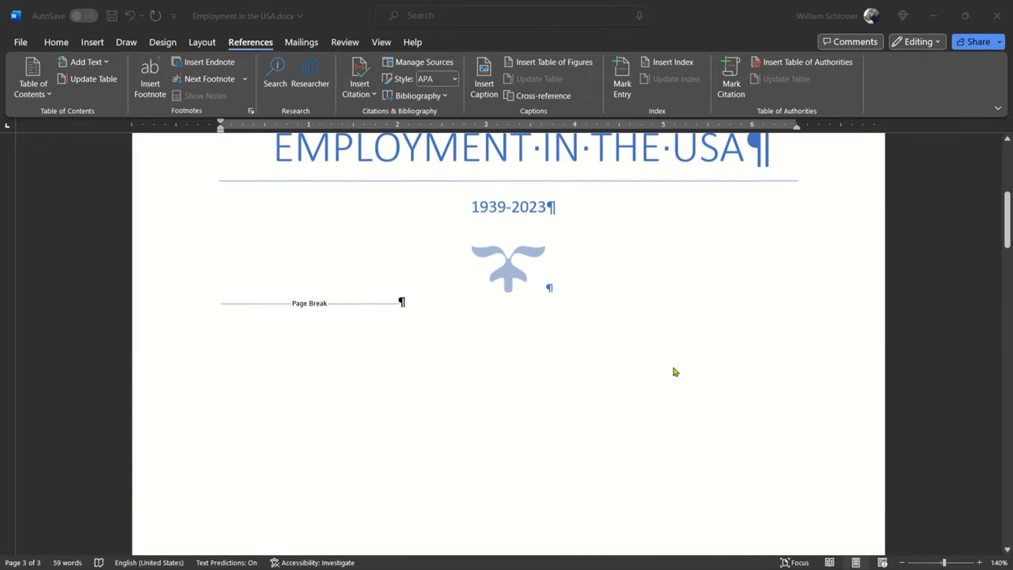
# - Scroll to the document end and type 'Woprks Cited' below the chart
pyautogui.scroll(-3)
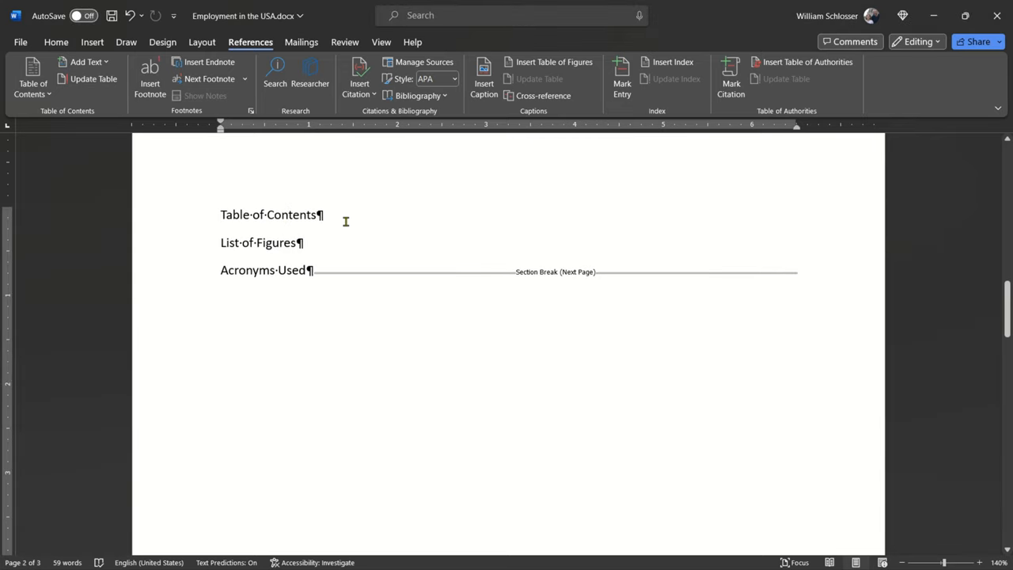
pyautogui.scroll(-3)
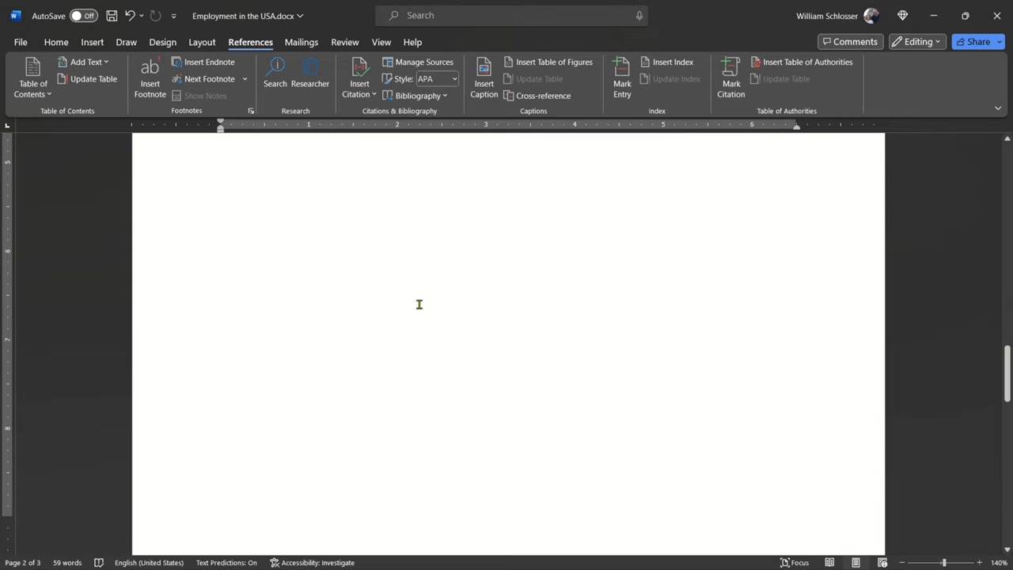
pyautogui.scroll(-3)
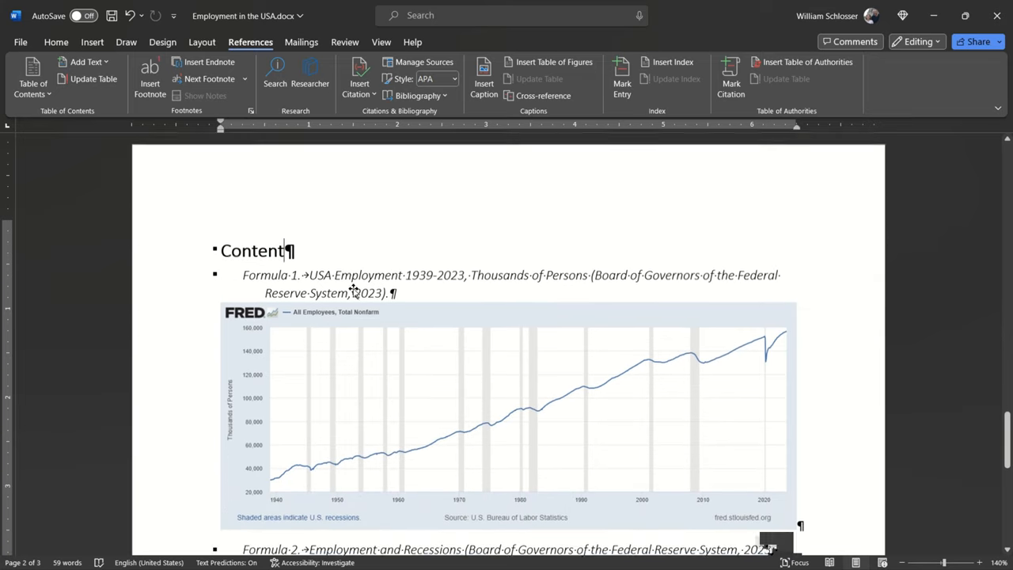
pyautogui.scroll(-3)
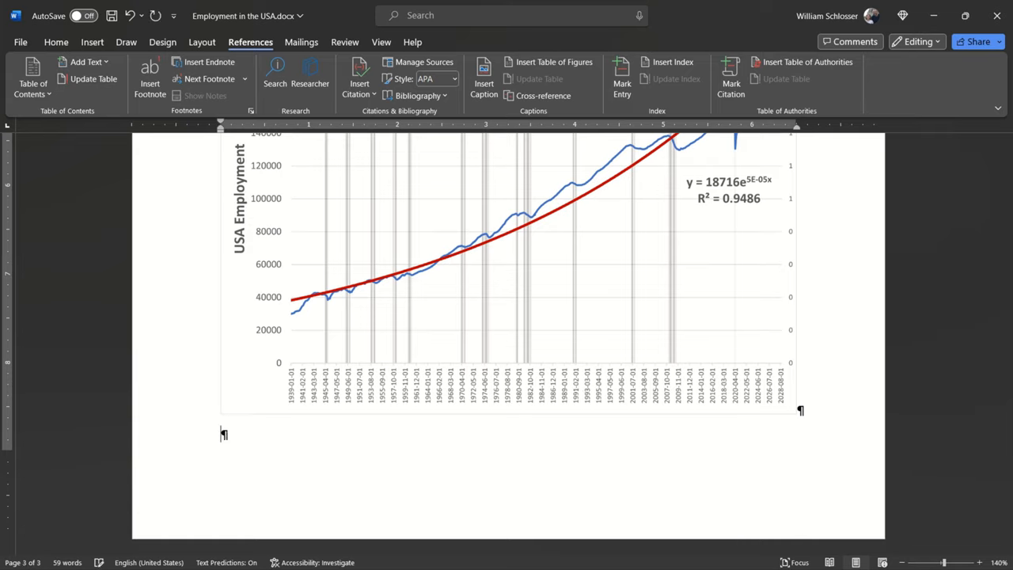
pyautogui.write('Wopr')
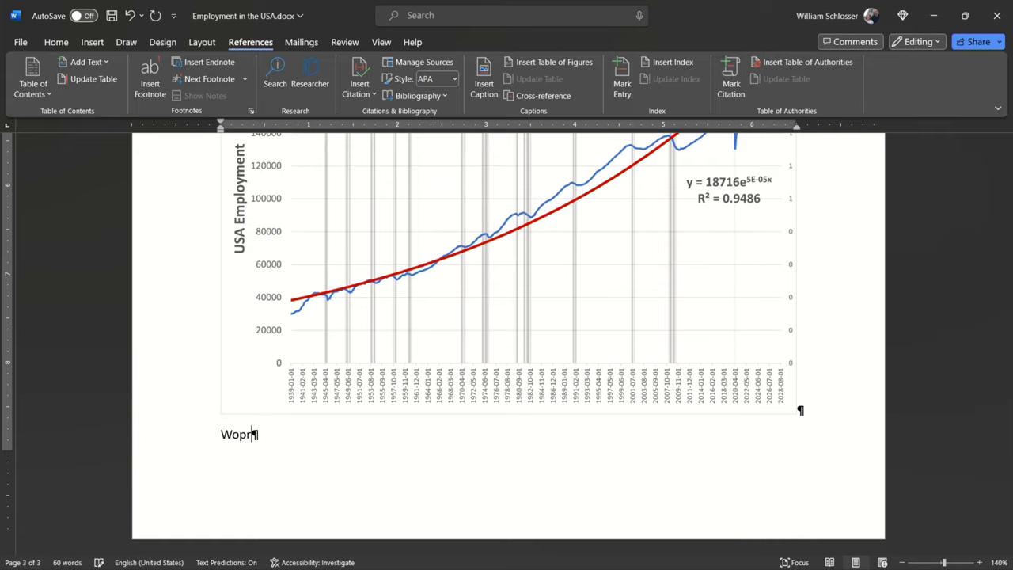
pyautogui.write('ks Cited')
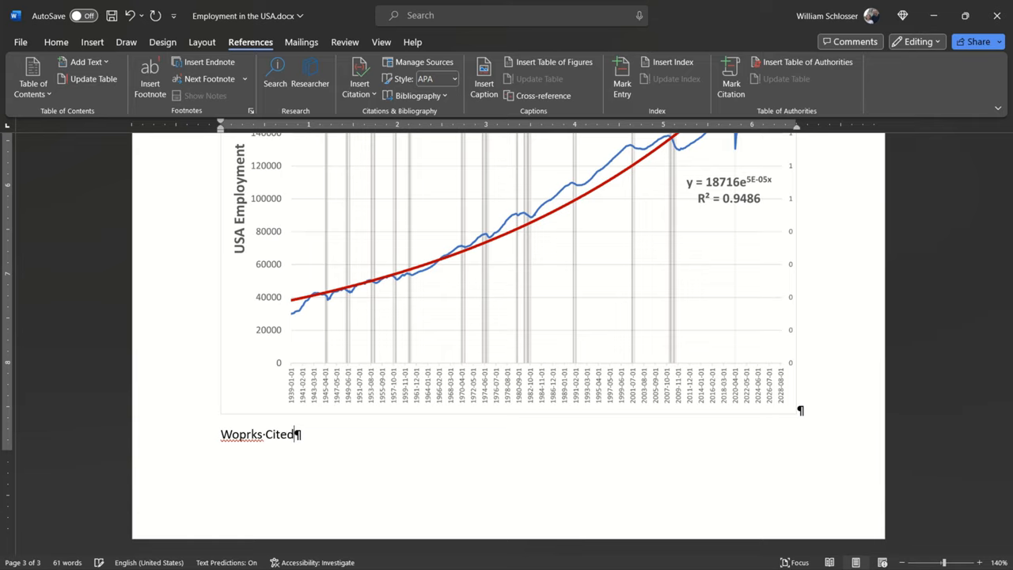